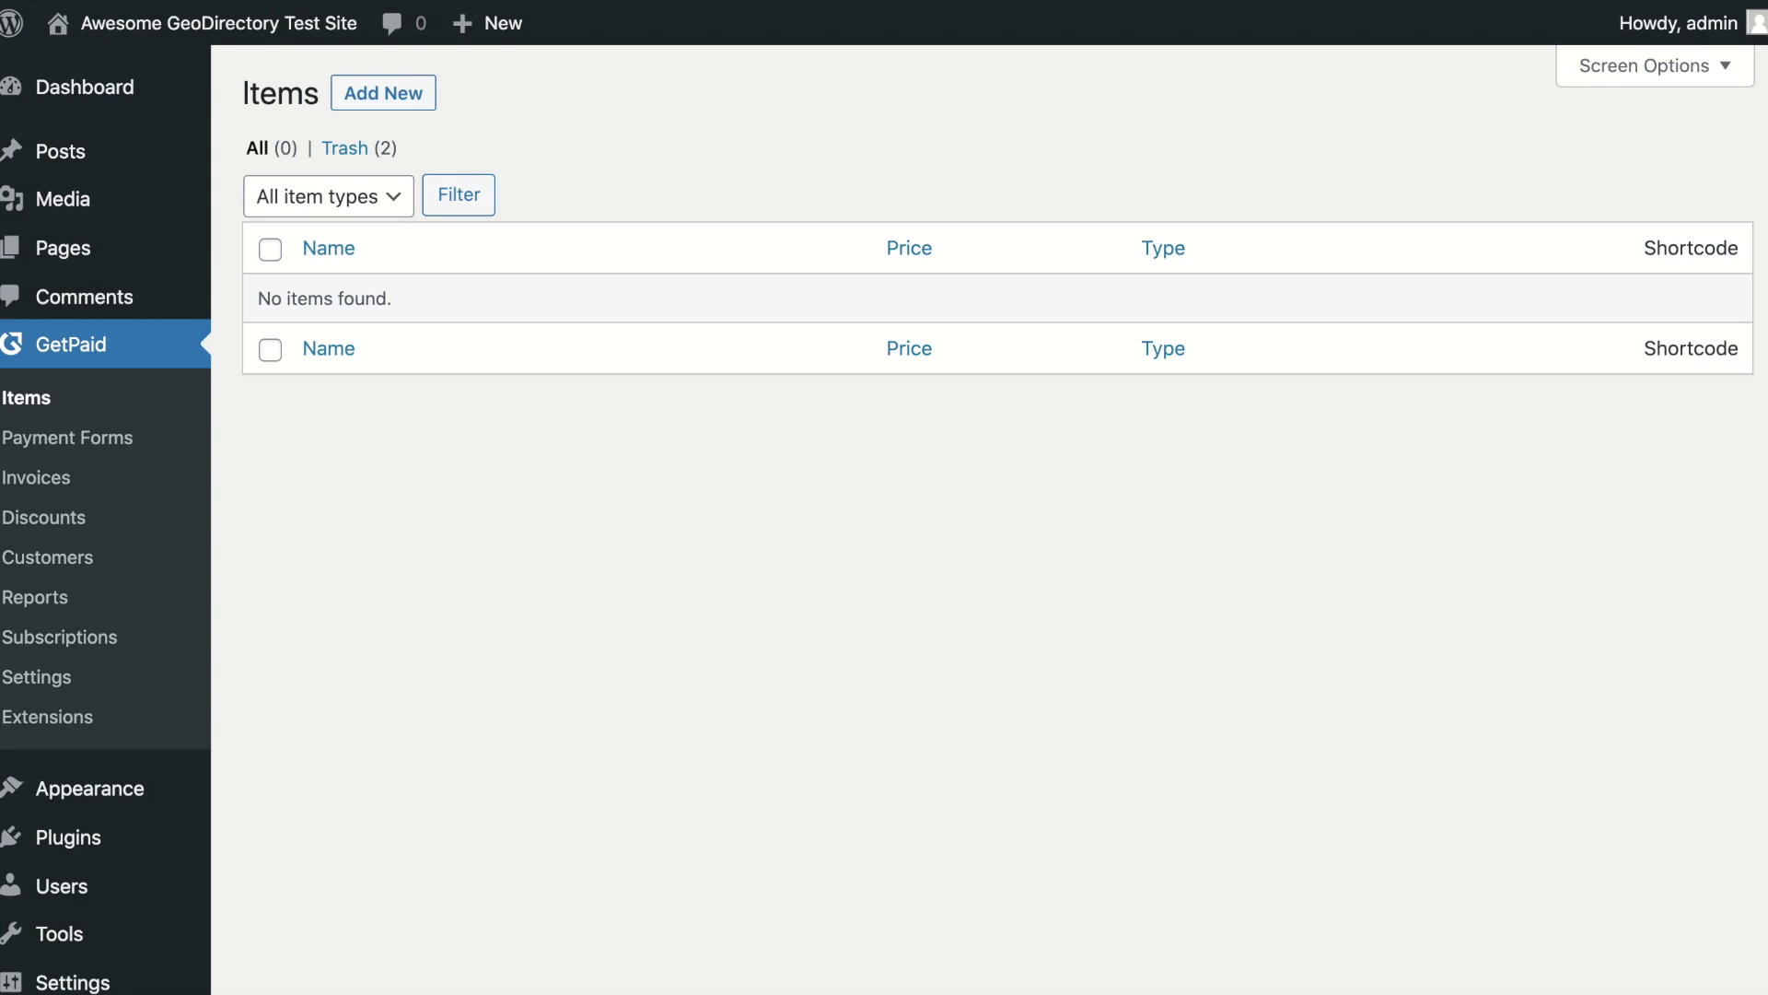
{"action": "mouse_move", "coordinate": [425, 426]}
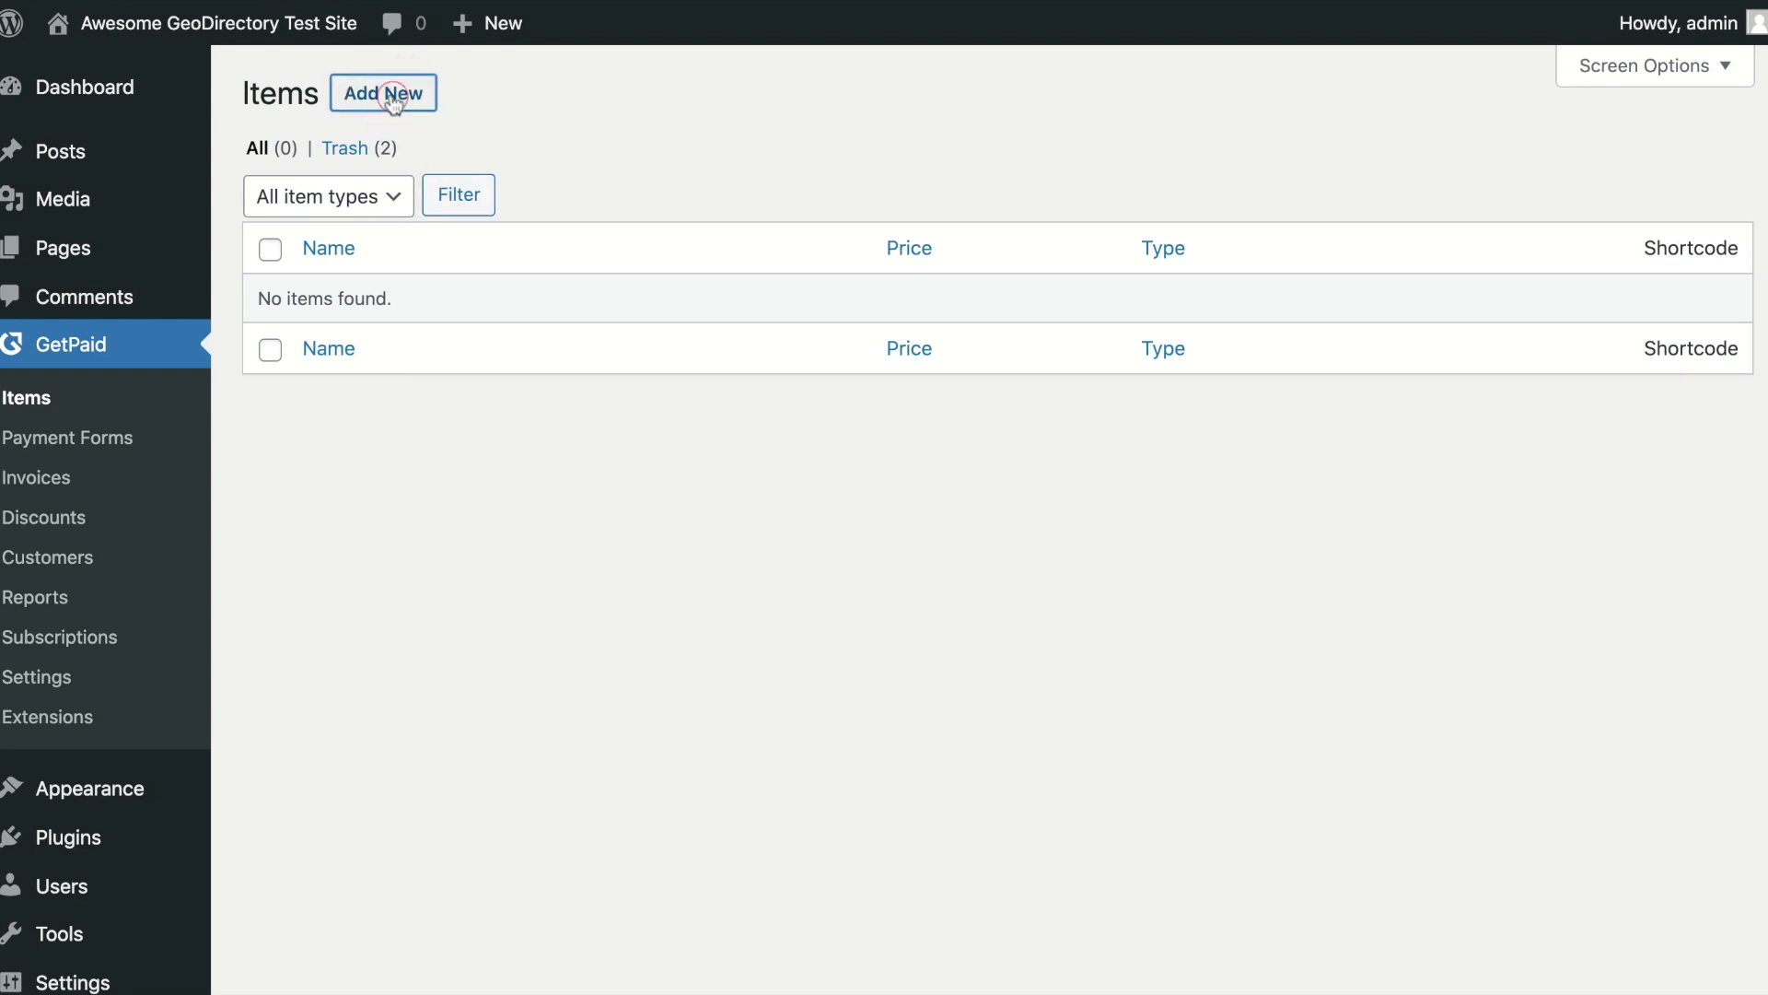
- Start a new GetPaid item titled Web Design with a fixed price of 1000
{"action": "left_click", "coordinate": [383, 92]}
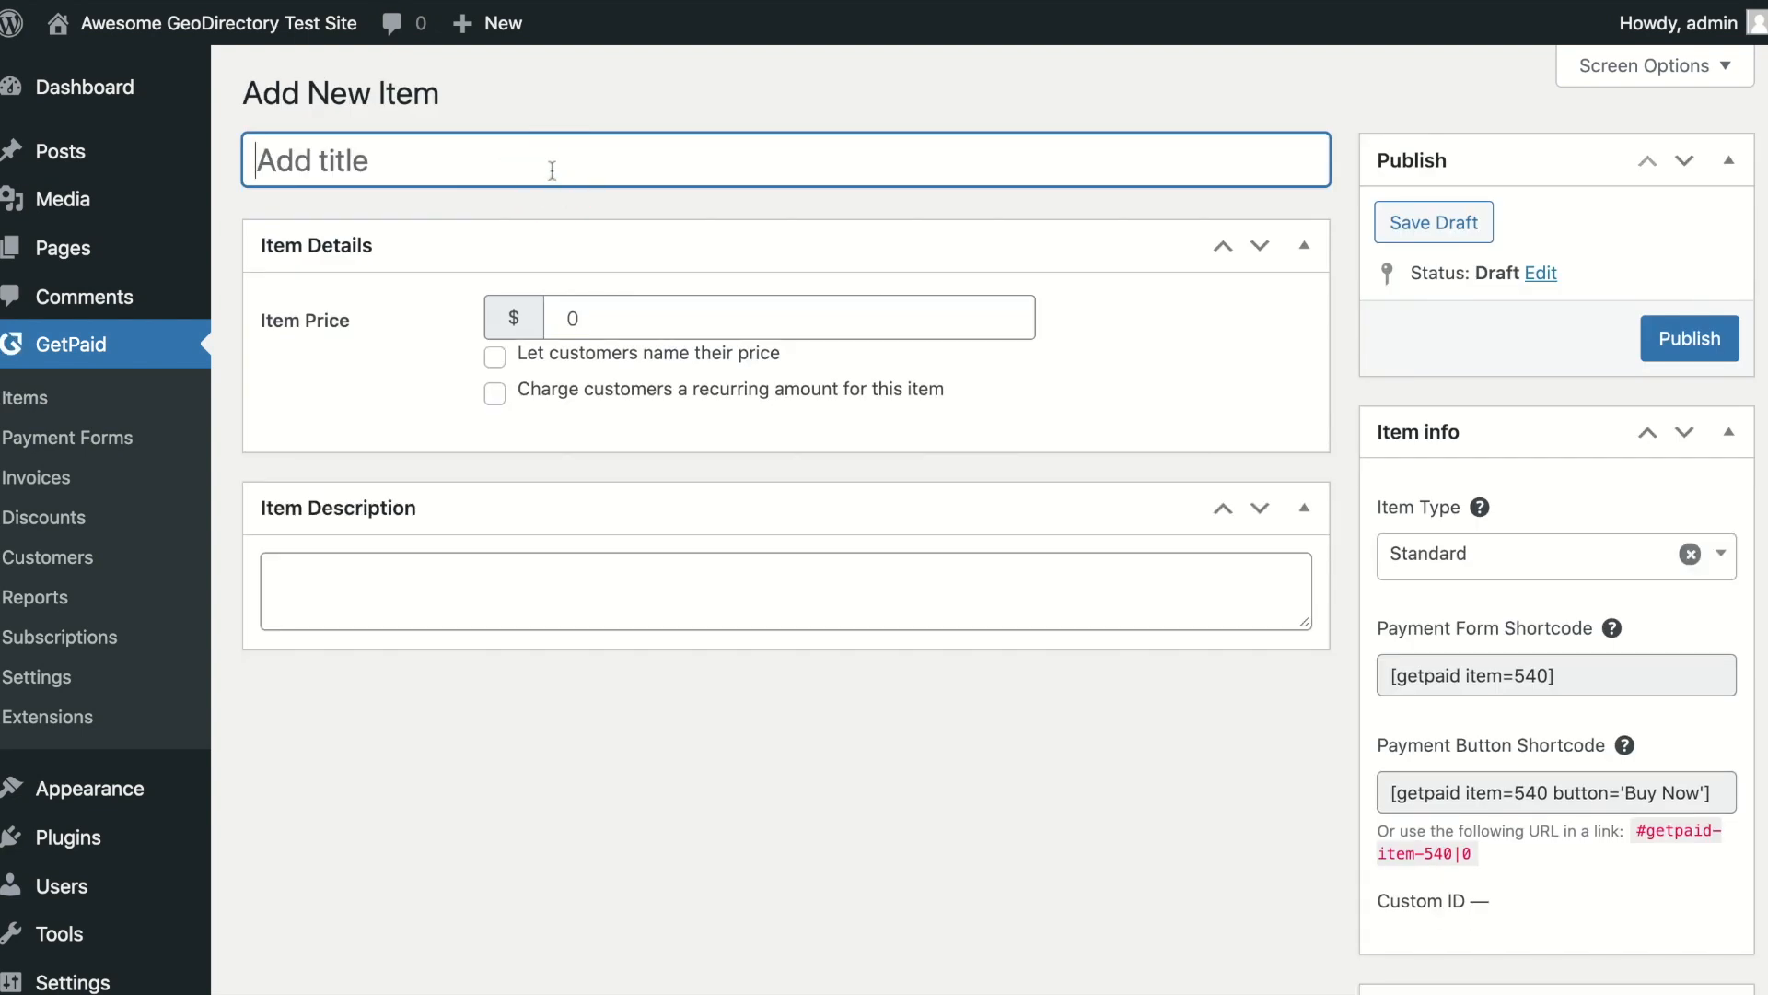
{"action": "type", "text": "Web Design"}
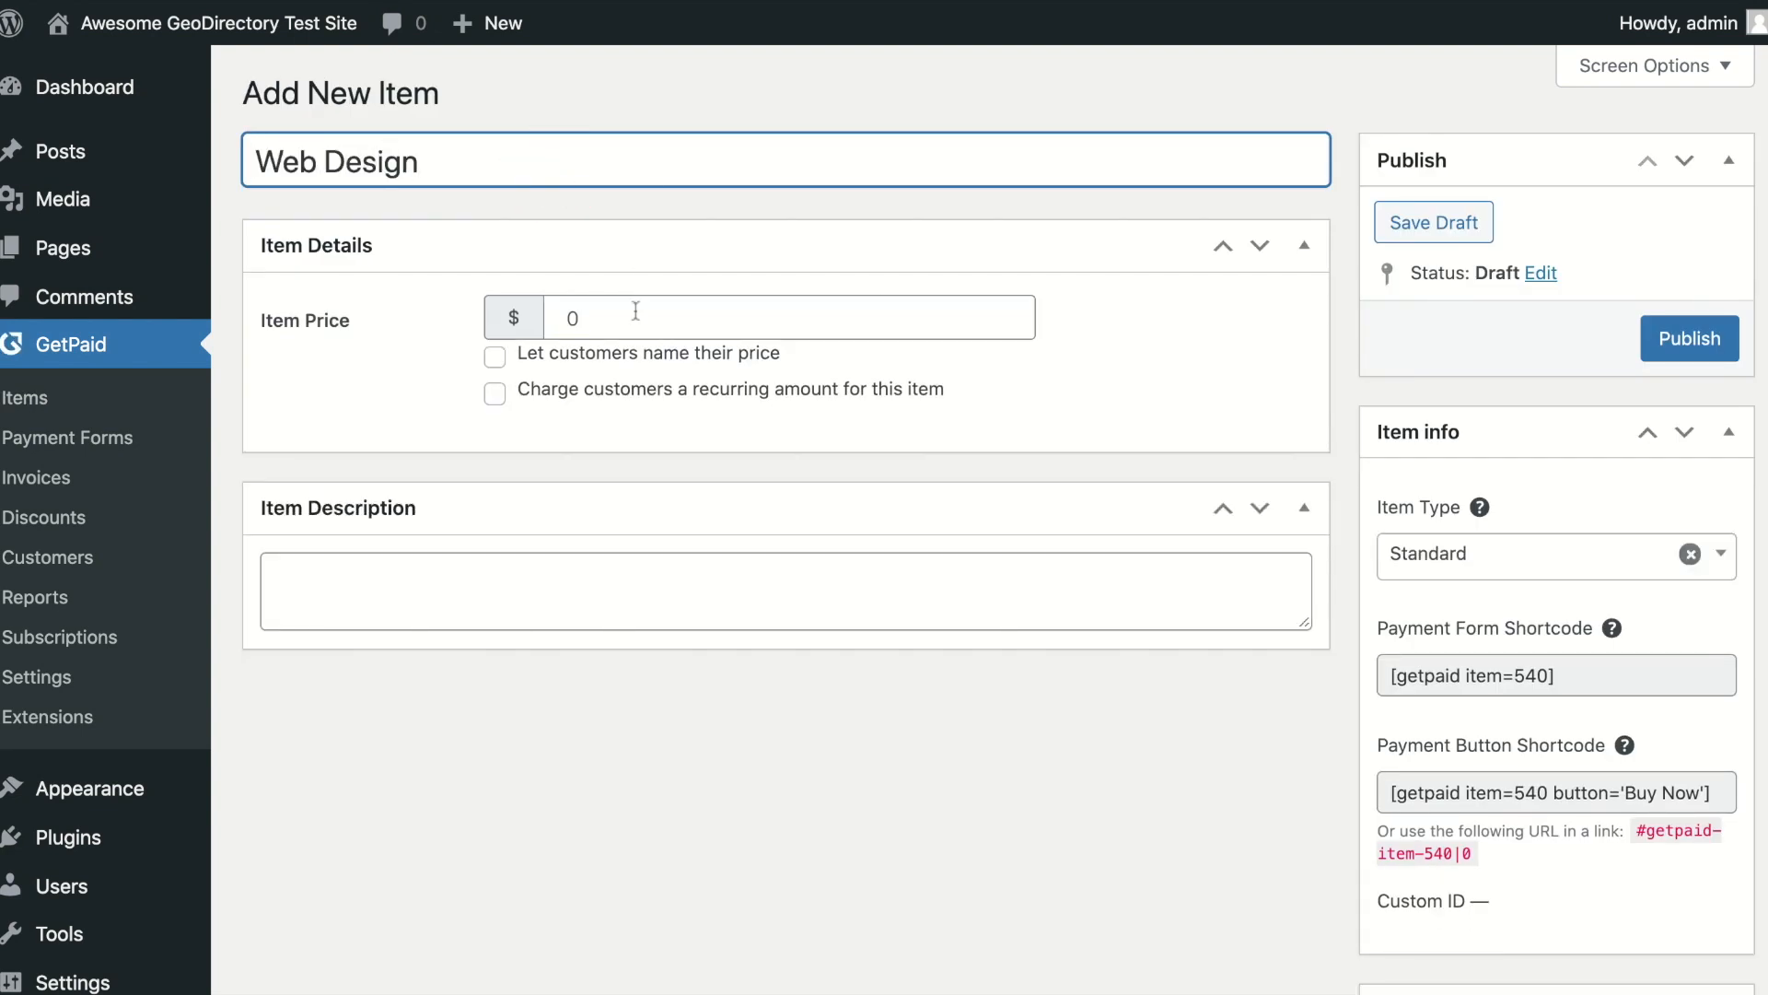
{"action": "type", "text": "1000"}
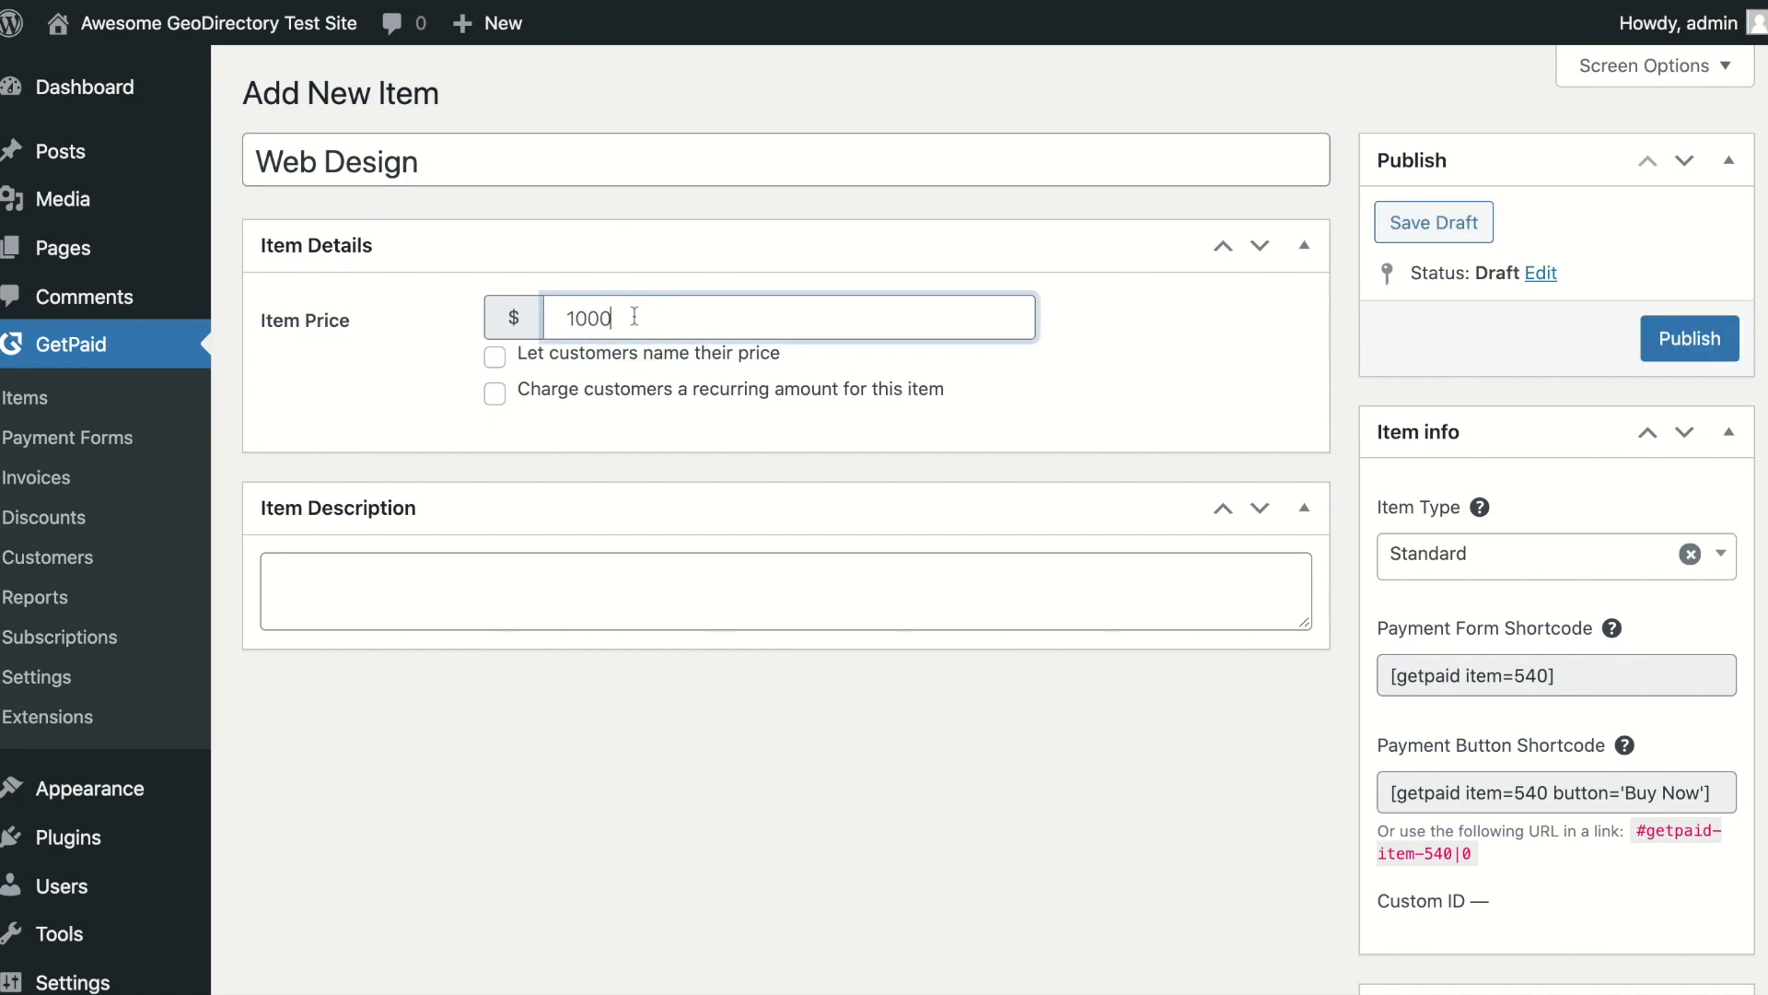
- Try name-your-price (minimum 300) and monthly recurring billing, then leave both options disabled
{"action": "left_click", "coordinate": [493, 355]}
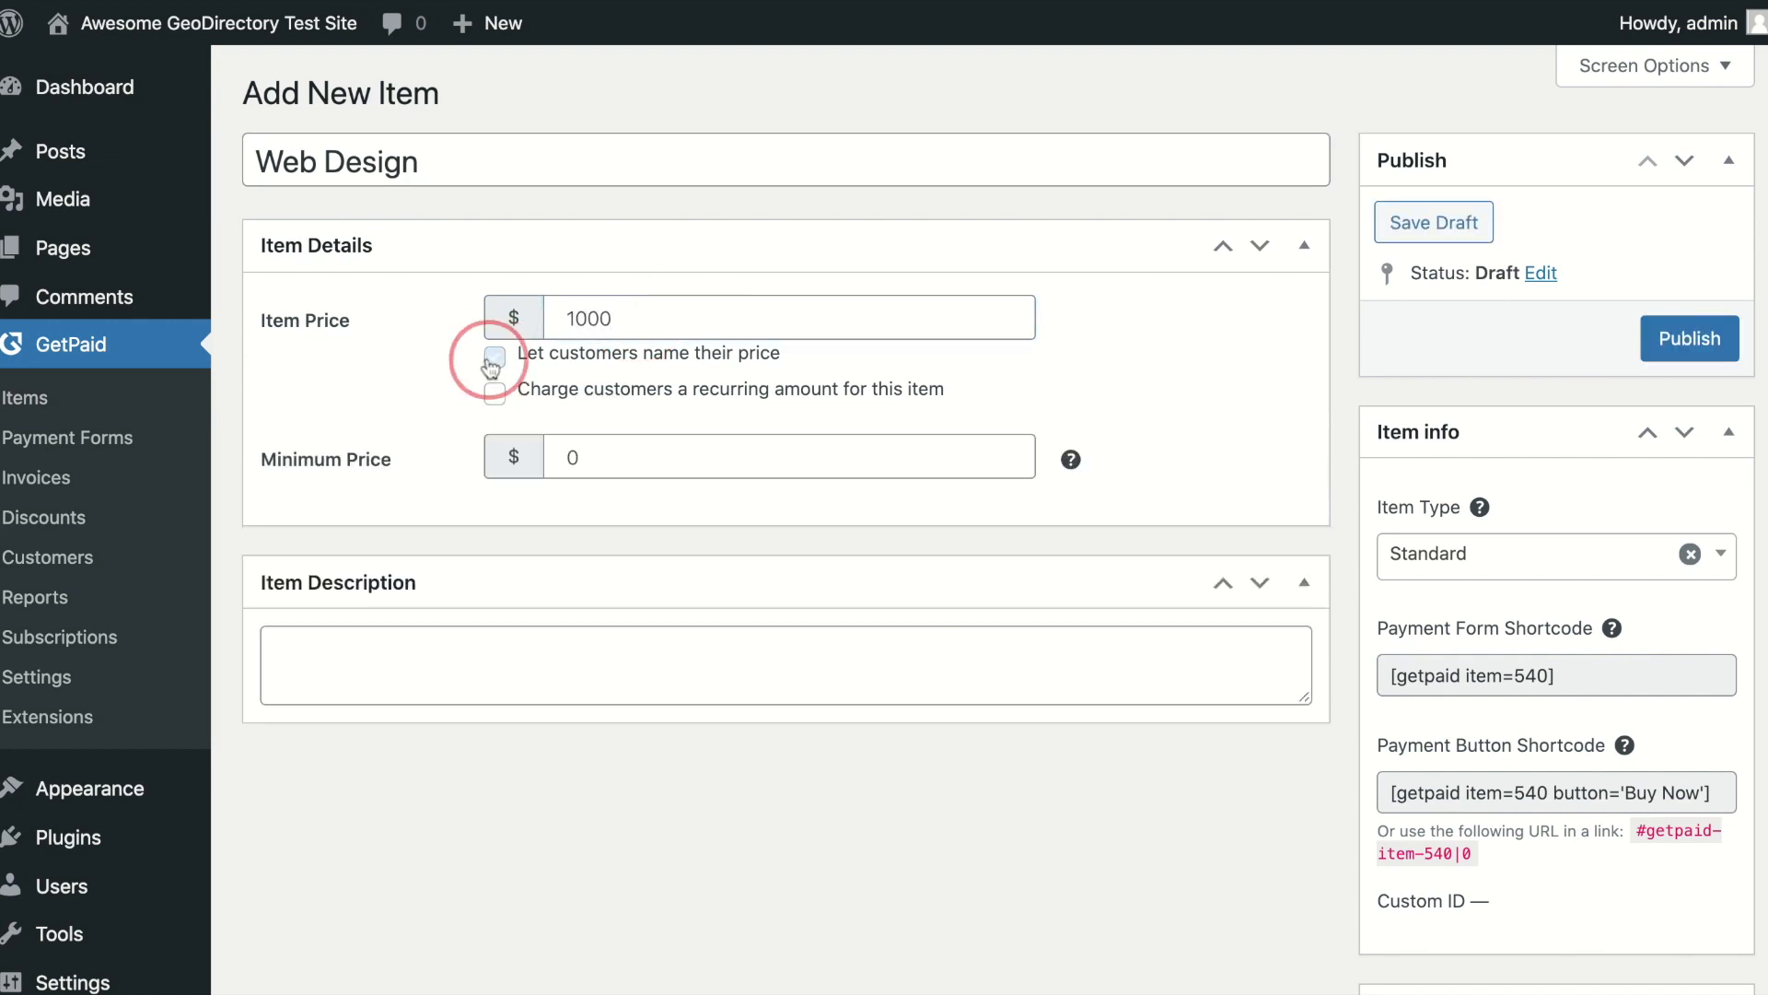
{"action": "left_click", "coordinate": [494, 355]}
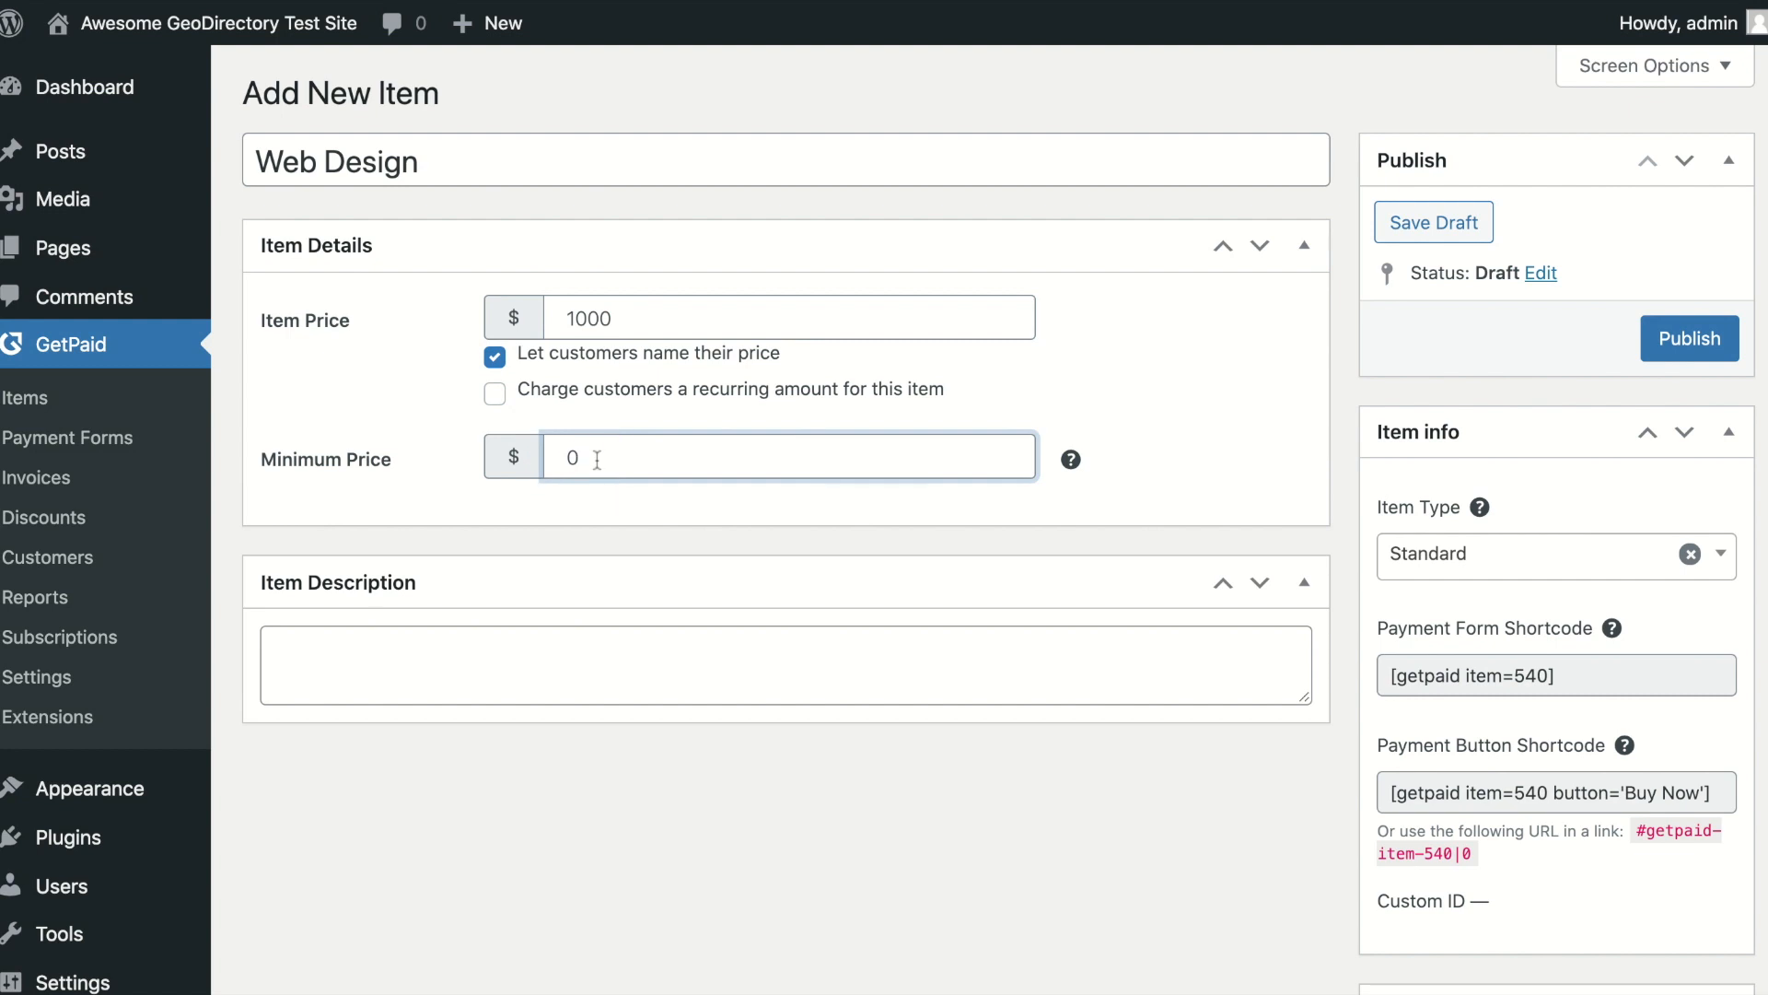
{"action": "type", "text": "300"}
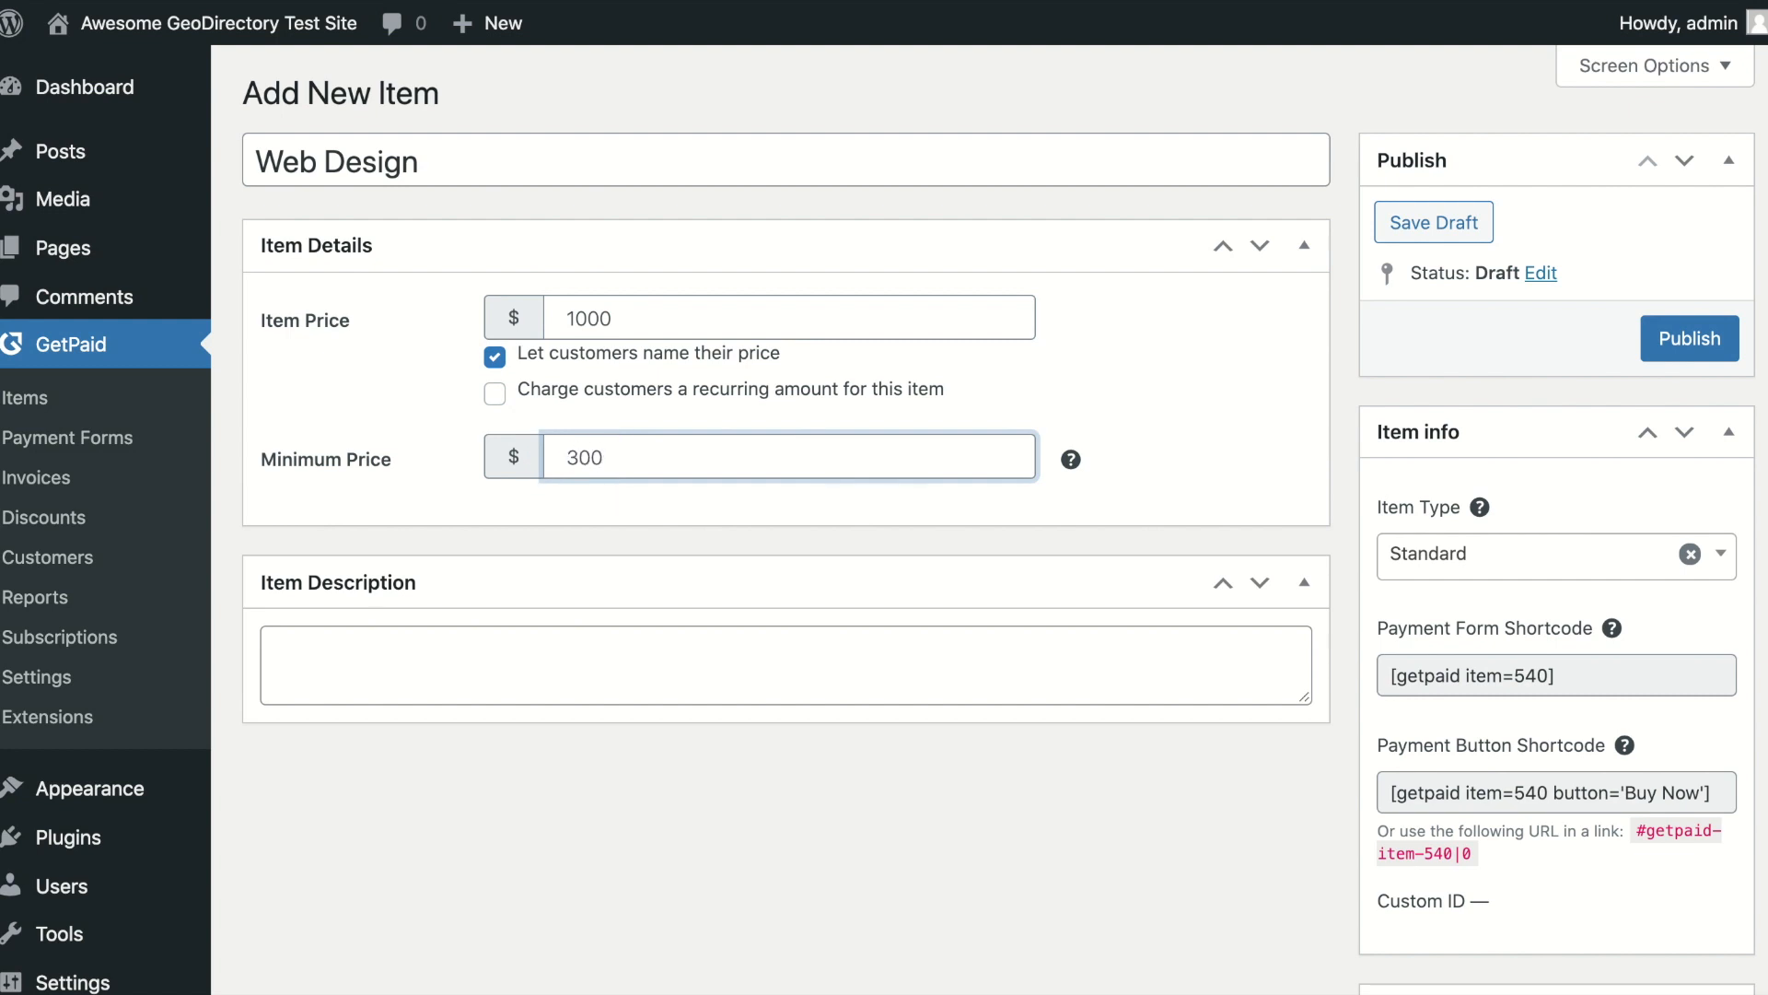
{"action": "left_click", "coordinate": [494, 418]}
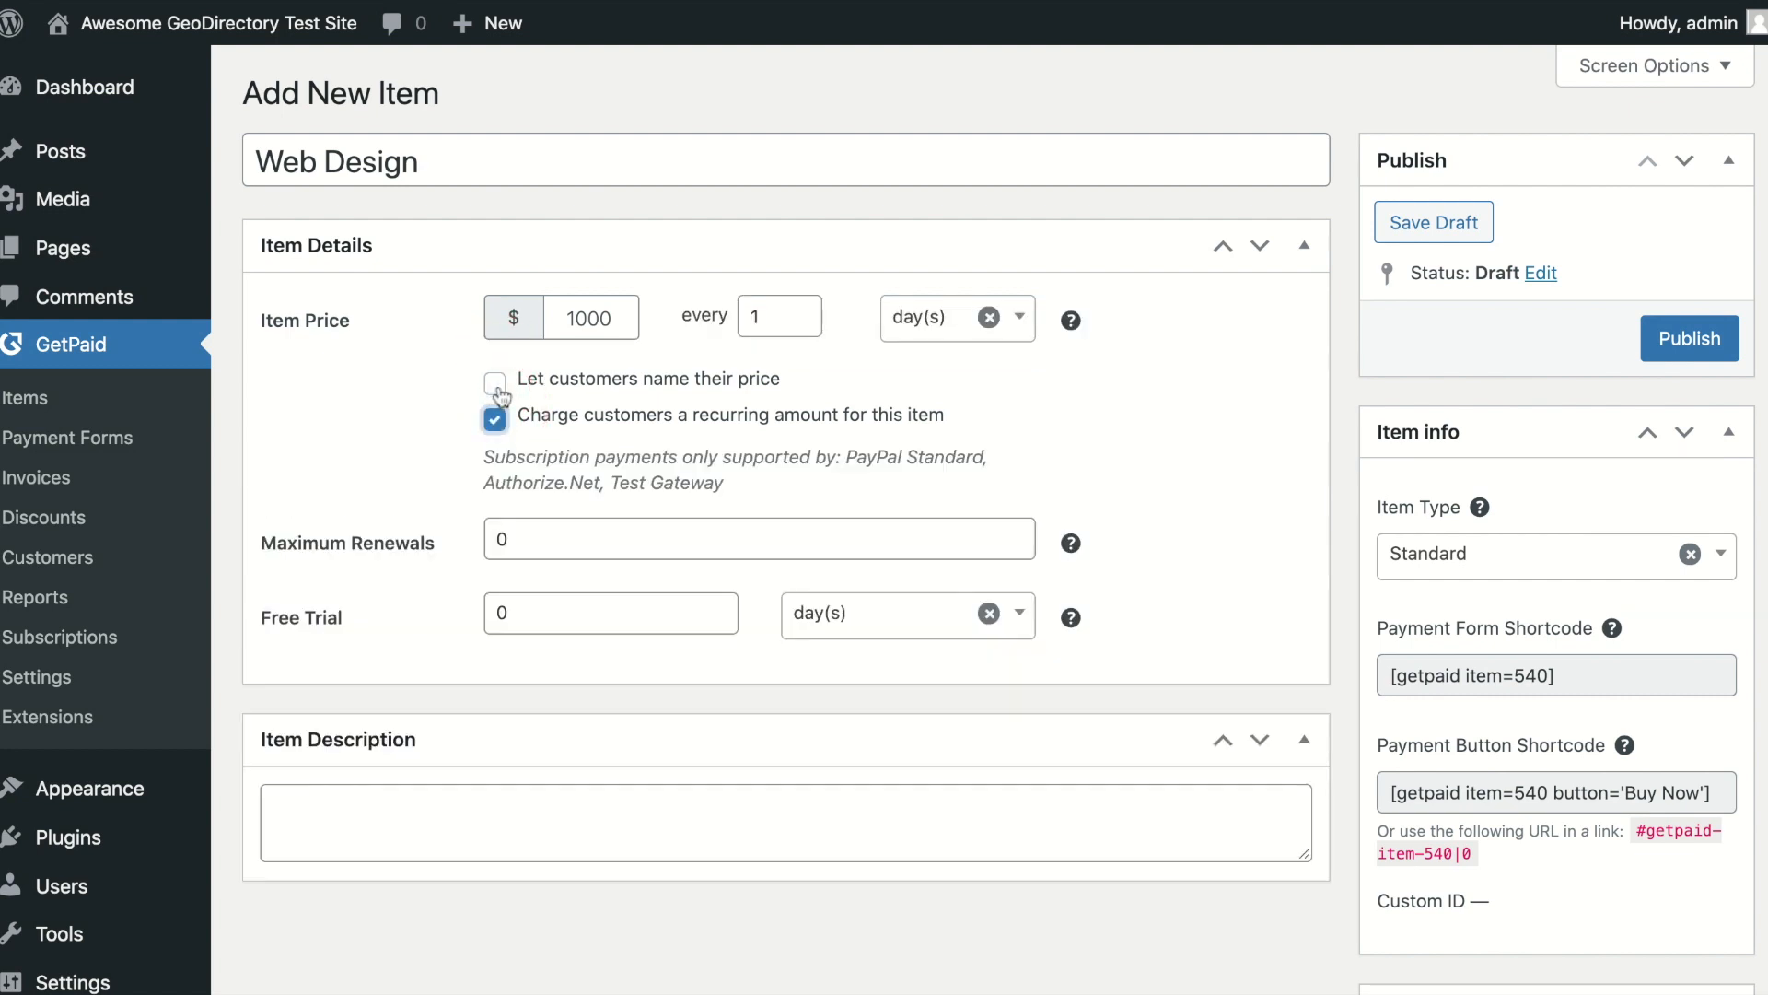
{"action": "left_click", "coordinate": [947, 317]}
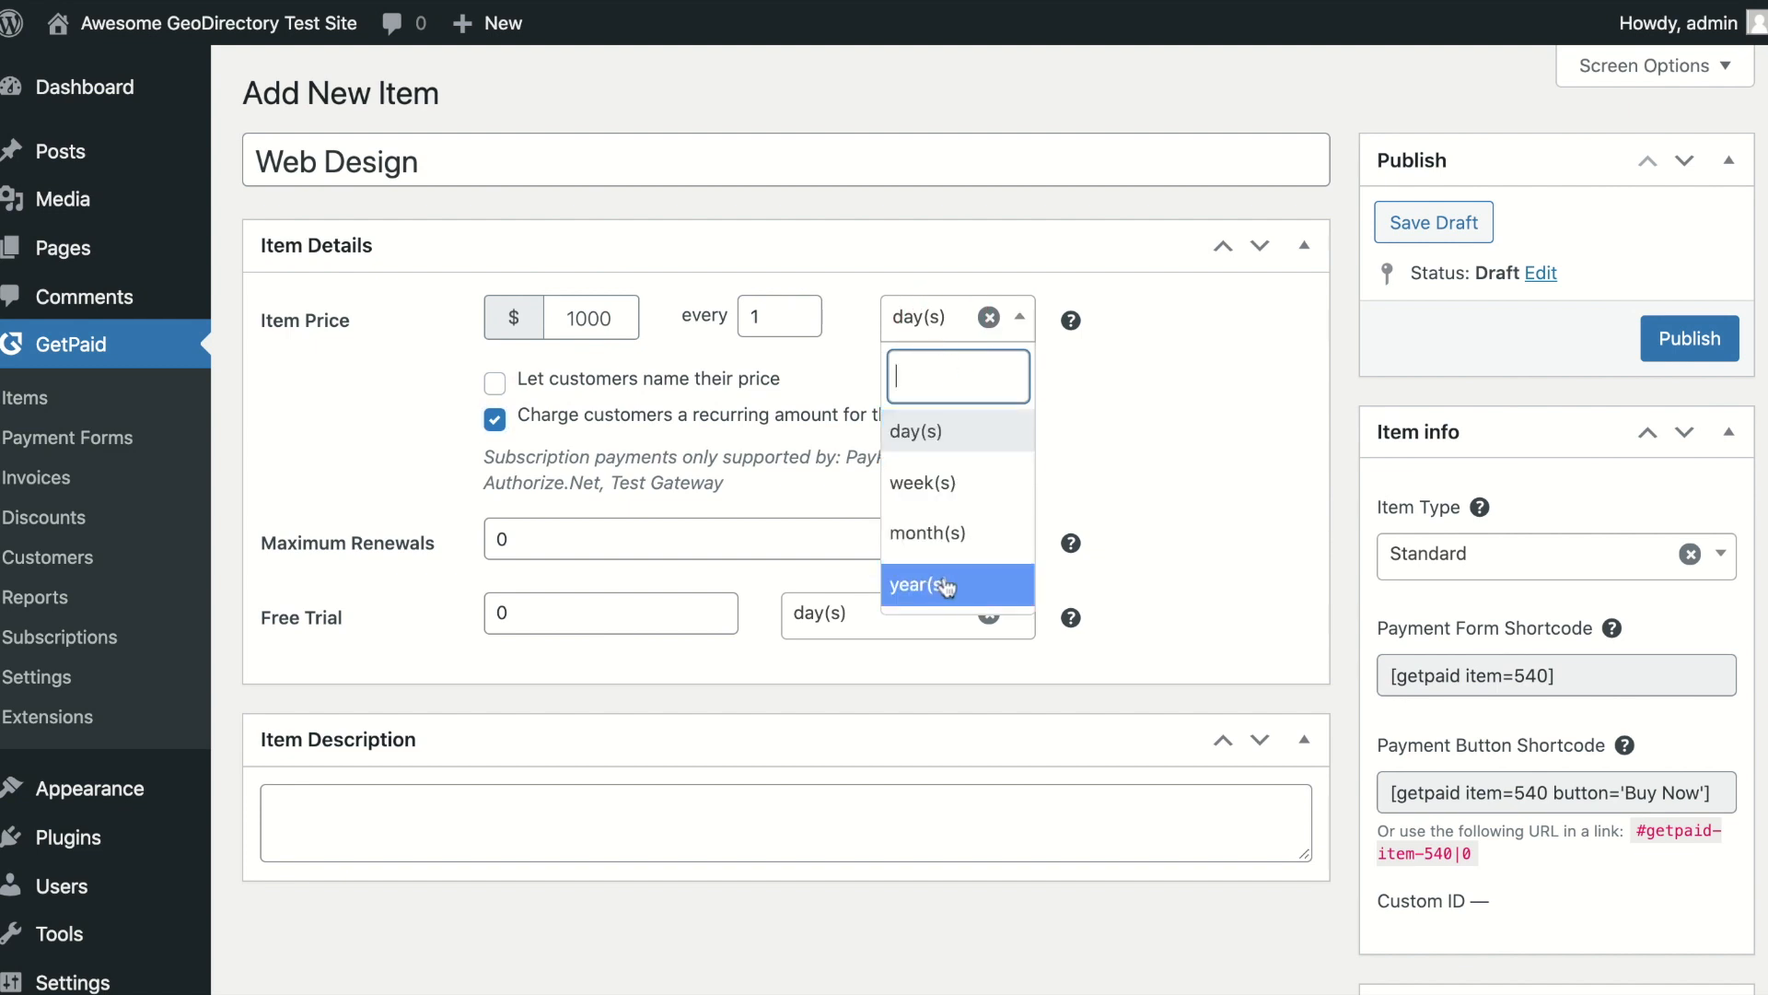
{"action": "left_click", "coordinate": [927, 534]}
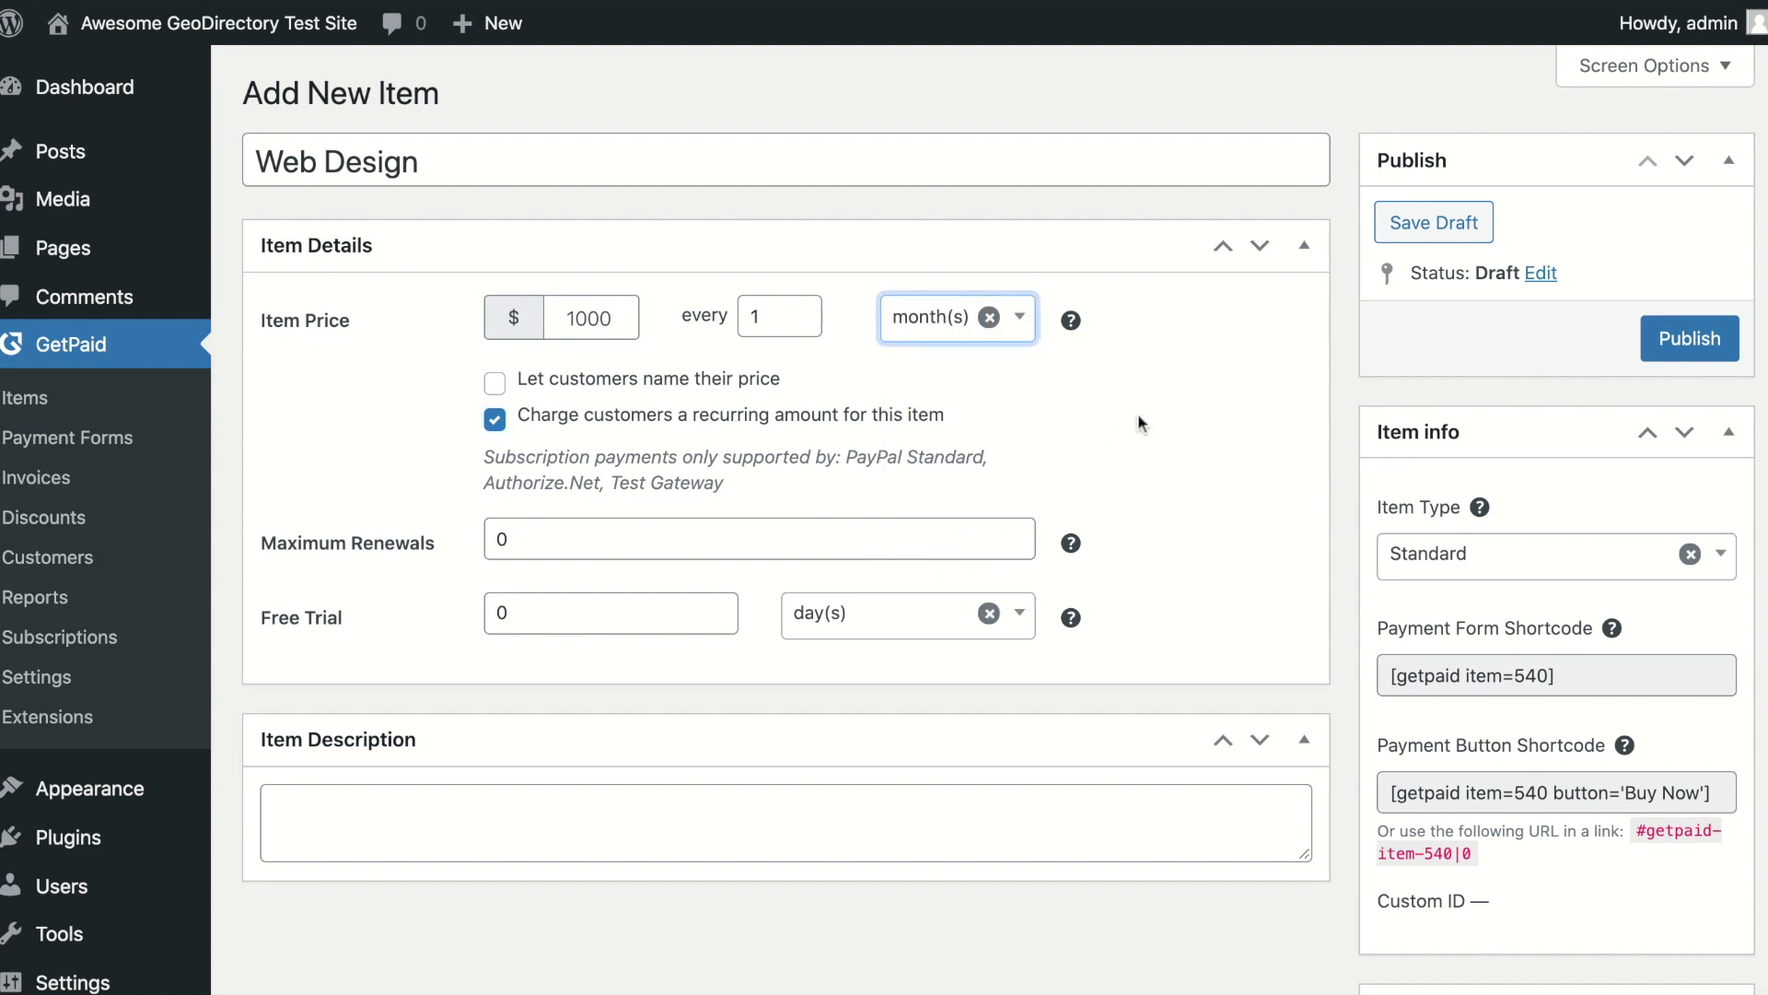
{"action": "left_click", "coordinate": [493, 418]}
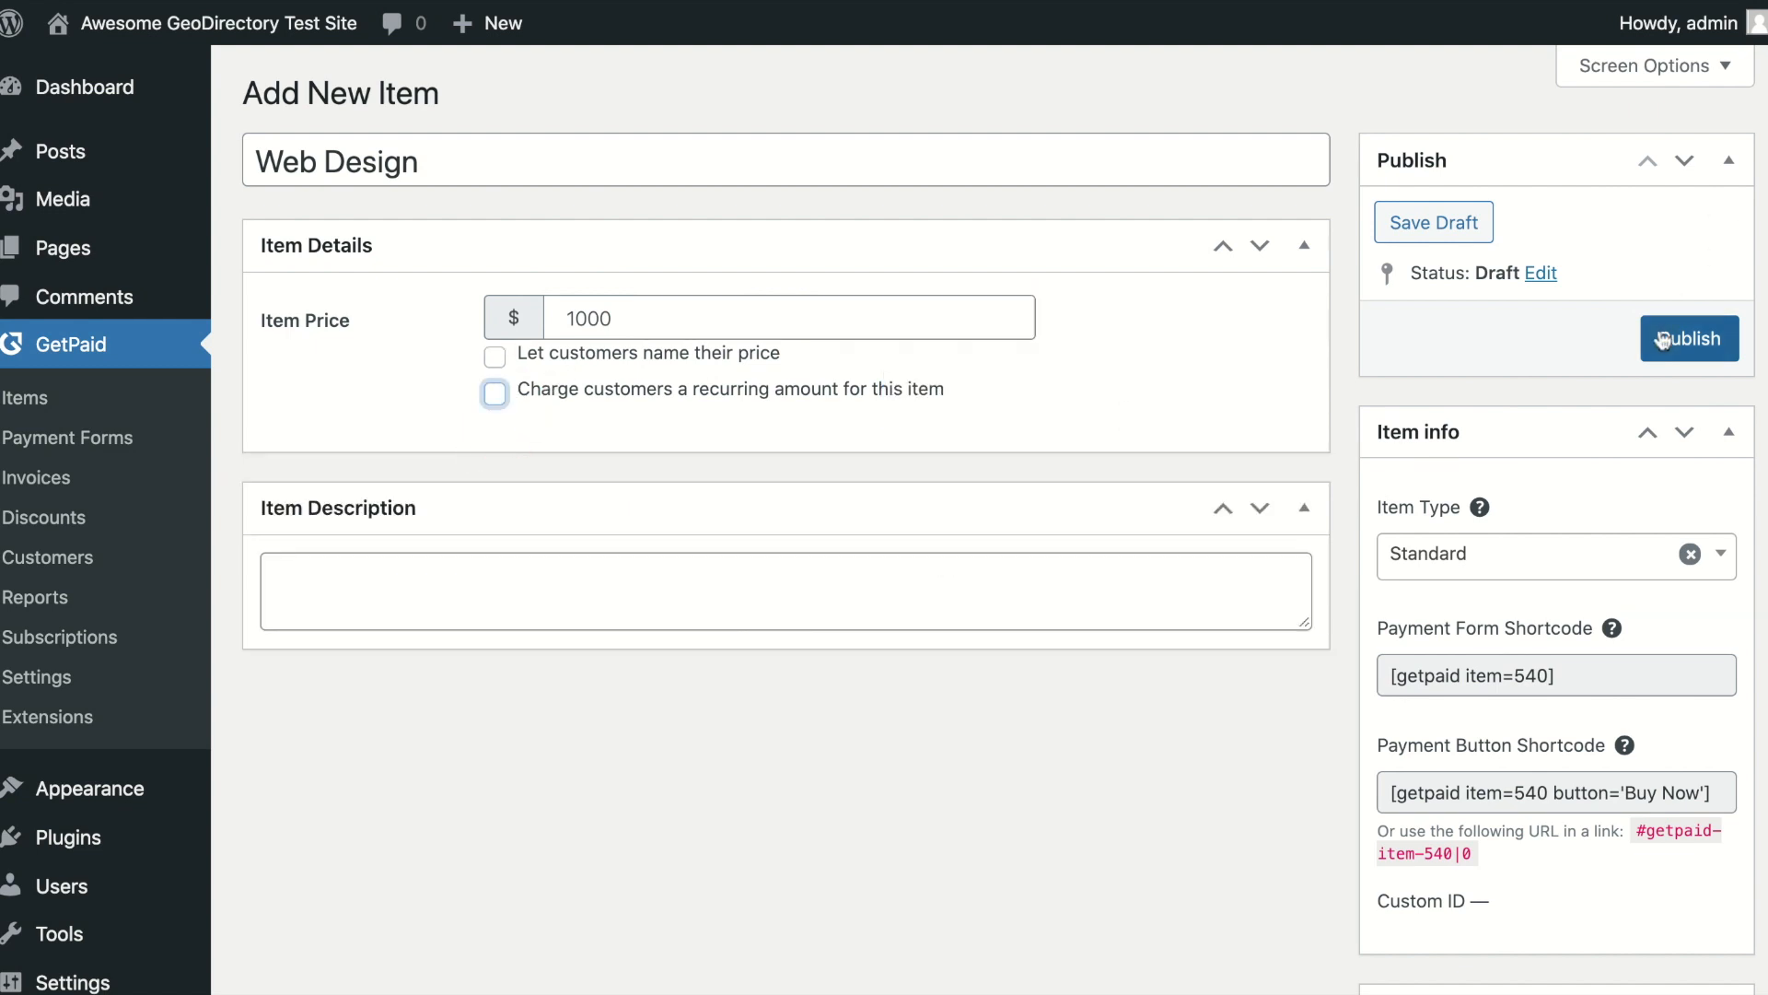
- Publish the Web Design item and select its Buy Now payment button shortcode
{"action": "left_click", "coordinate": [1689, 339]}
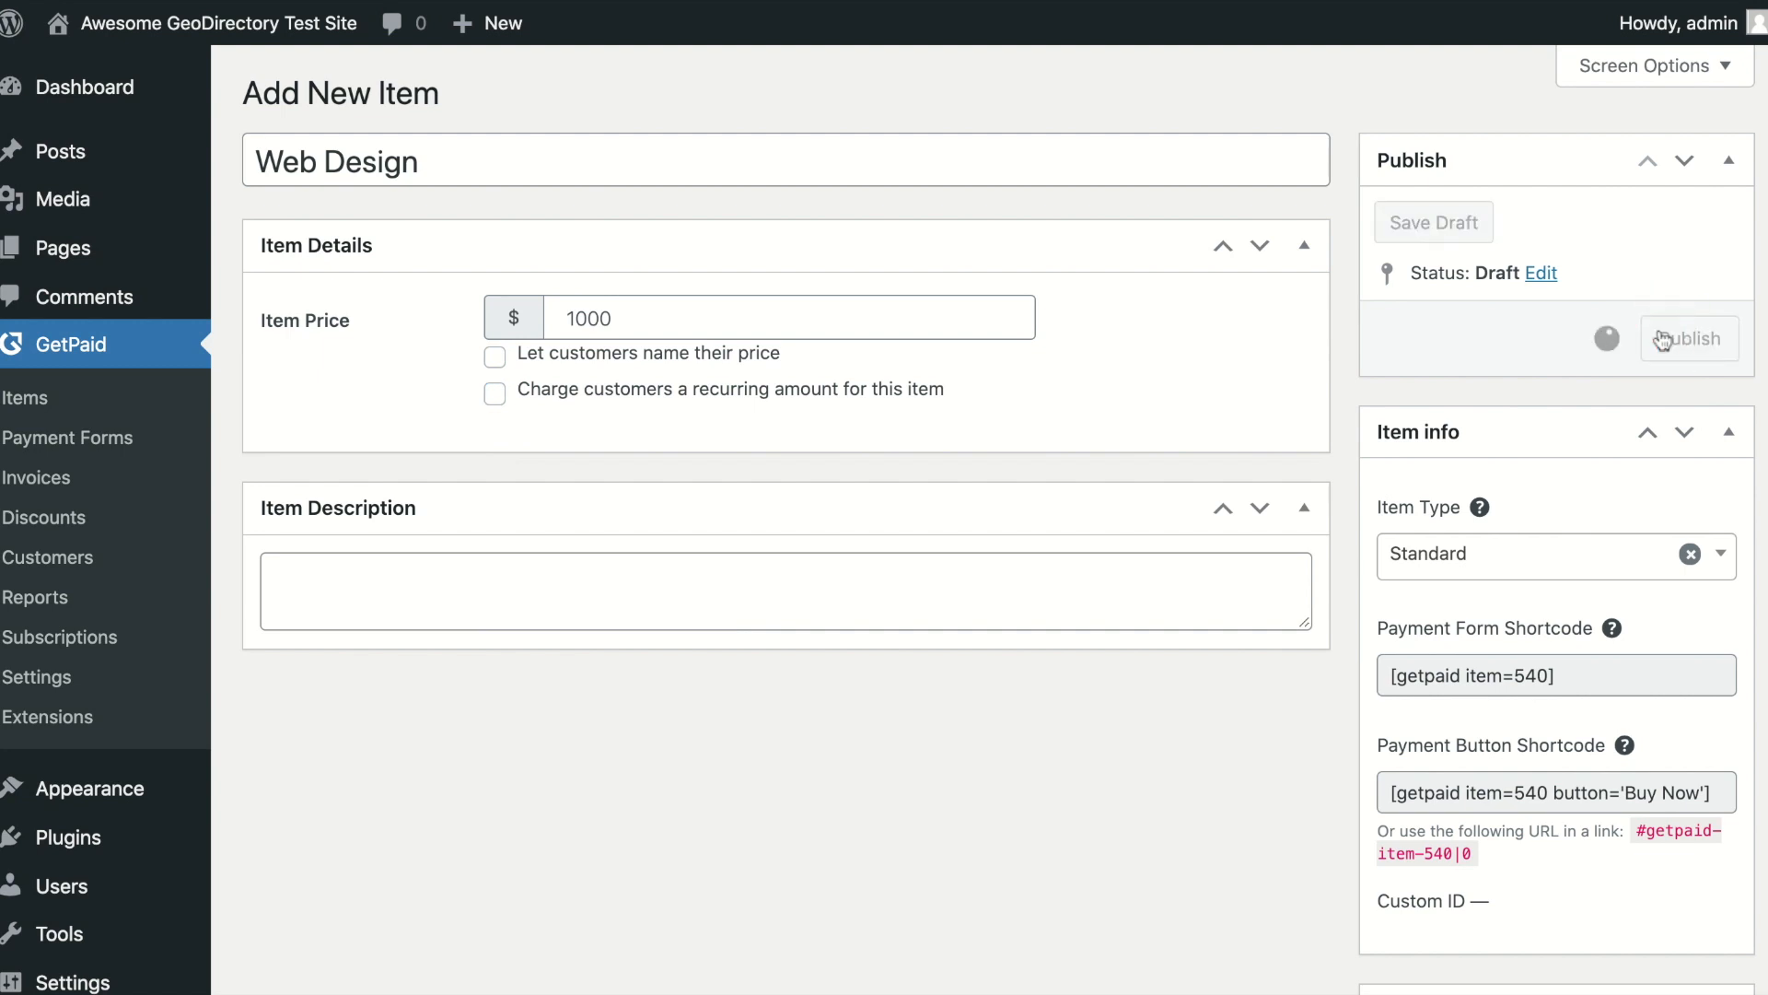
{"action": "left_click", "coordinate": [1689, 337]}
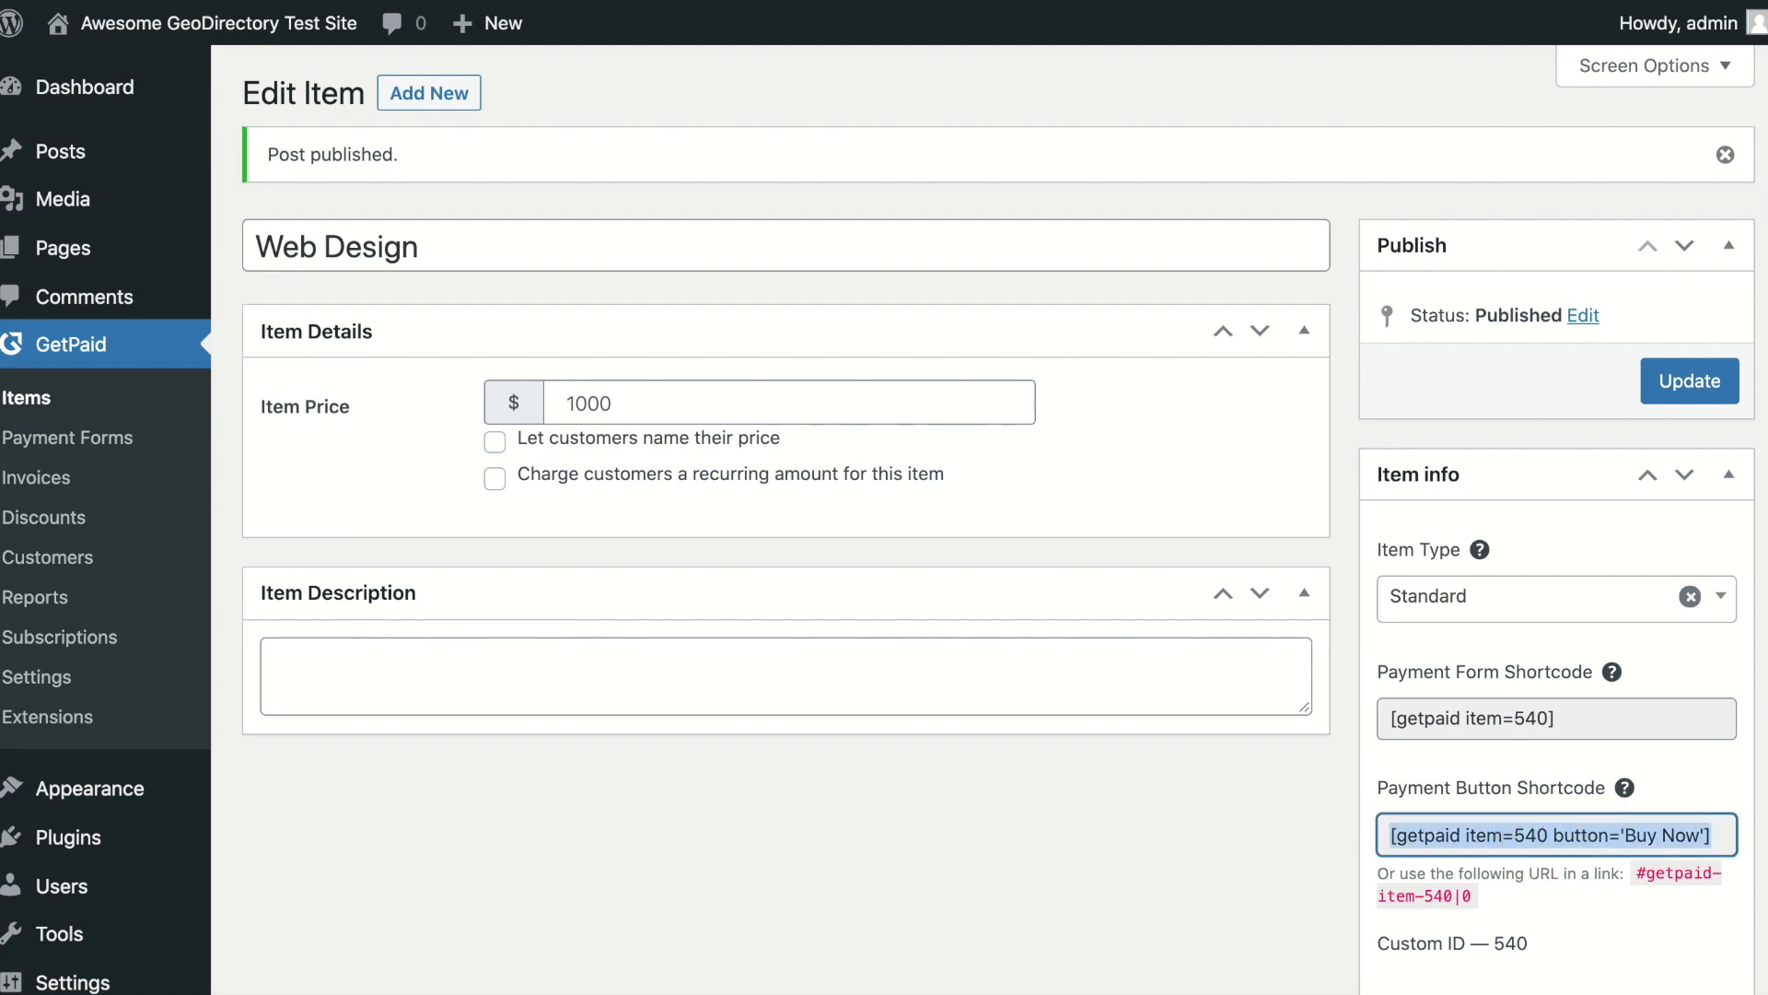
{"action": "mouse_move", "coordinate": [107, 271]}
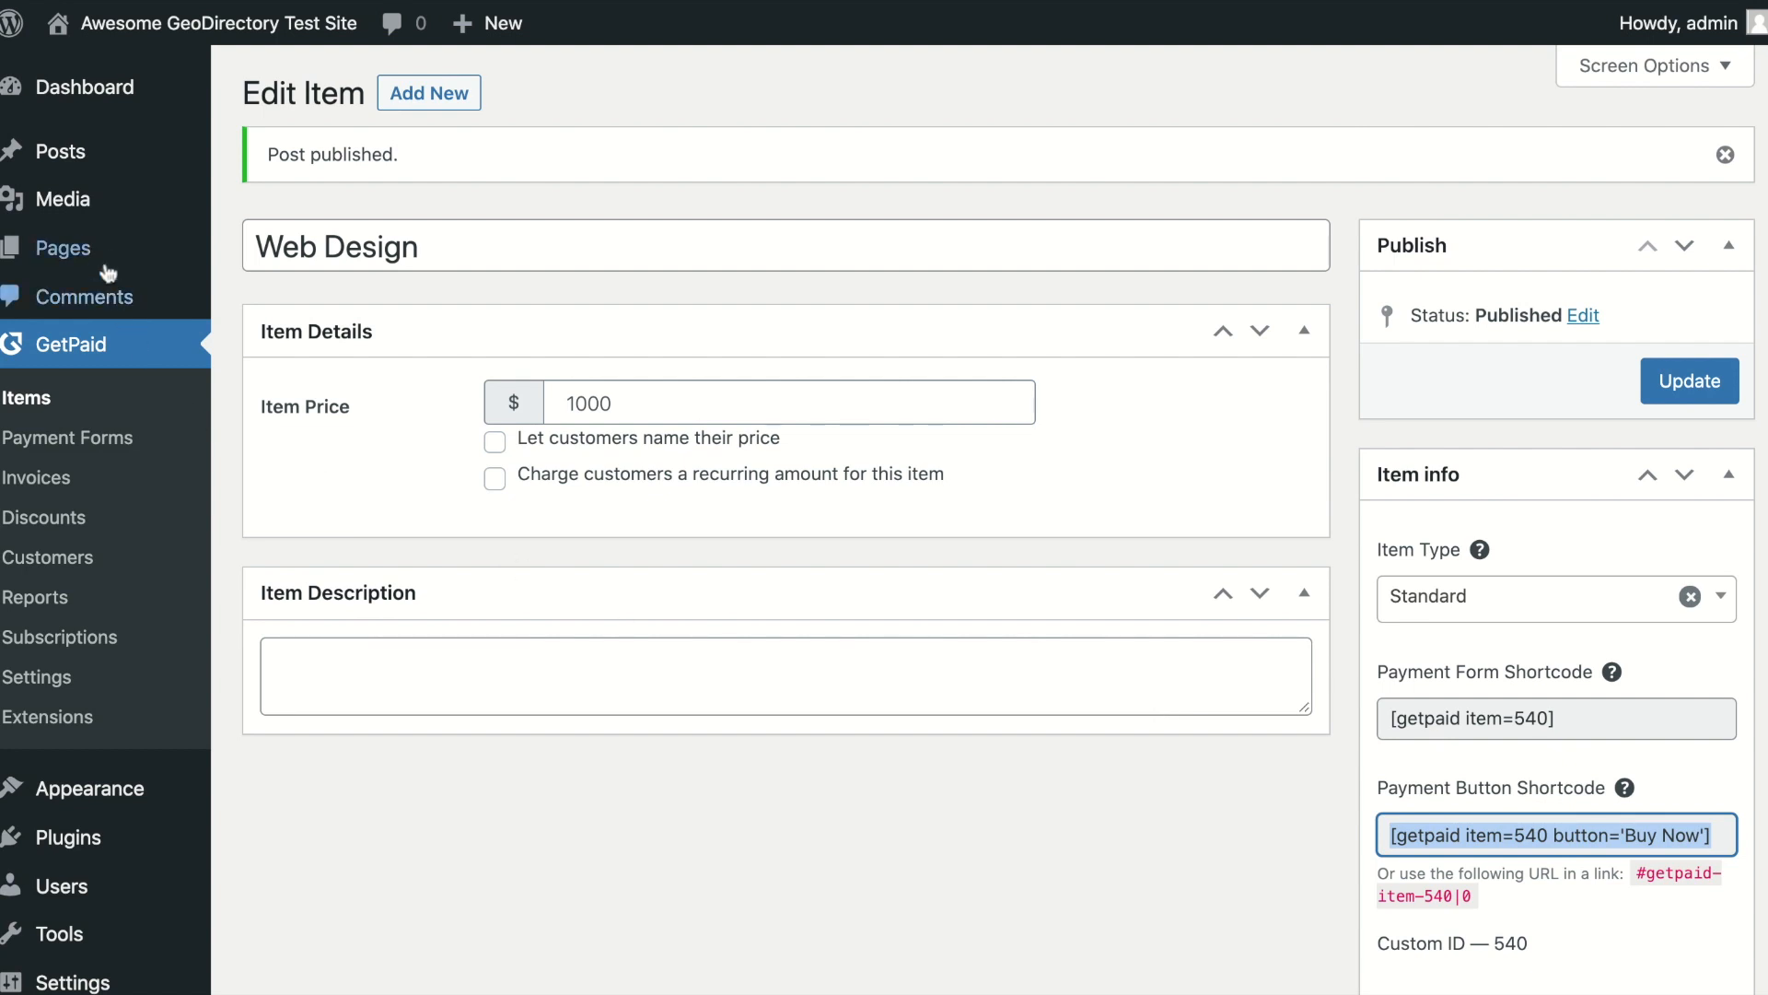
{"action": "mouse_move", "coordinate": [63, 249]}
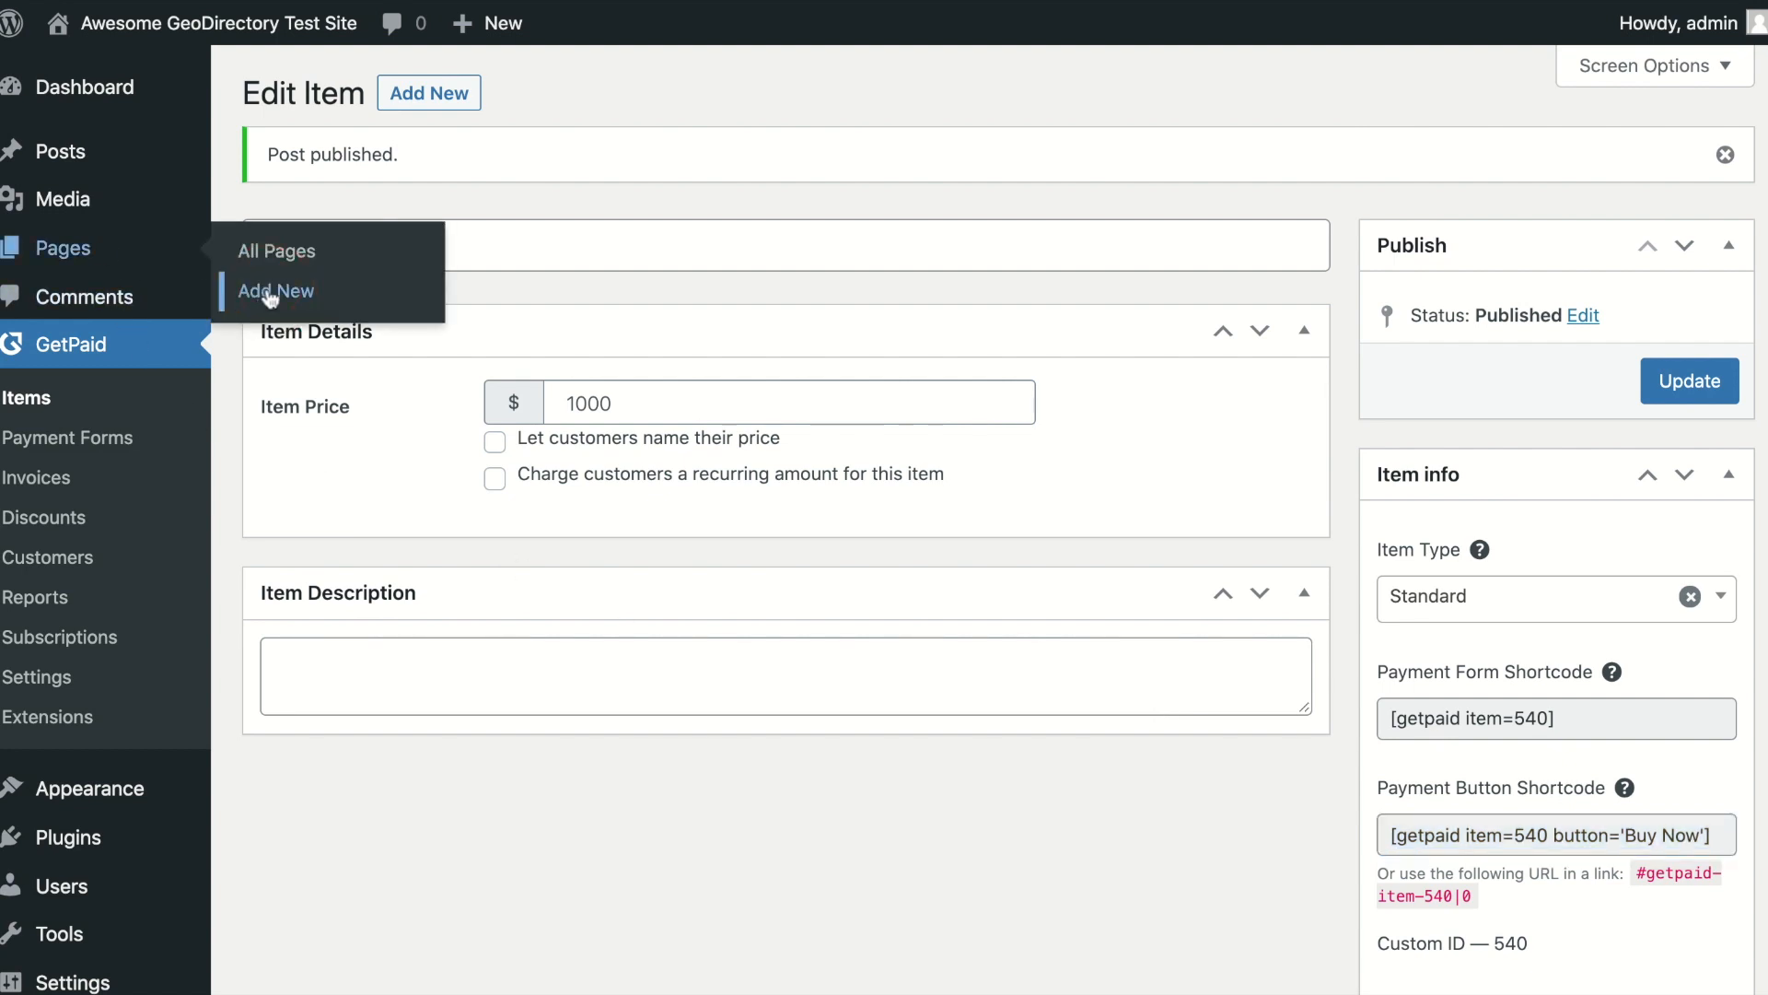
- Create a new page titled GetPaid Test Page, dismissing the backup notice
{"action": "left_click", "coordinate": [275, 291]}
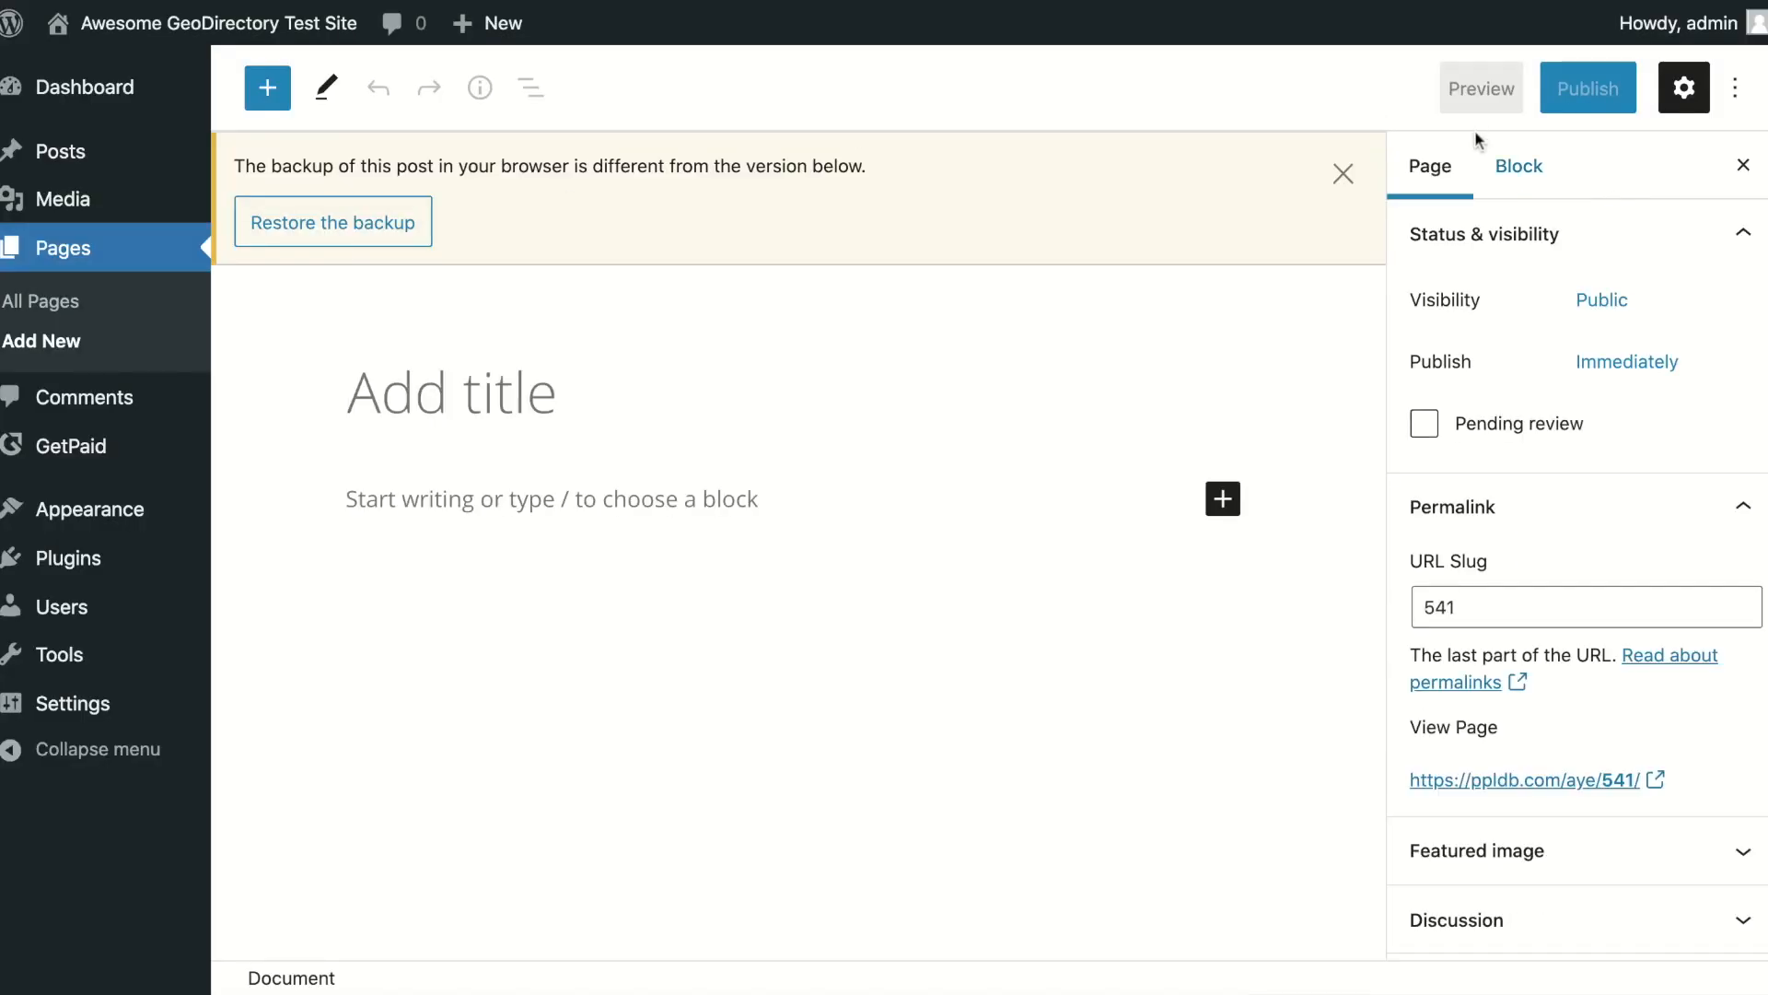
{"action": "left_click", "coordinate": [1343, 174]}
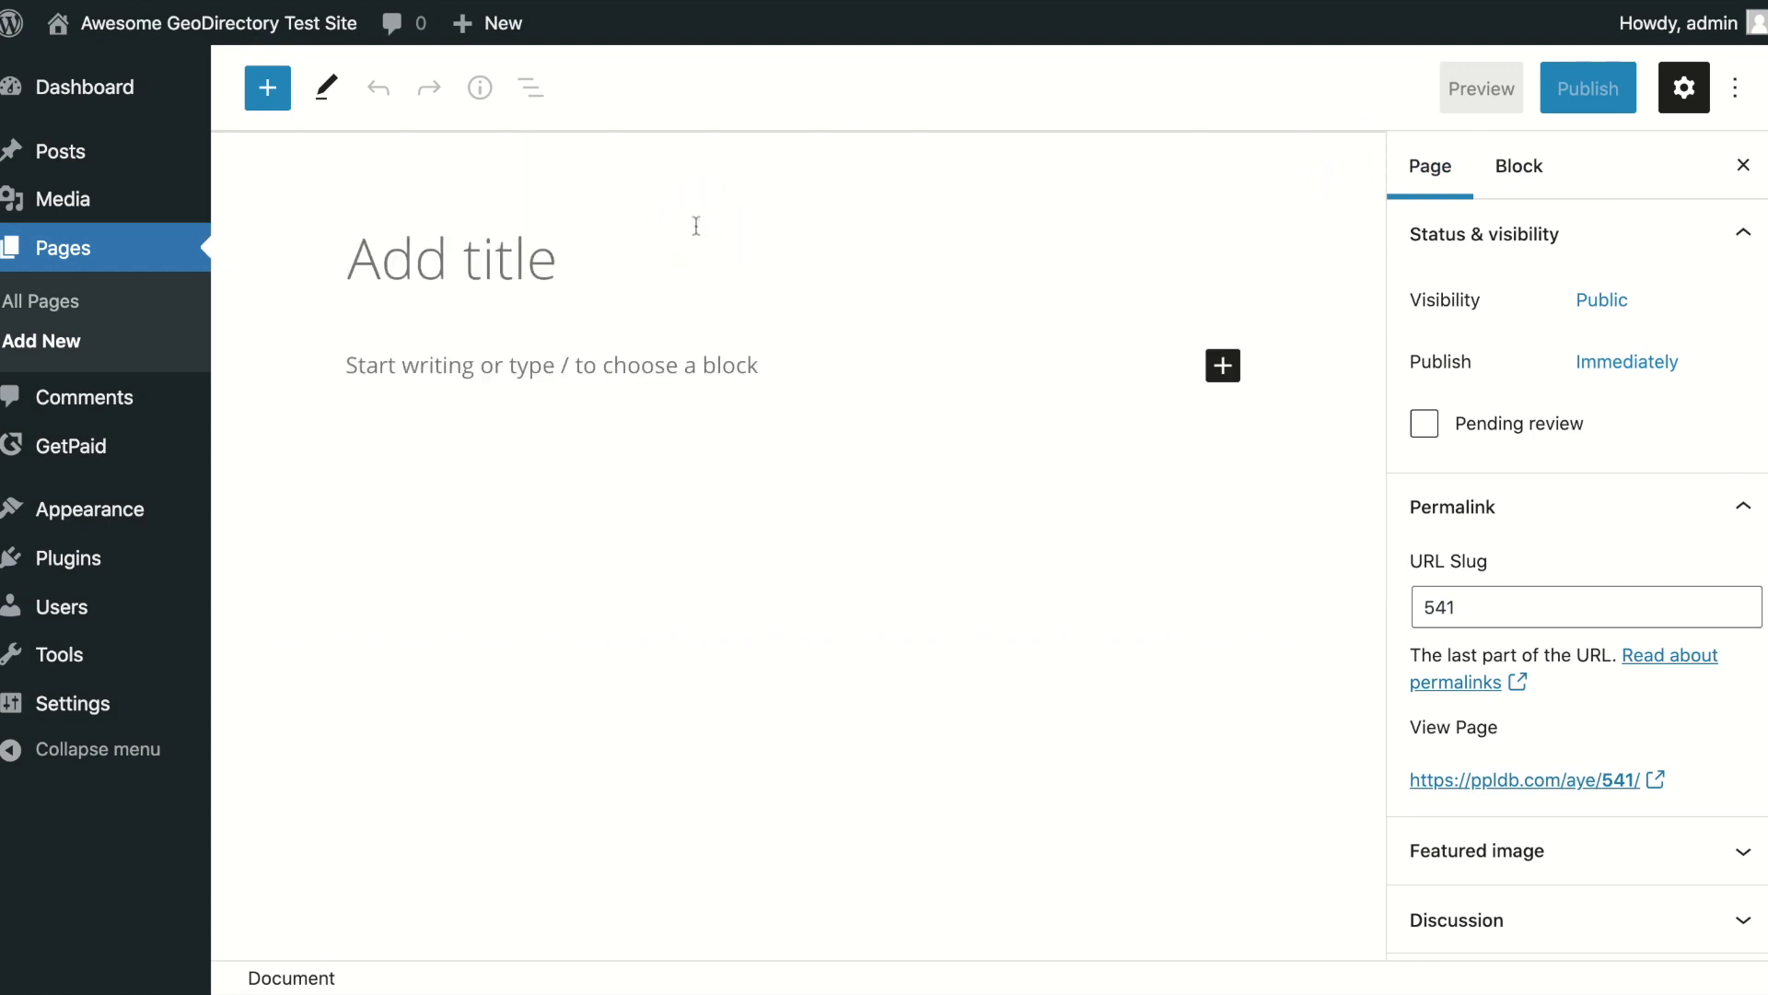
{"action": "type", "text": "G"}
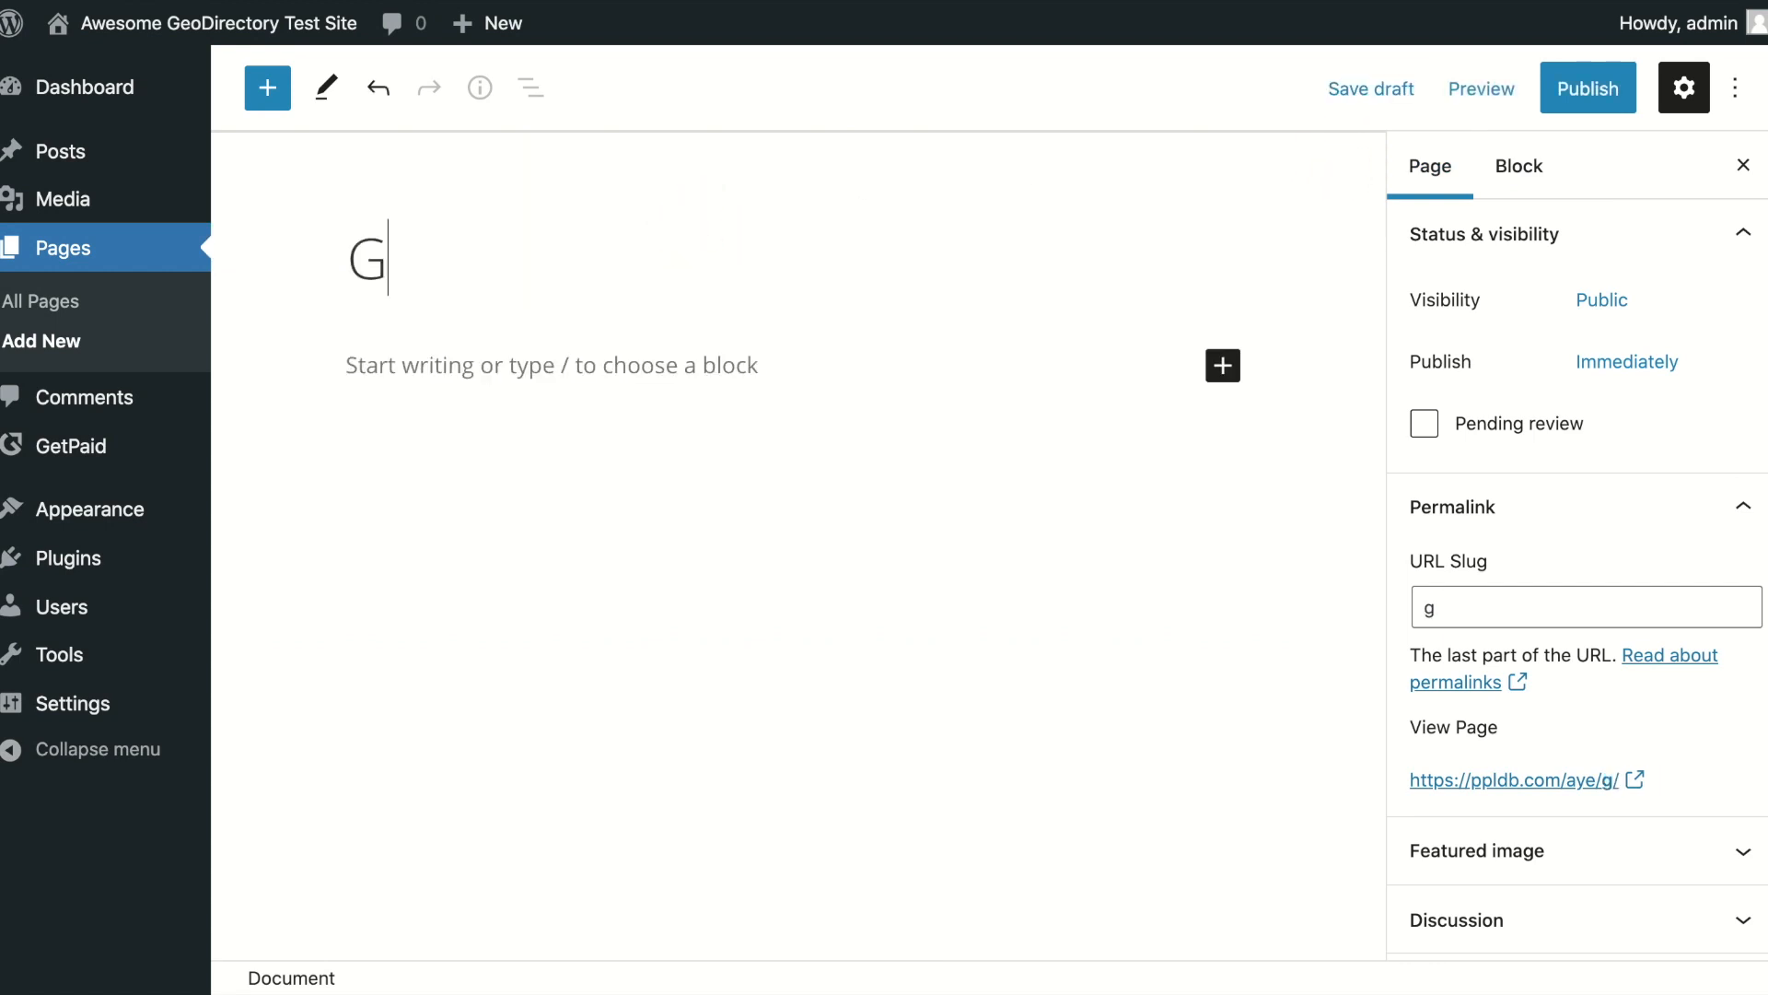
{"action": "type", "text": "etPaid"}
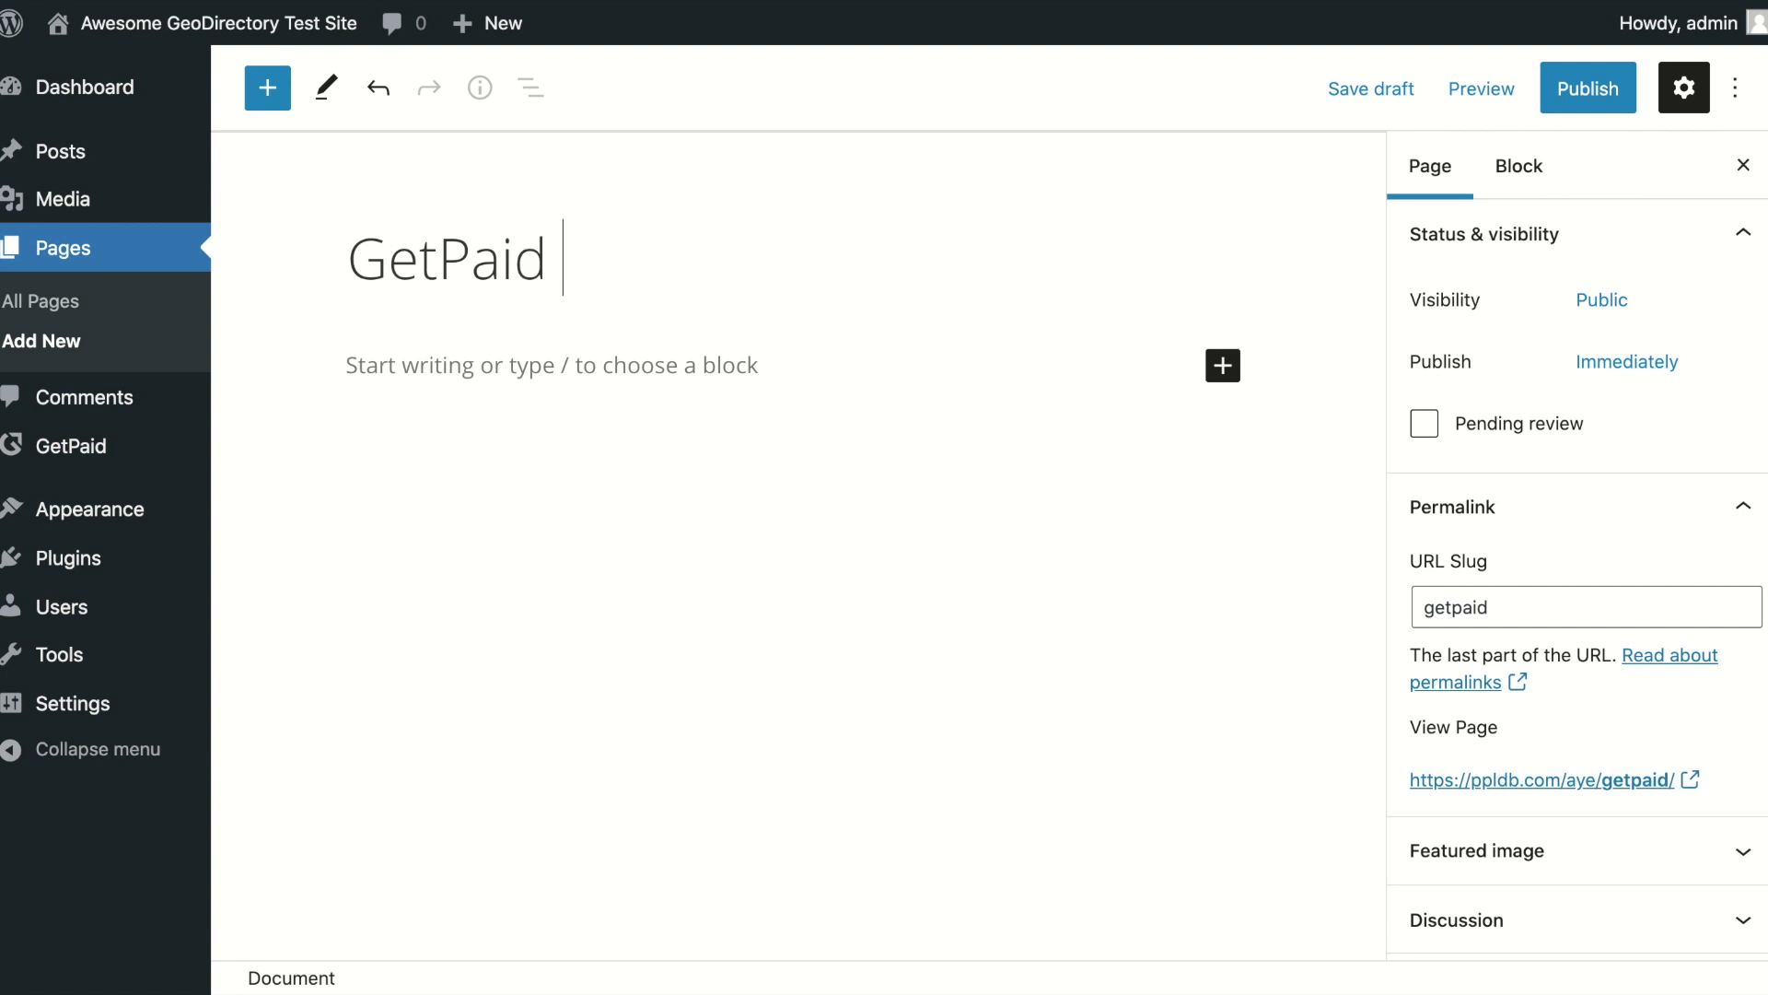
{"action": "type", "text": "Test"}
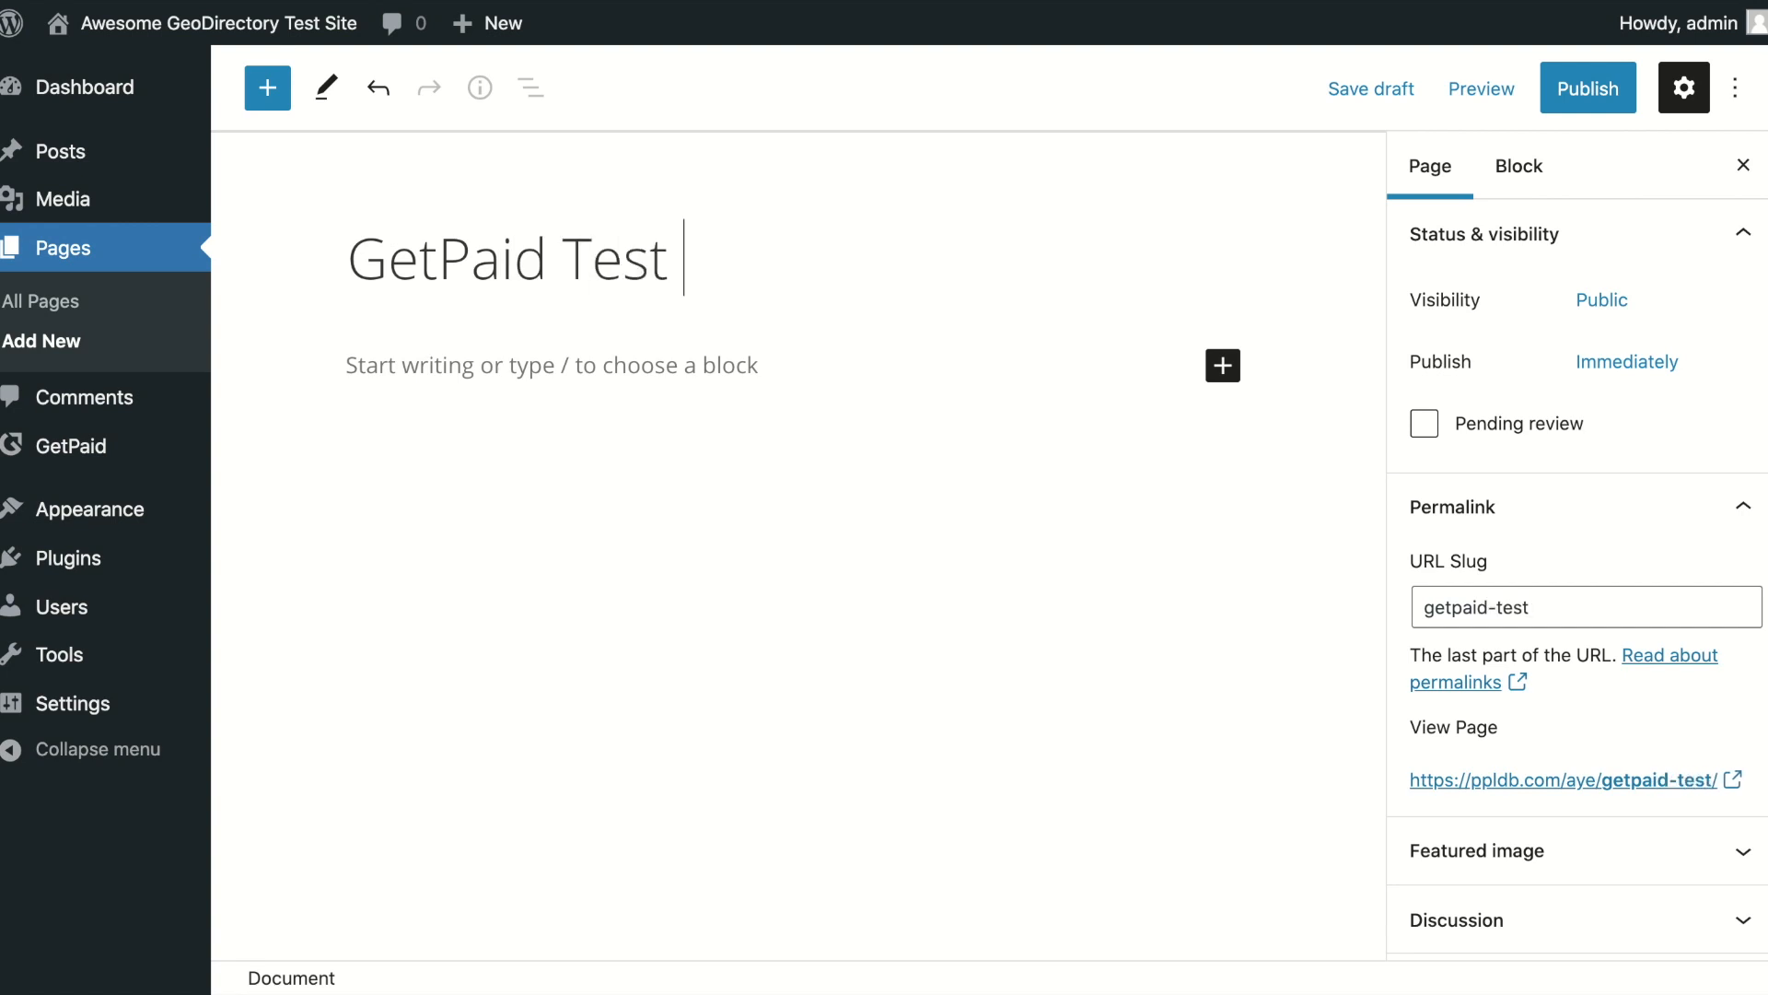
{"action": "type", "text": "Page"}
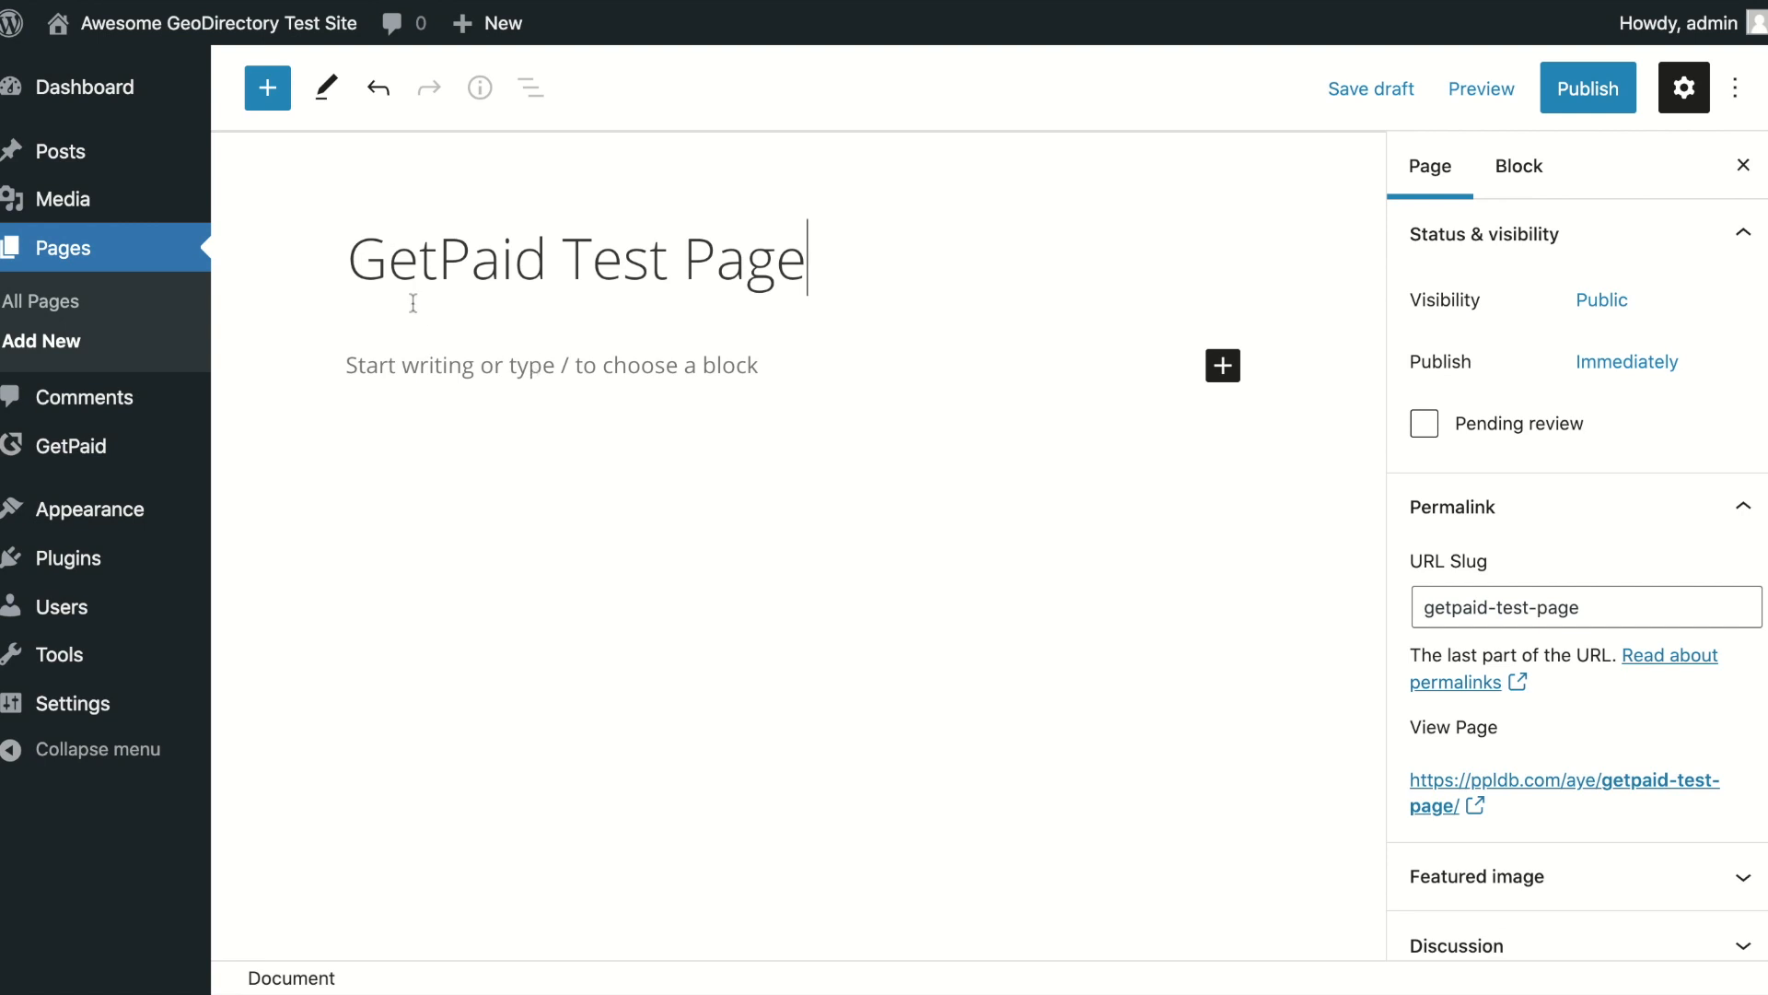
{"action": "mouse_move", "coordinate": [267, 89]}
{"action": "type", "text": "Get"}
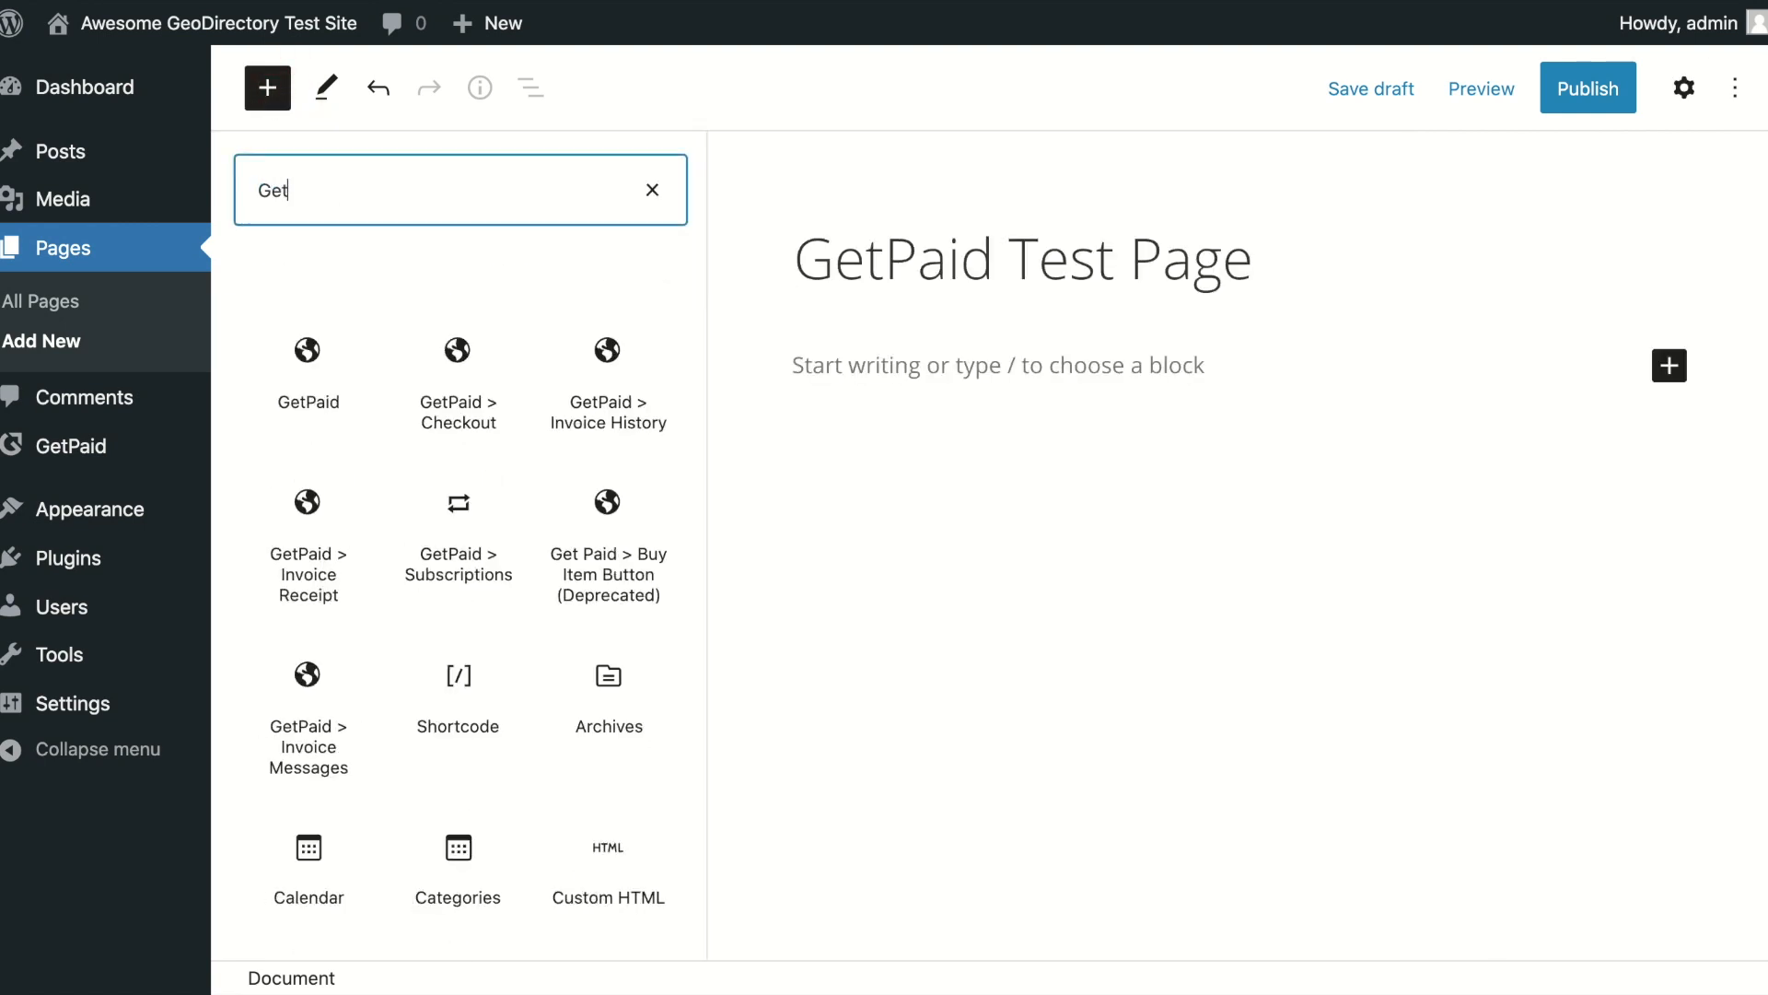
- Insert the GetPaid payment block into the page
{"action": "type", "text": "Paid"}
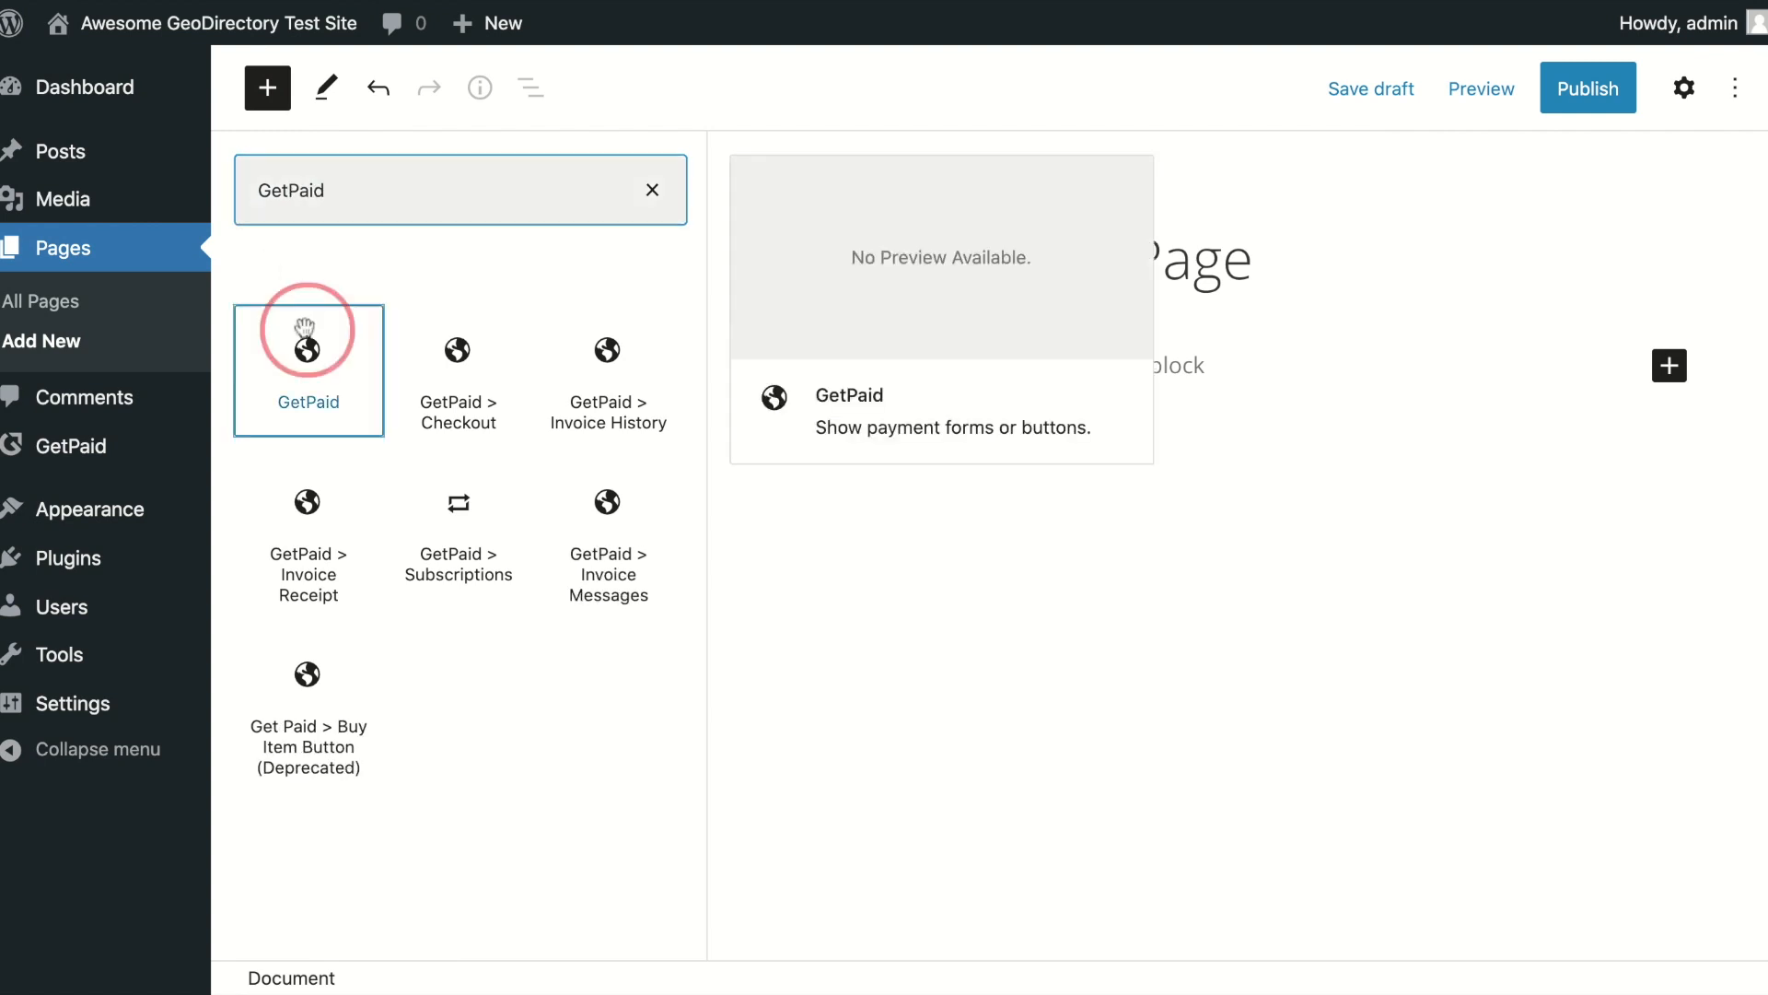
{"action": "left_click", "coordinate": [307, 348]}
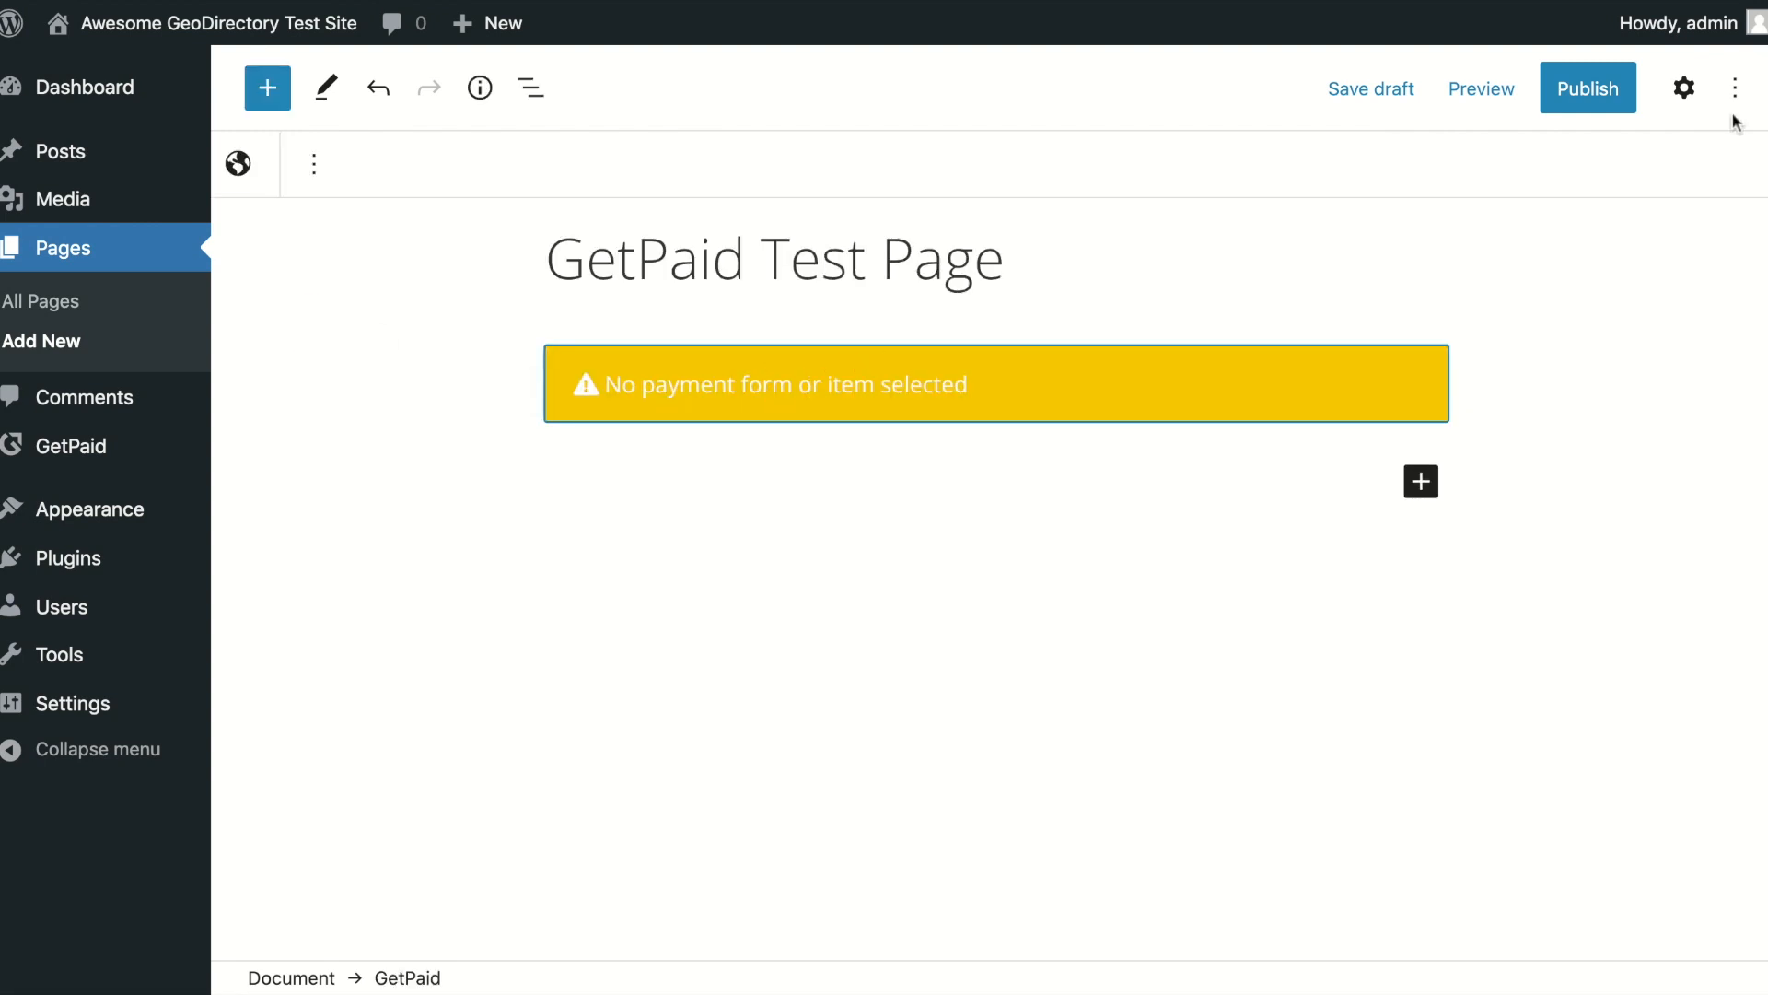
- Set the GetPaid block to item 540 with button label Buy Now and start publishing the page
{"action": "left_click", "coordinate": [1681, 88]}
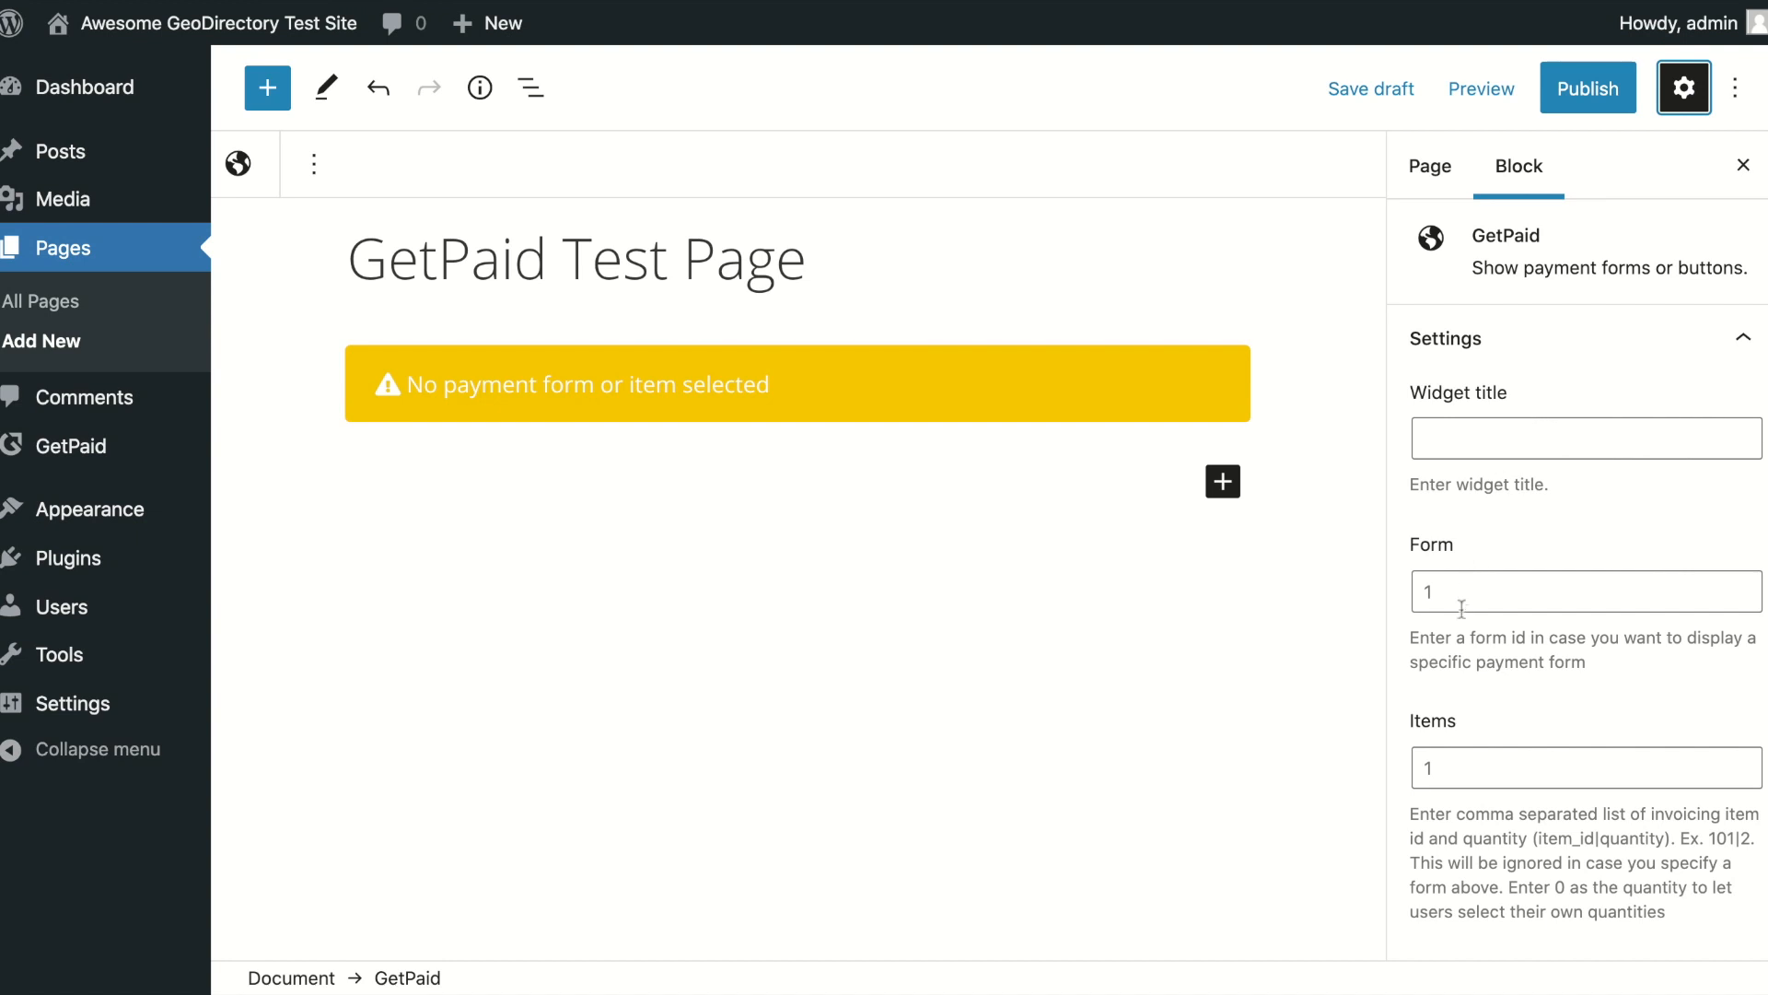
{"action": "left_click", "coordinate": [1584, 766]}
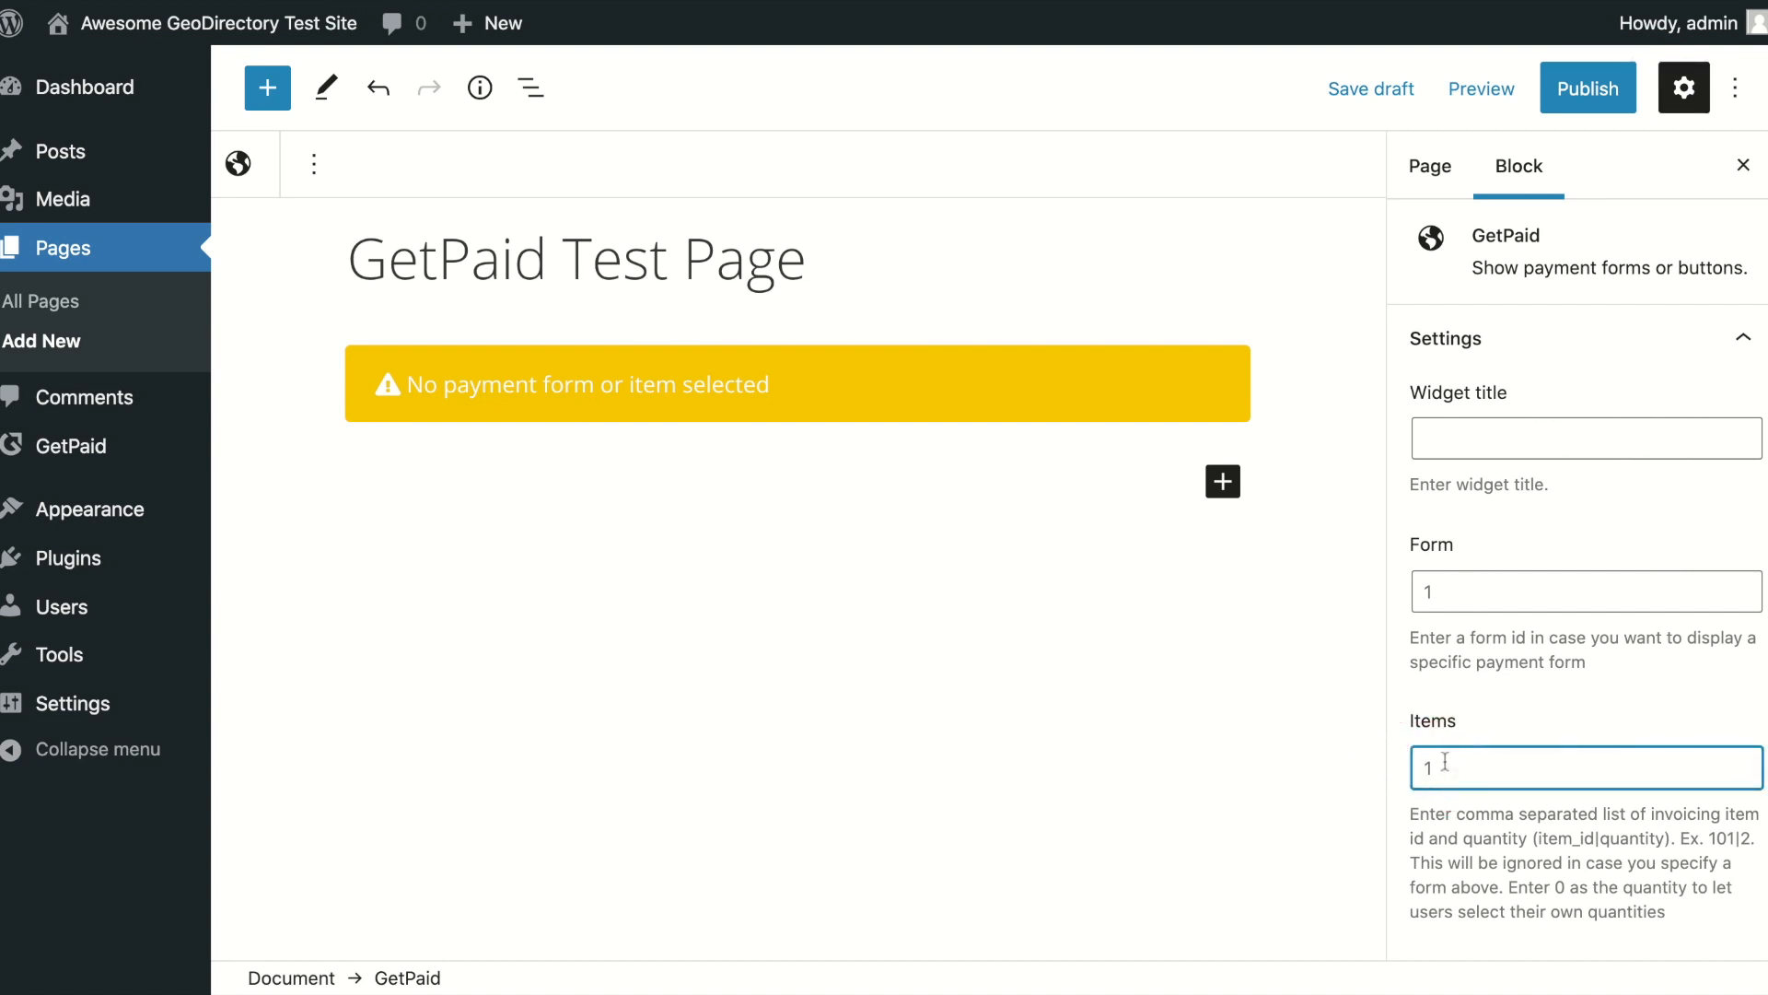
{"action": "type", "text": "540"}
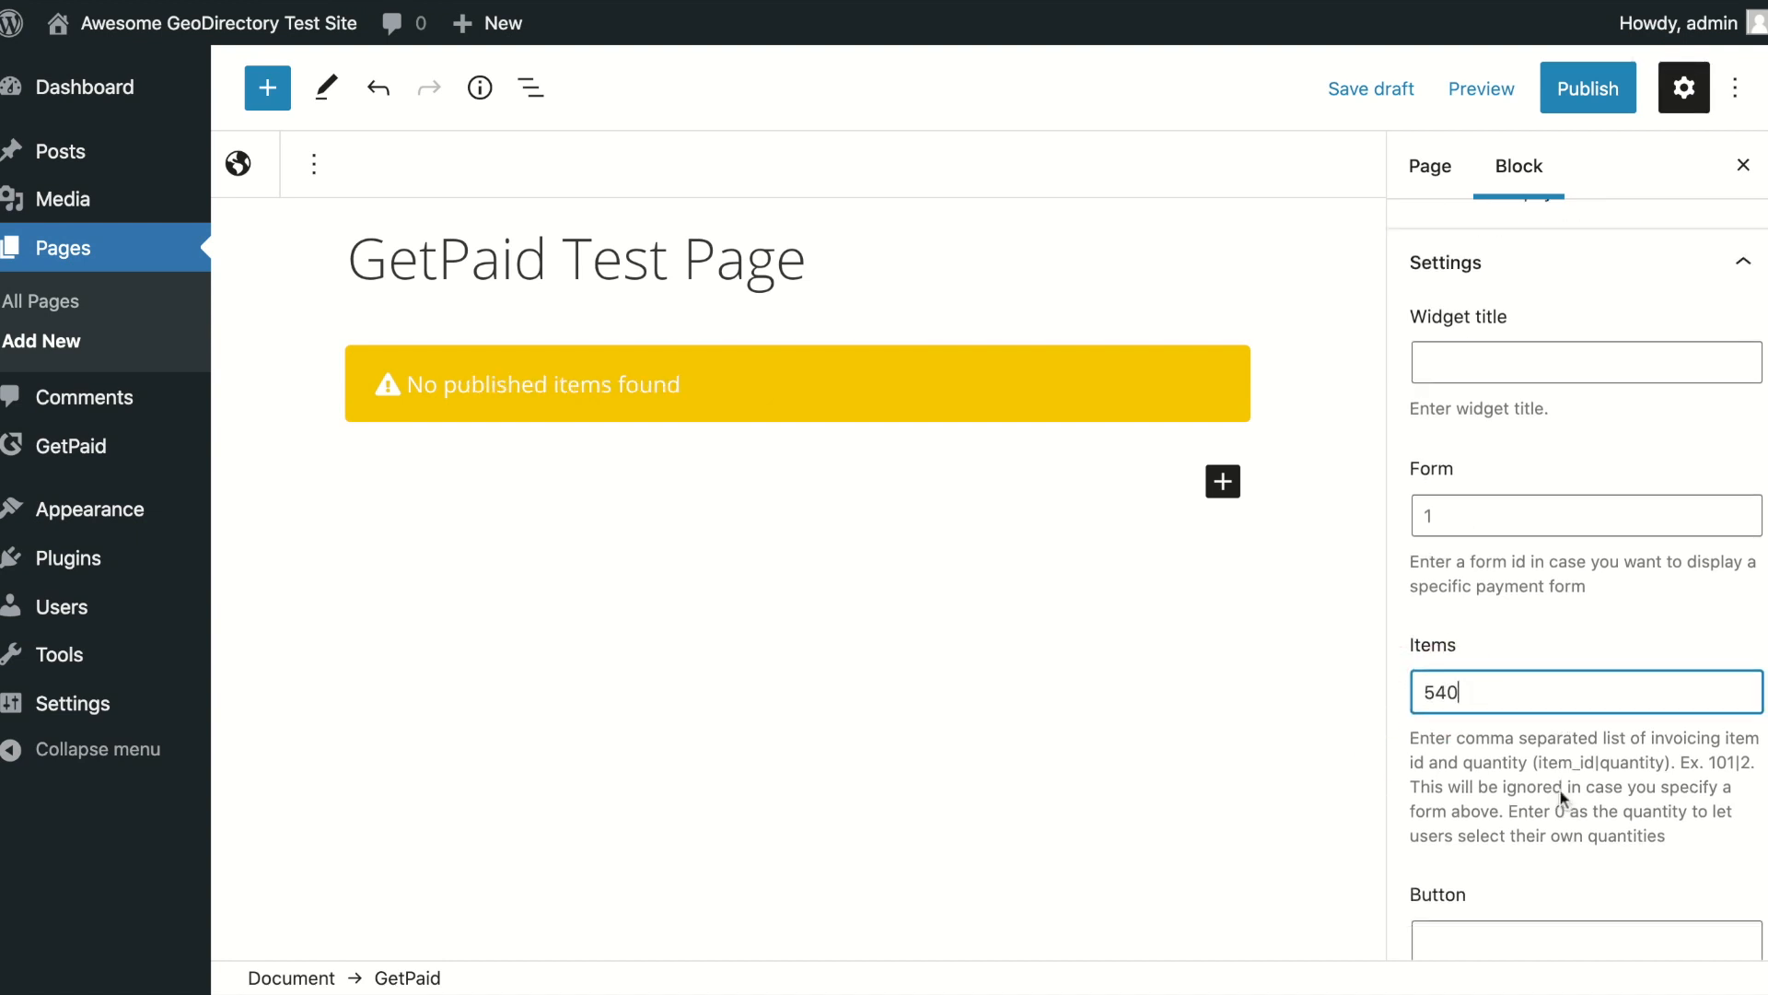
{"action": "type", "text": "Buy Now"}
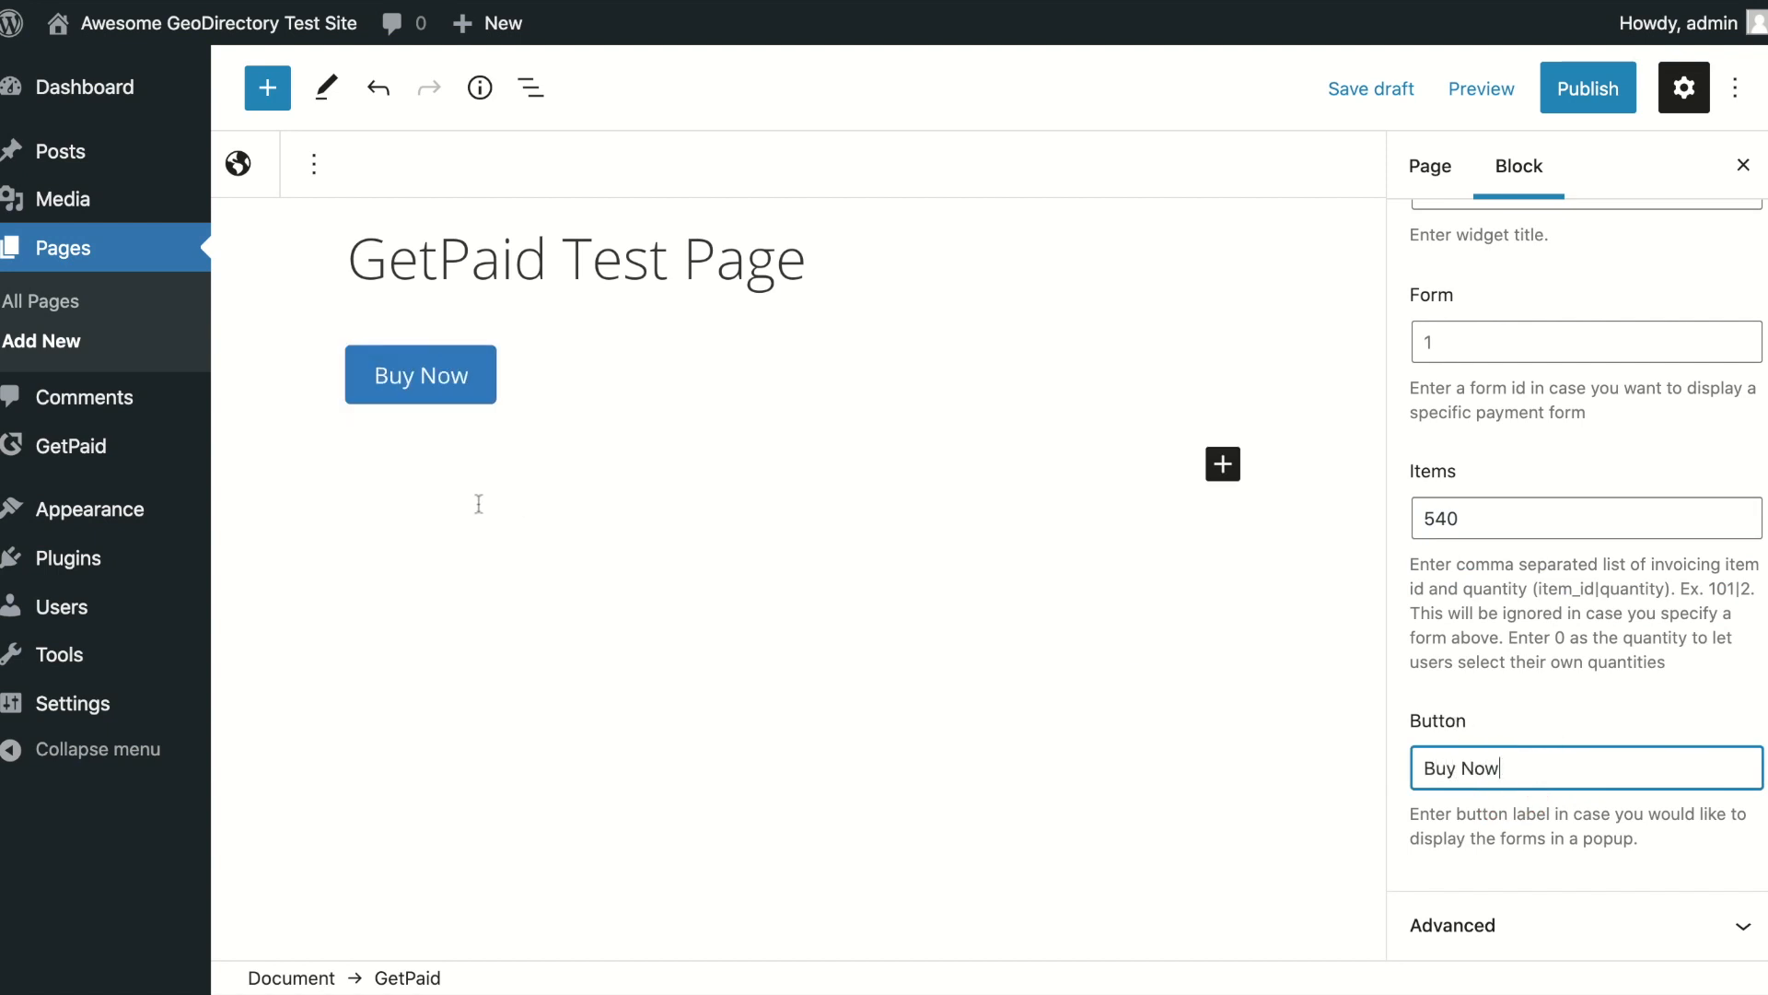
{"action": "left_click", "coordinate": [1586, 87]}
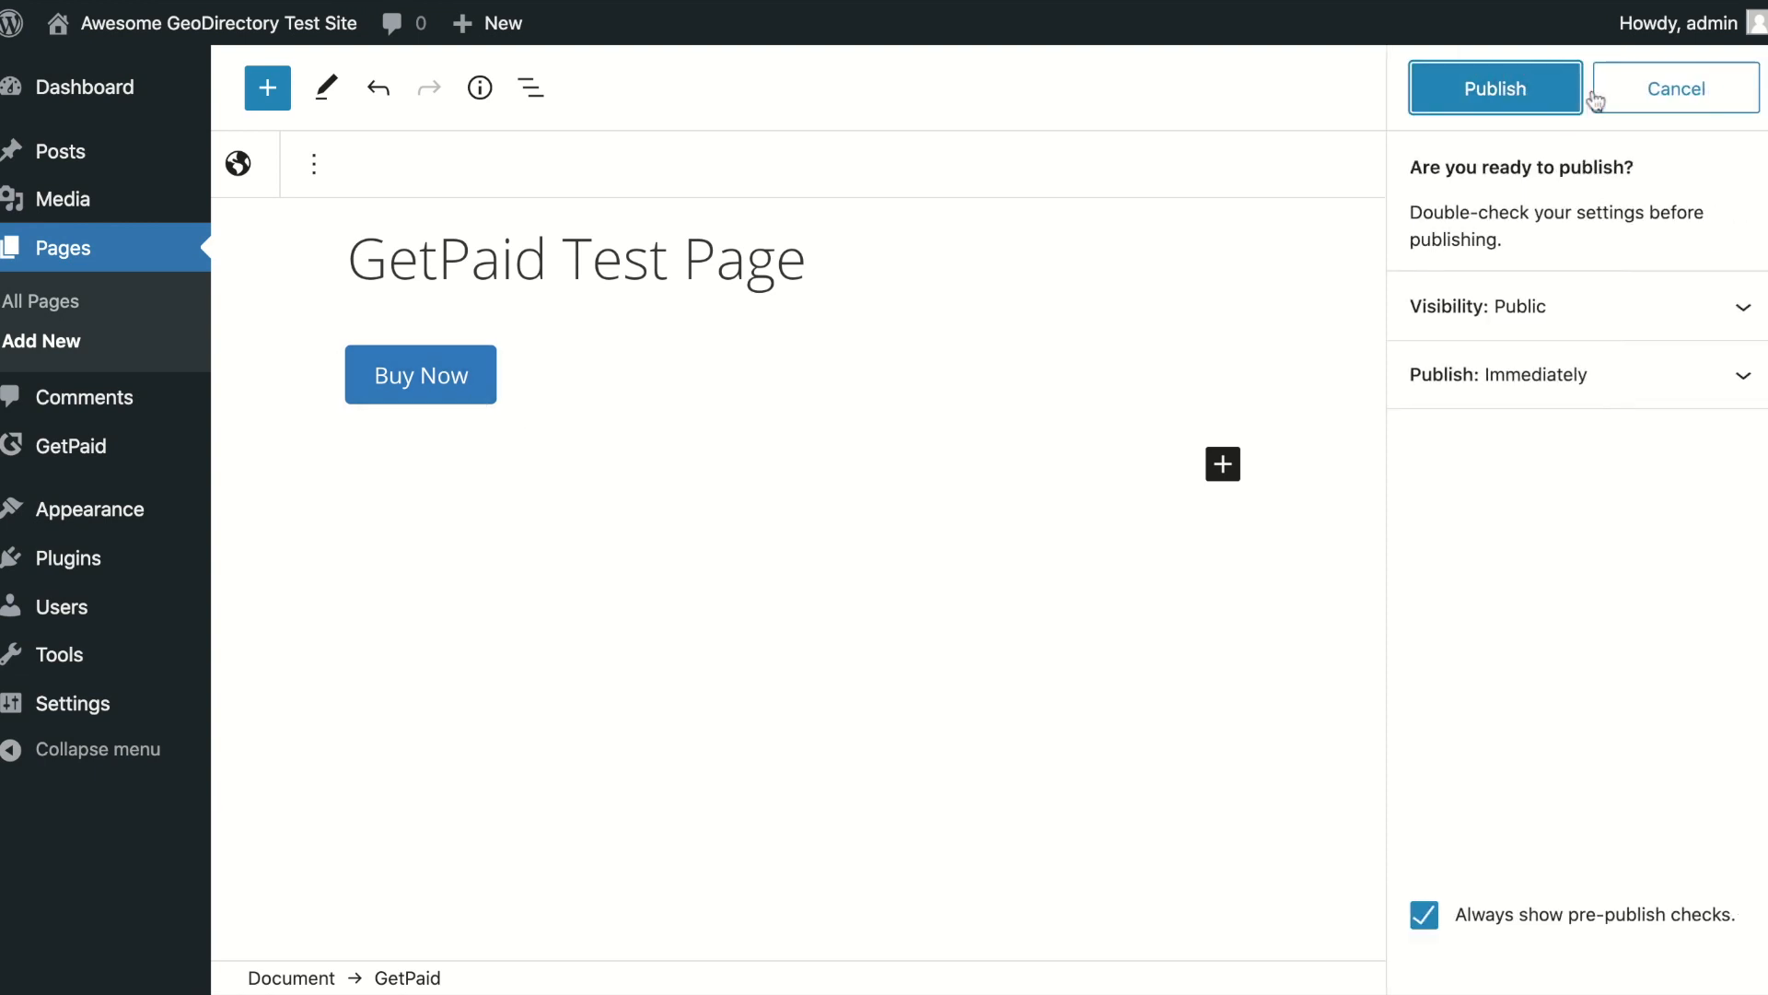
- Publish the test page and check the Buy Now checkout for Web Design on the live page
{"action": "left_click", "coordinate": [1493, 88]}
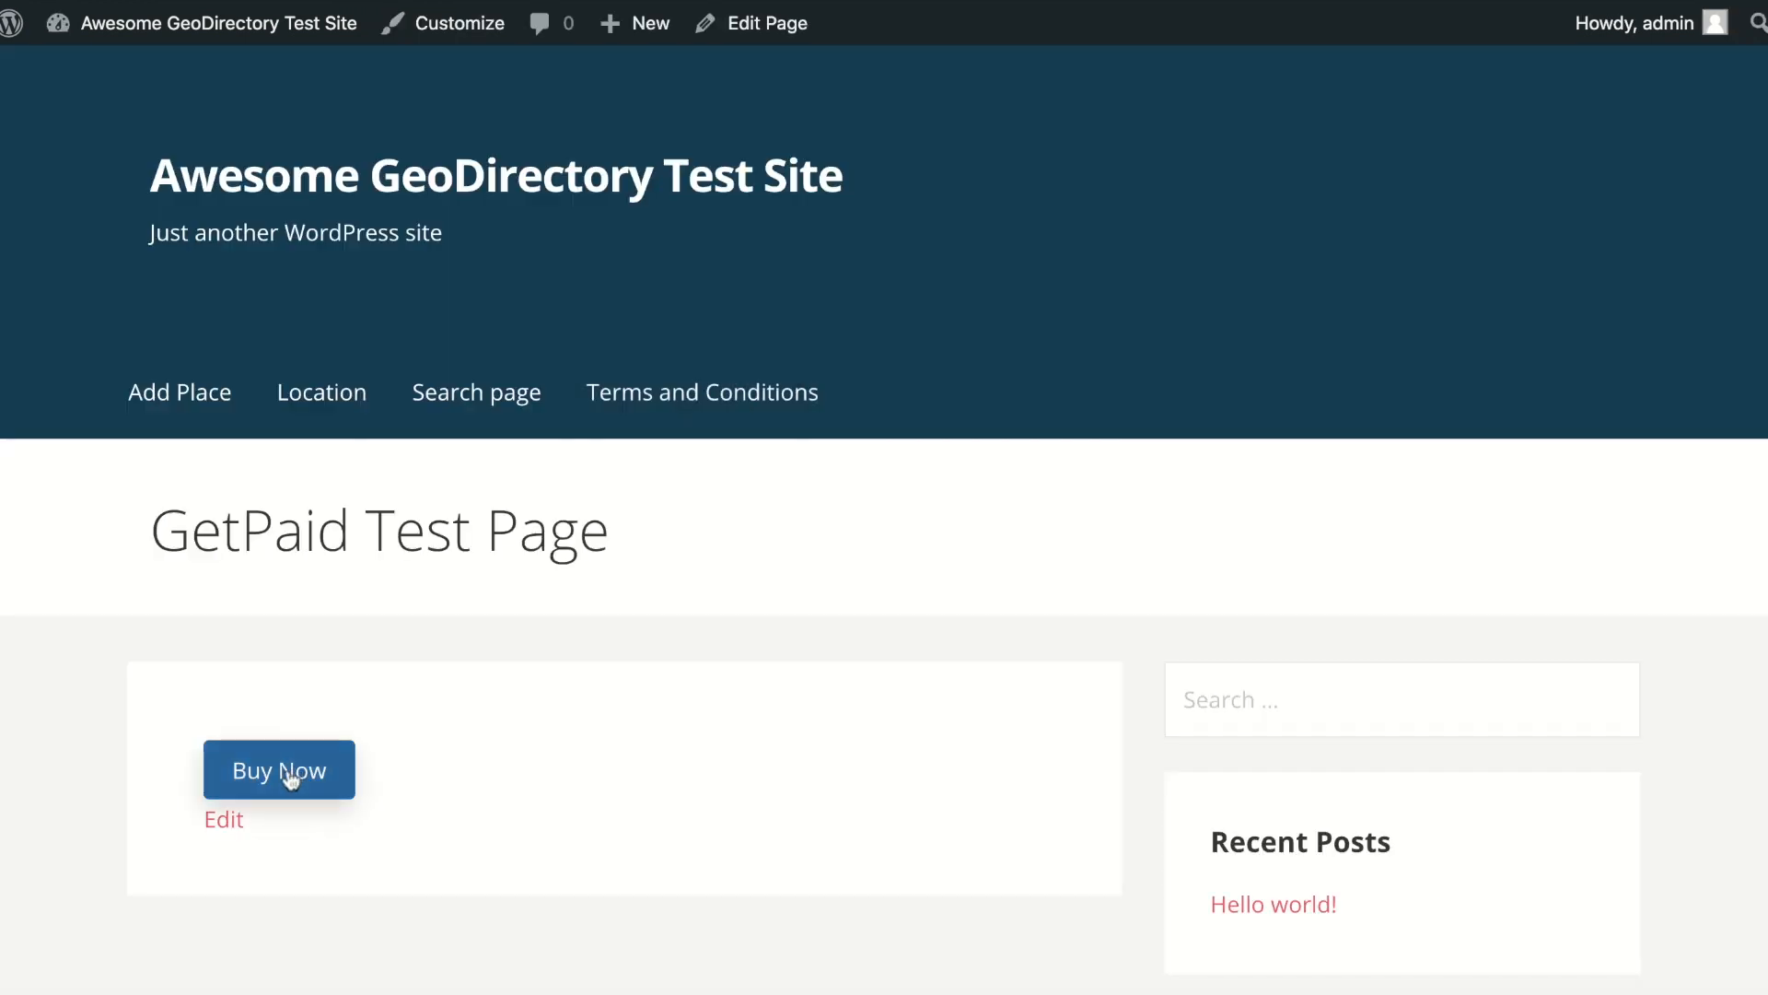
{"action": "left_click", "coordinate": [278, 769]}
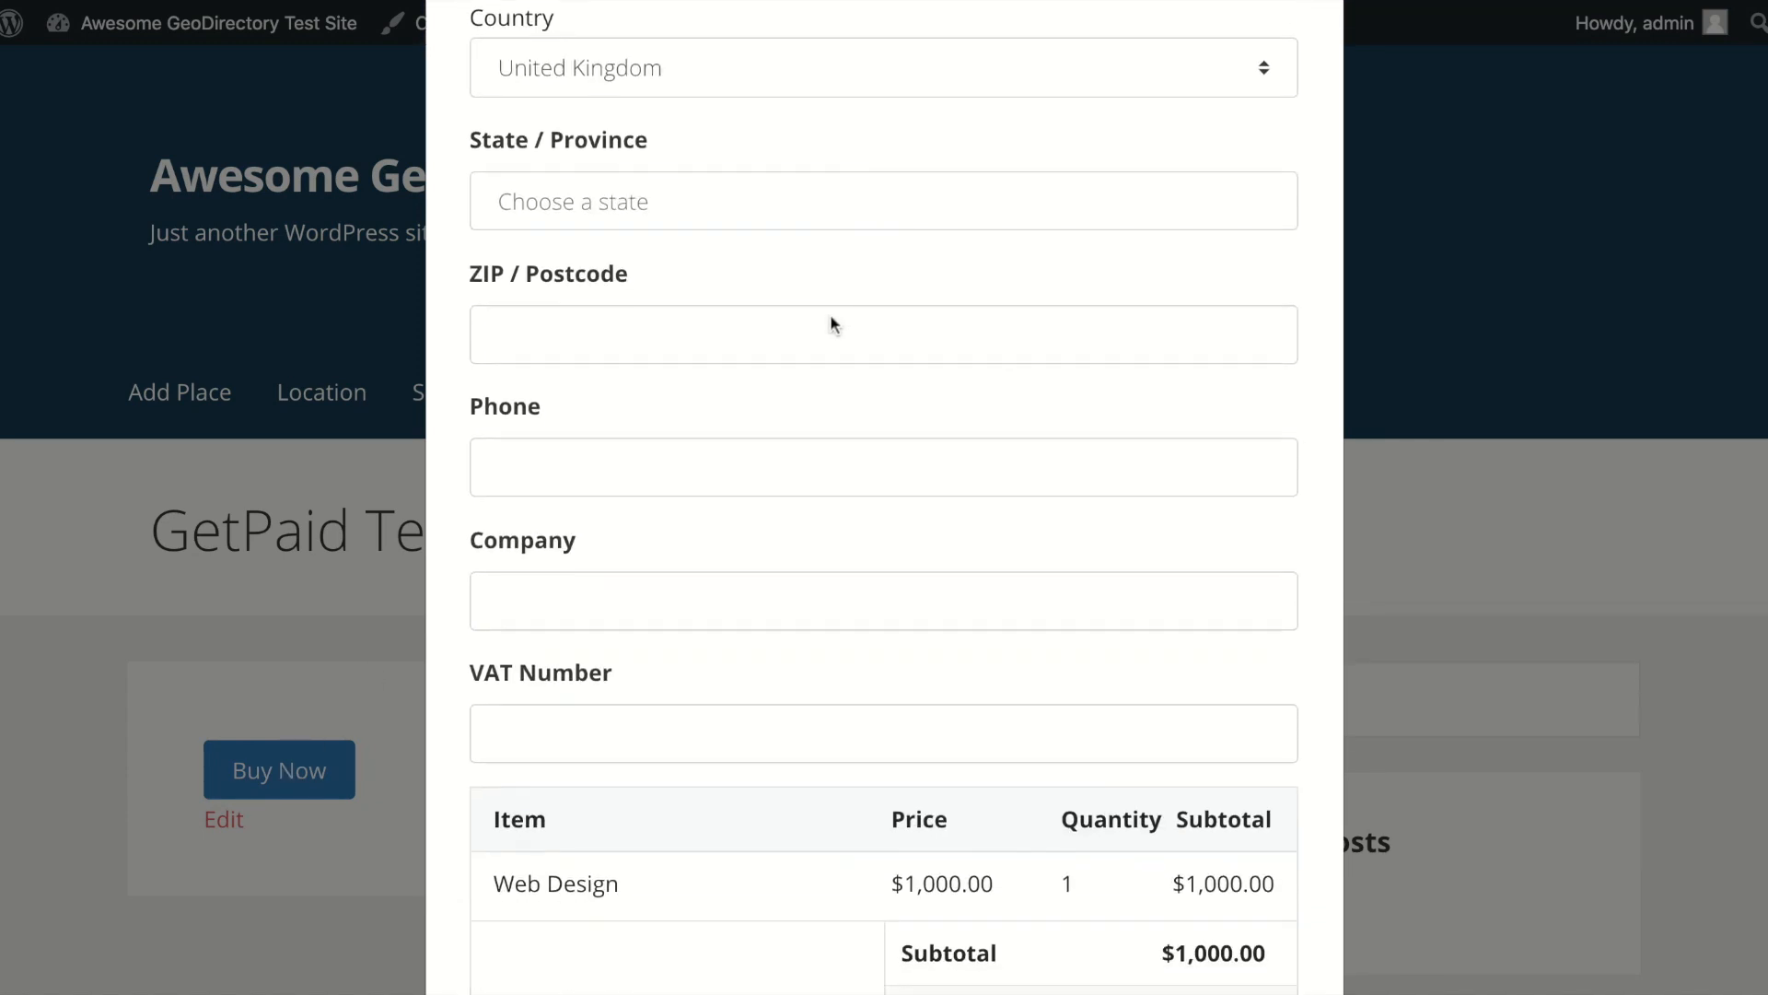
{"action": "scroll", "scroll_direction": "down", "scroll_amount": 3}
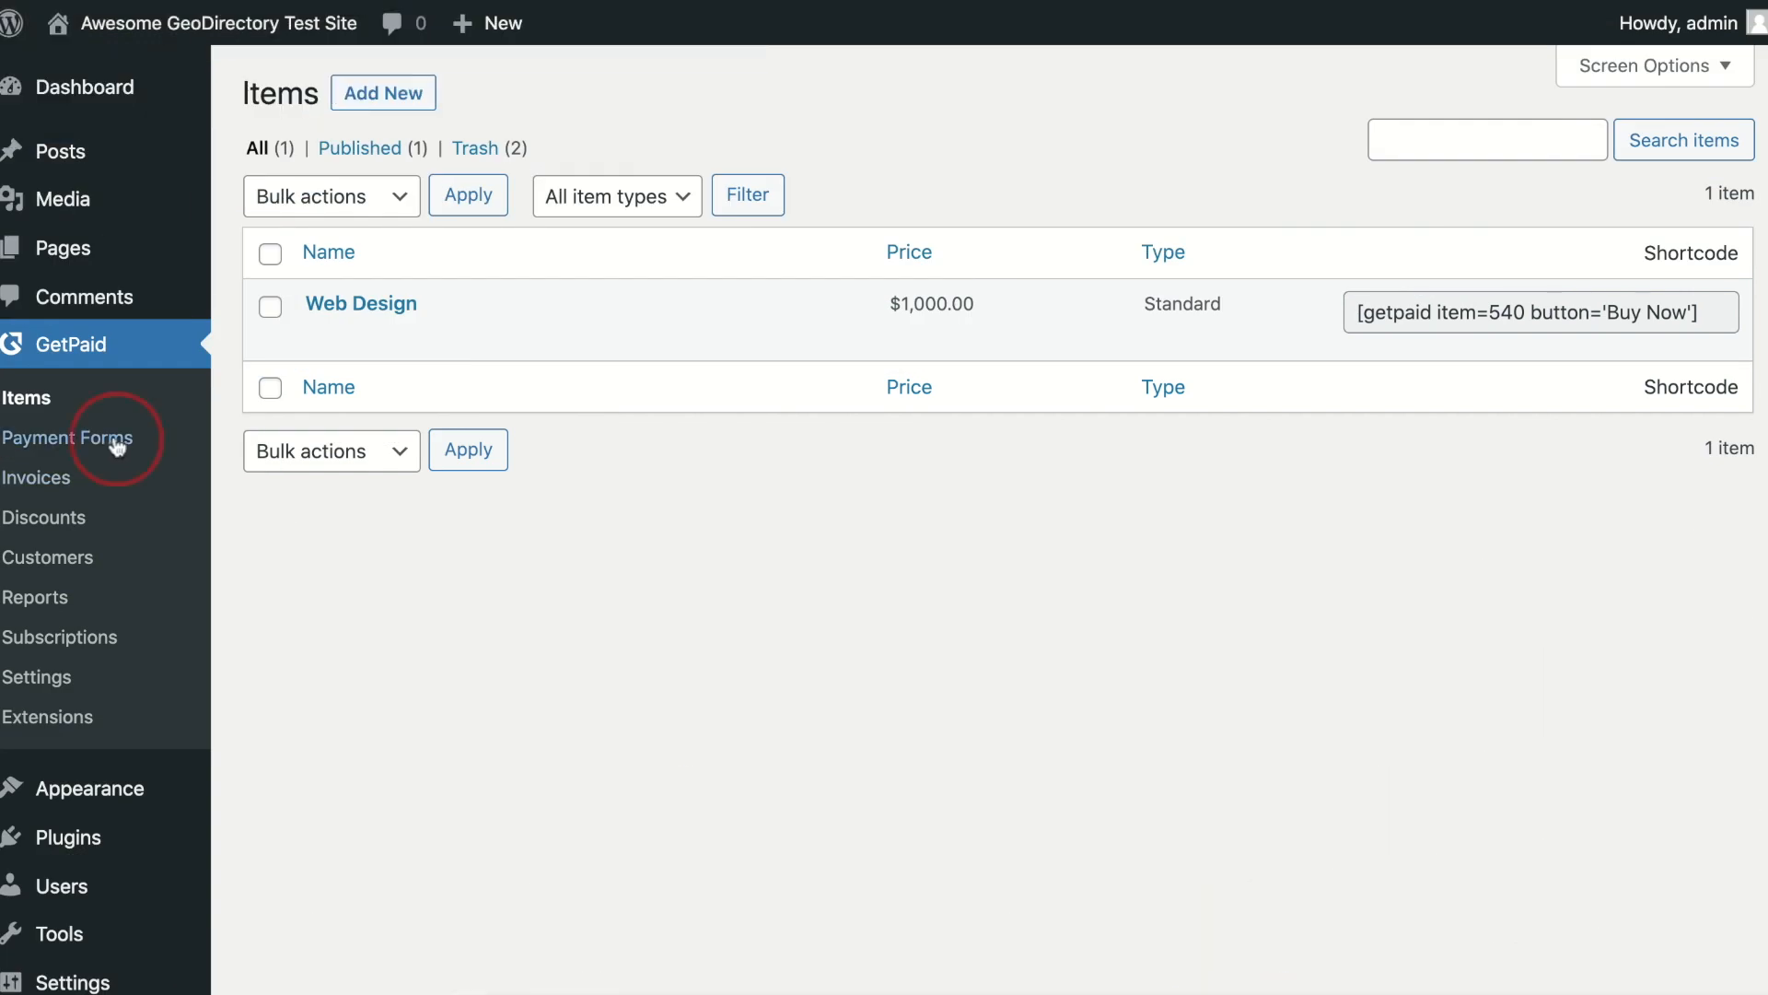
- Go to GetPaid > Payment Forms and start a new blank payment form
{"action": "left_click", "coordinate": [71, 438]}
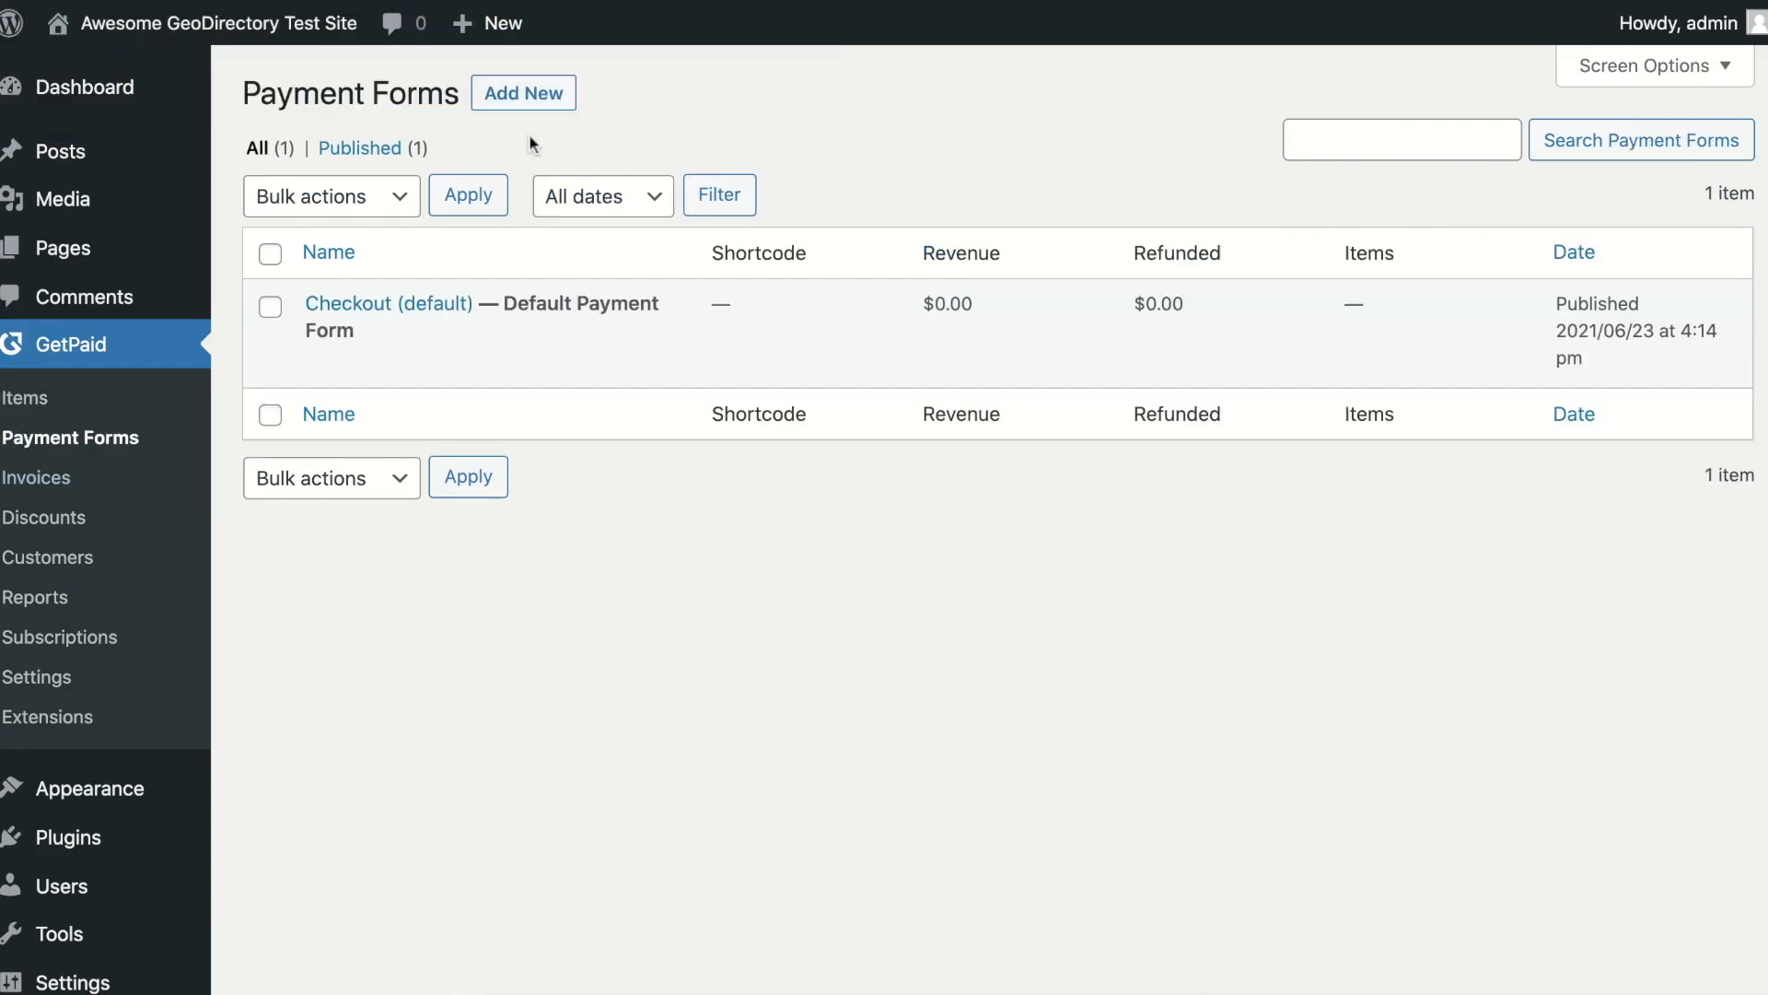
{"action": "mouse_move", "coordinate": [523, 92]}
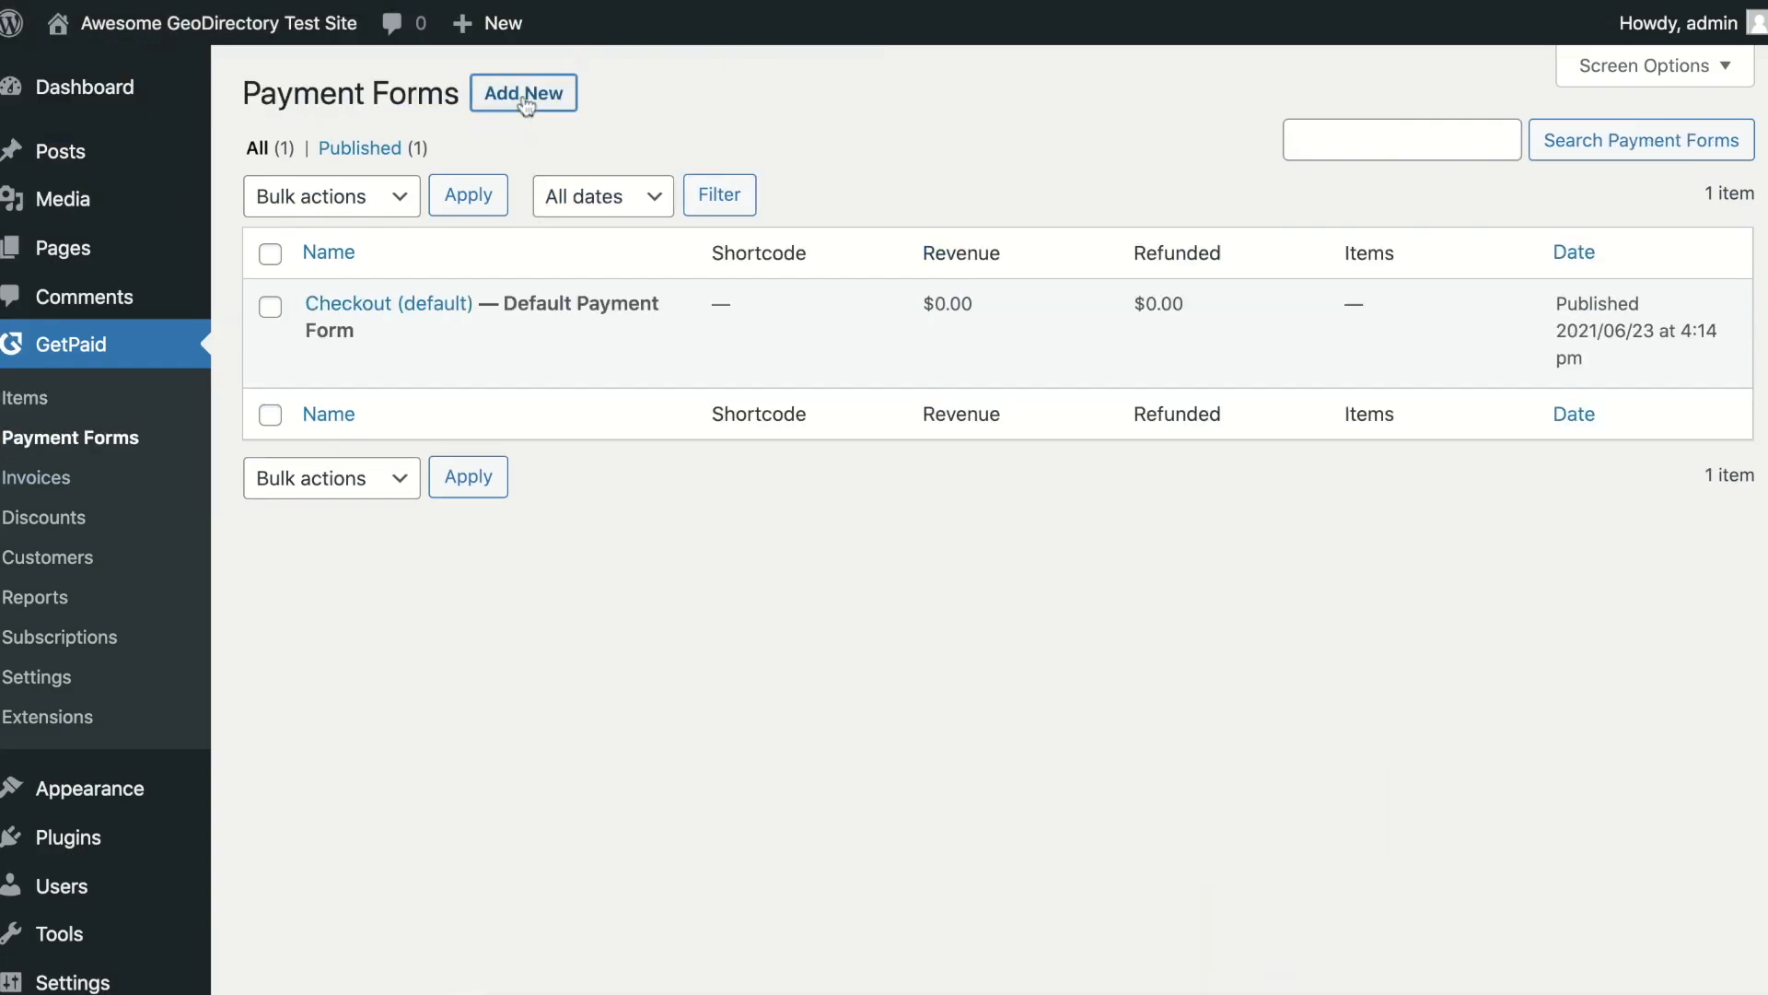
{"action": "left_click", "coordinate": [521, 92]}
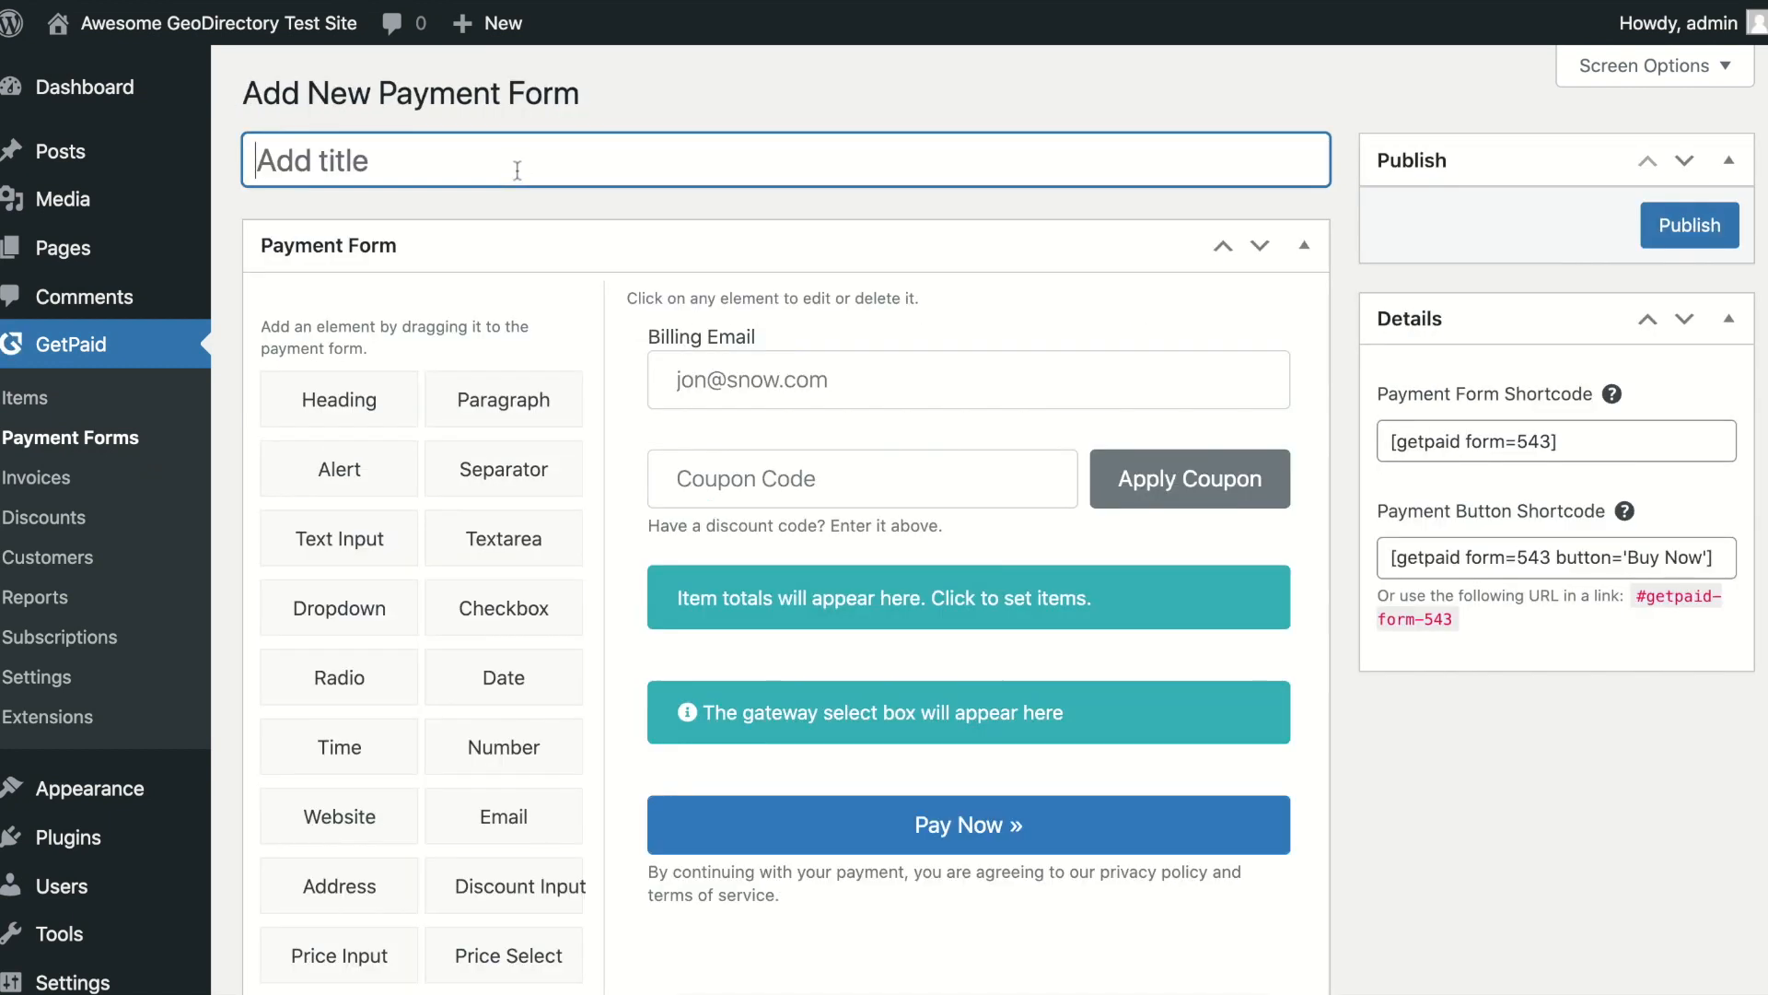
- Title the form Donation Form and give its Price Input field a default amount of 100.00
{"action": "type", "text": "Donation"}
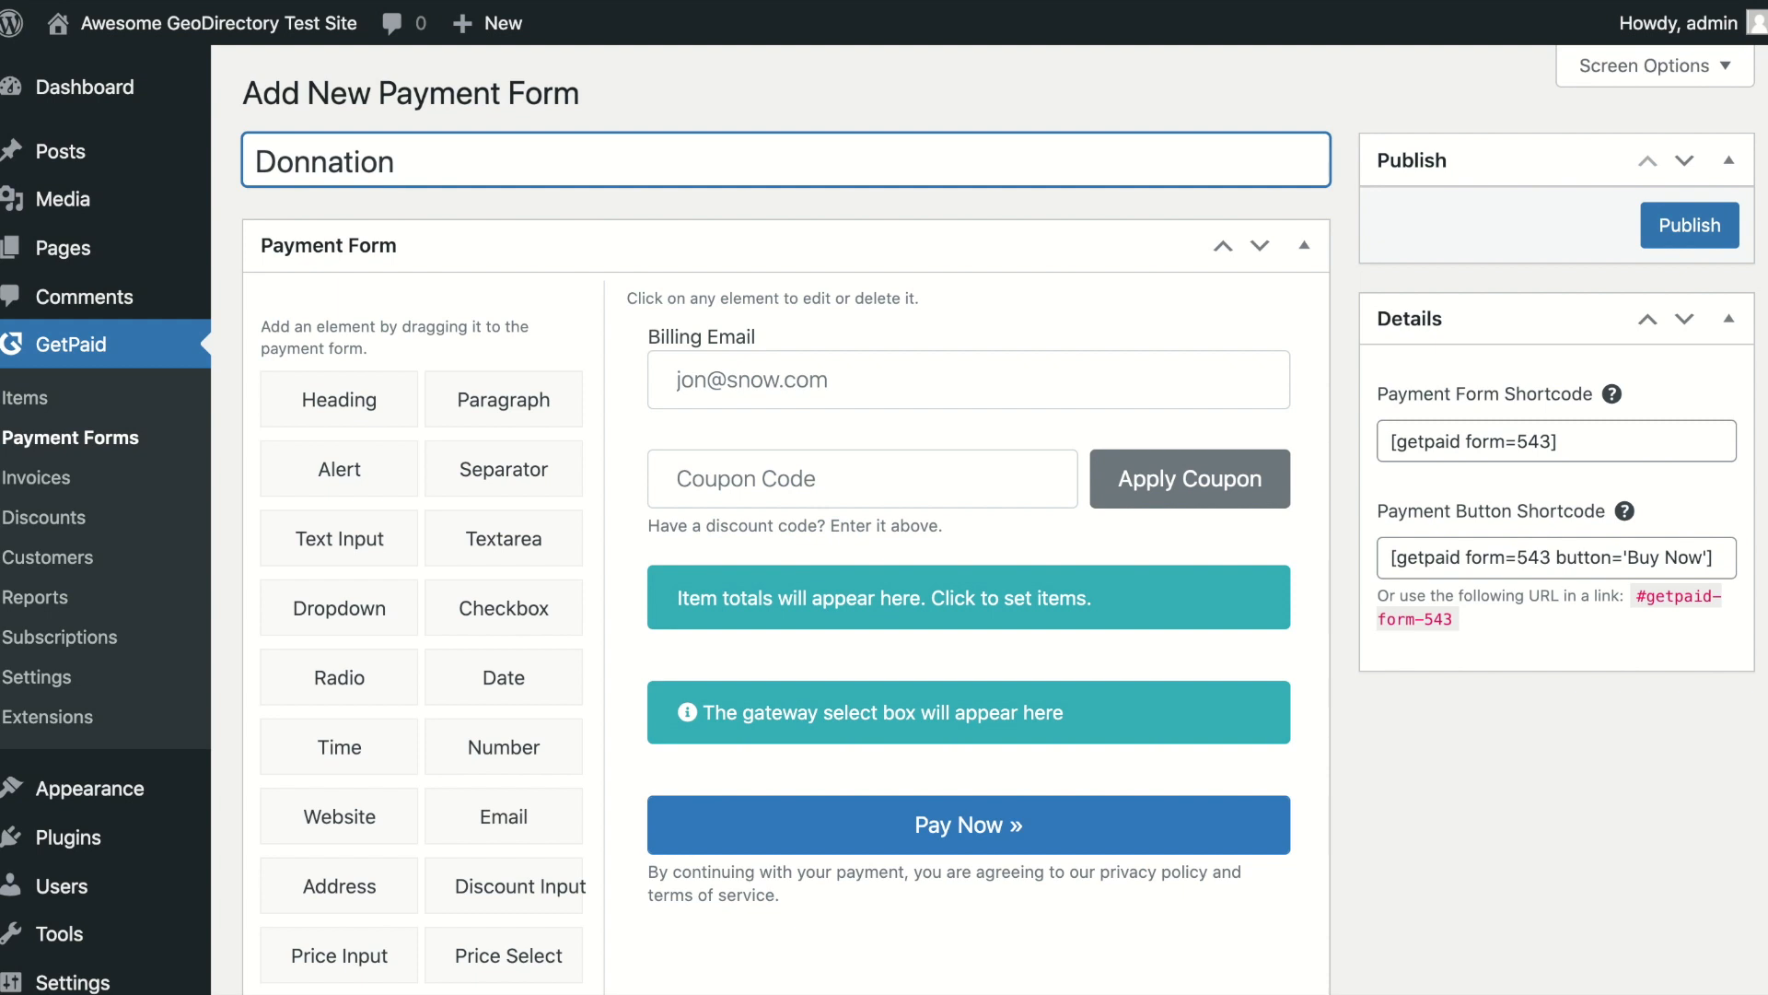
{"action": "type", "text": "Form"}
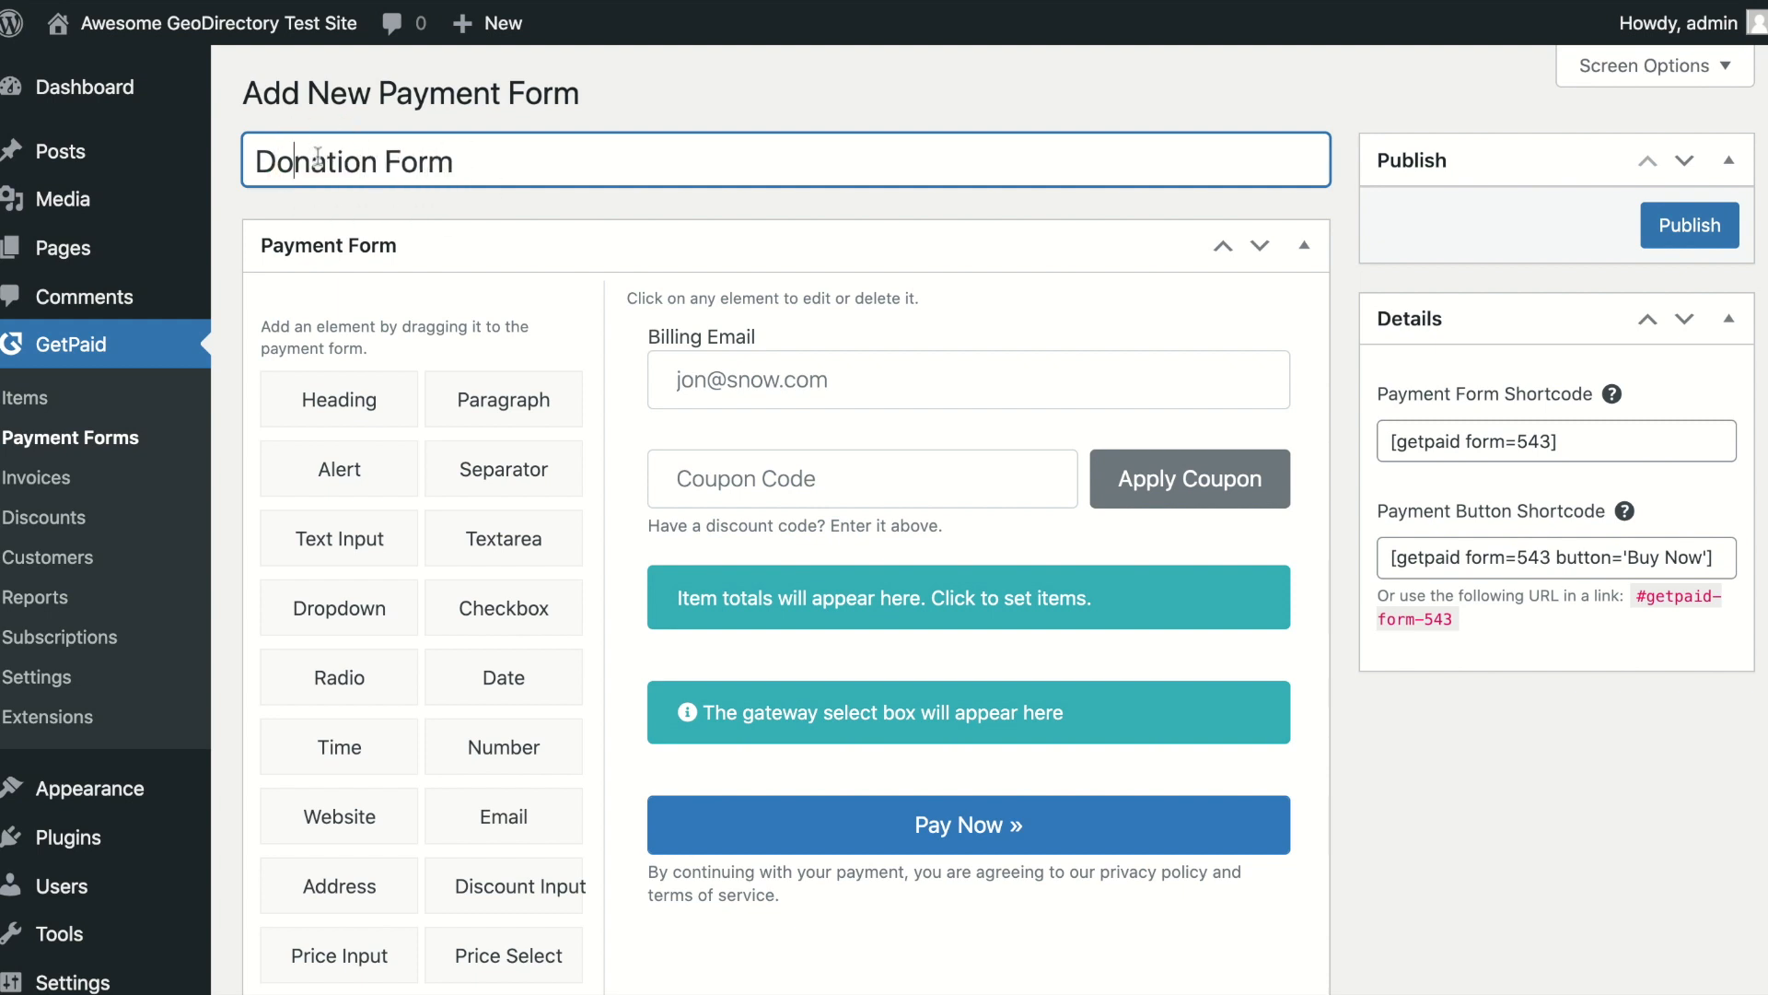
{"action": "scroll", "scroll_direction": "down", "scroll_amount": 3}
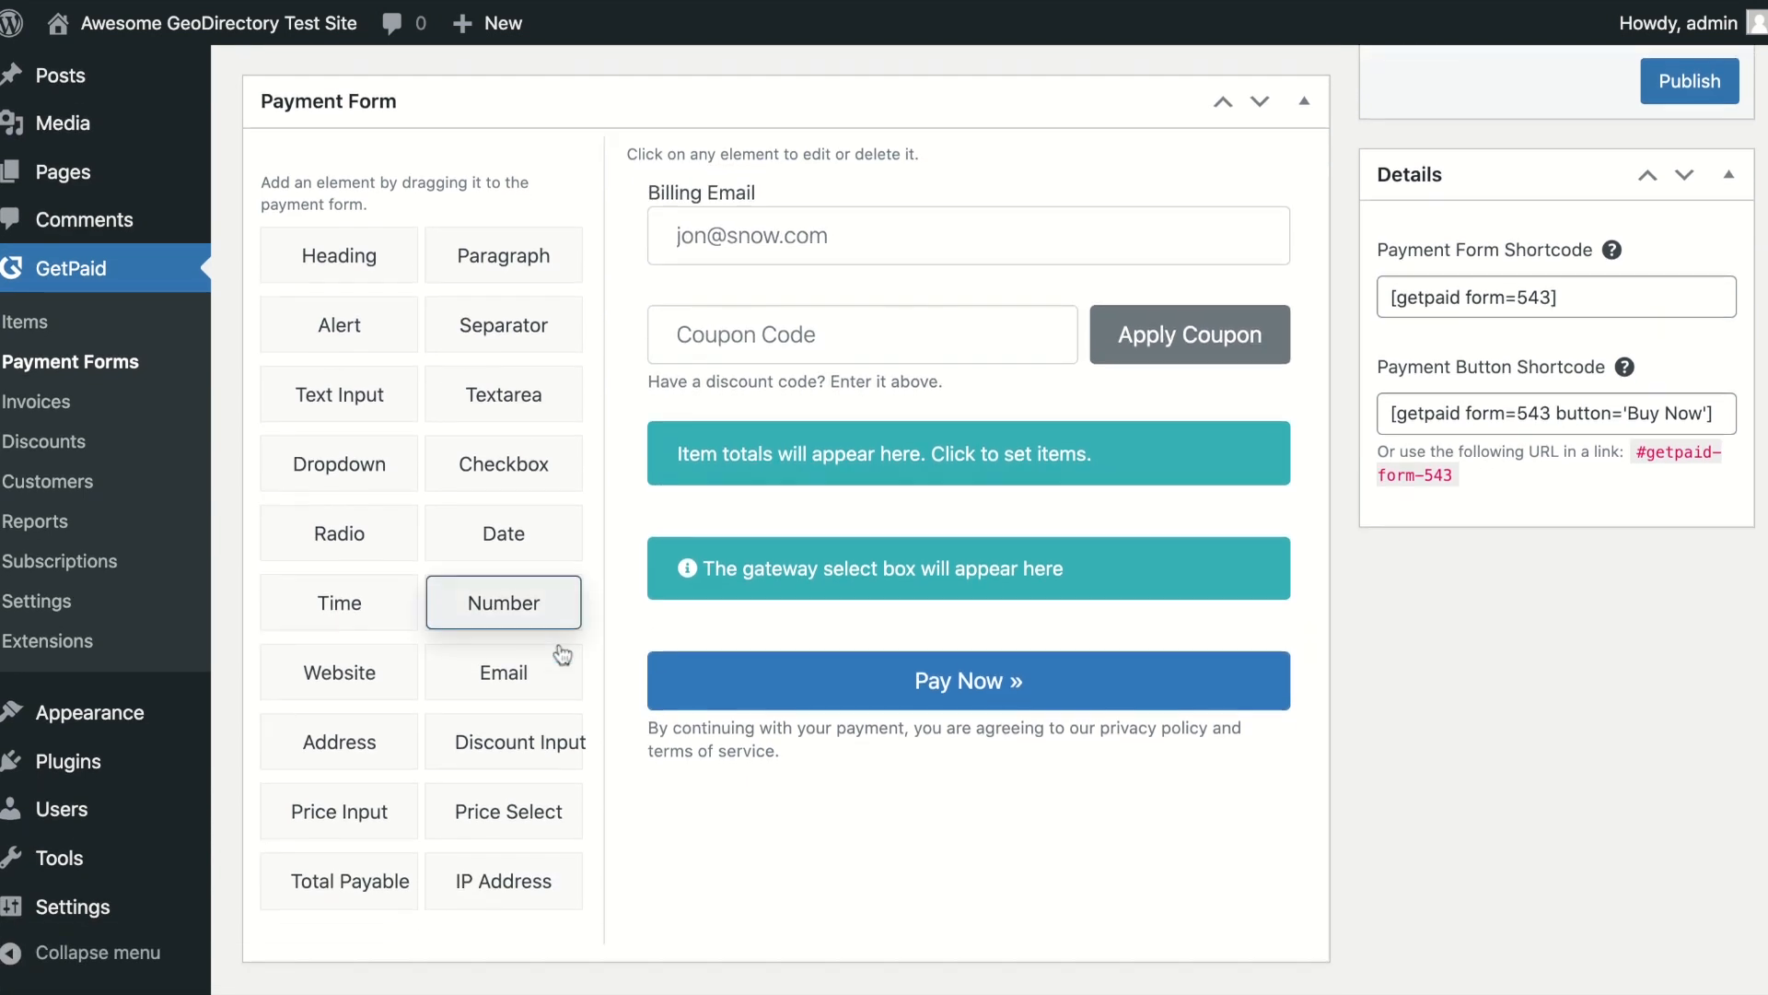
{"action": "scroll", "scroll_direction": "down", "scroll_amount": 3}
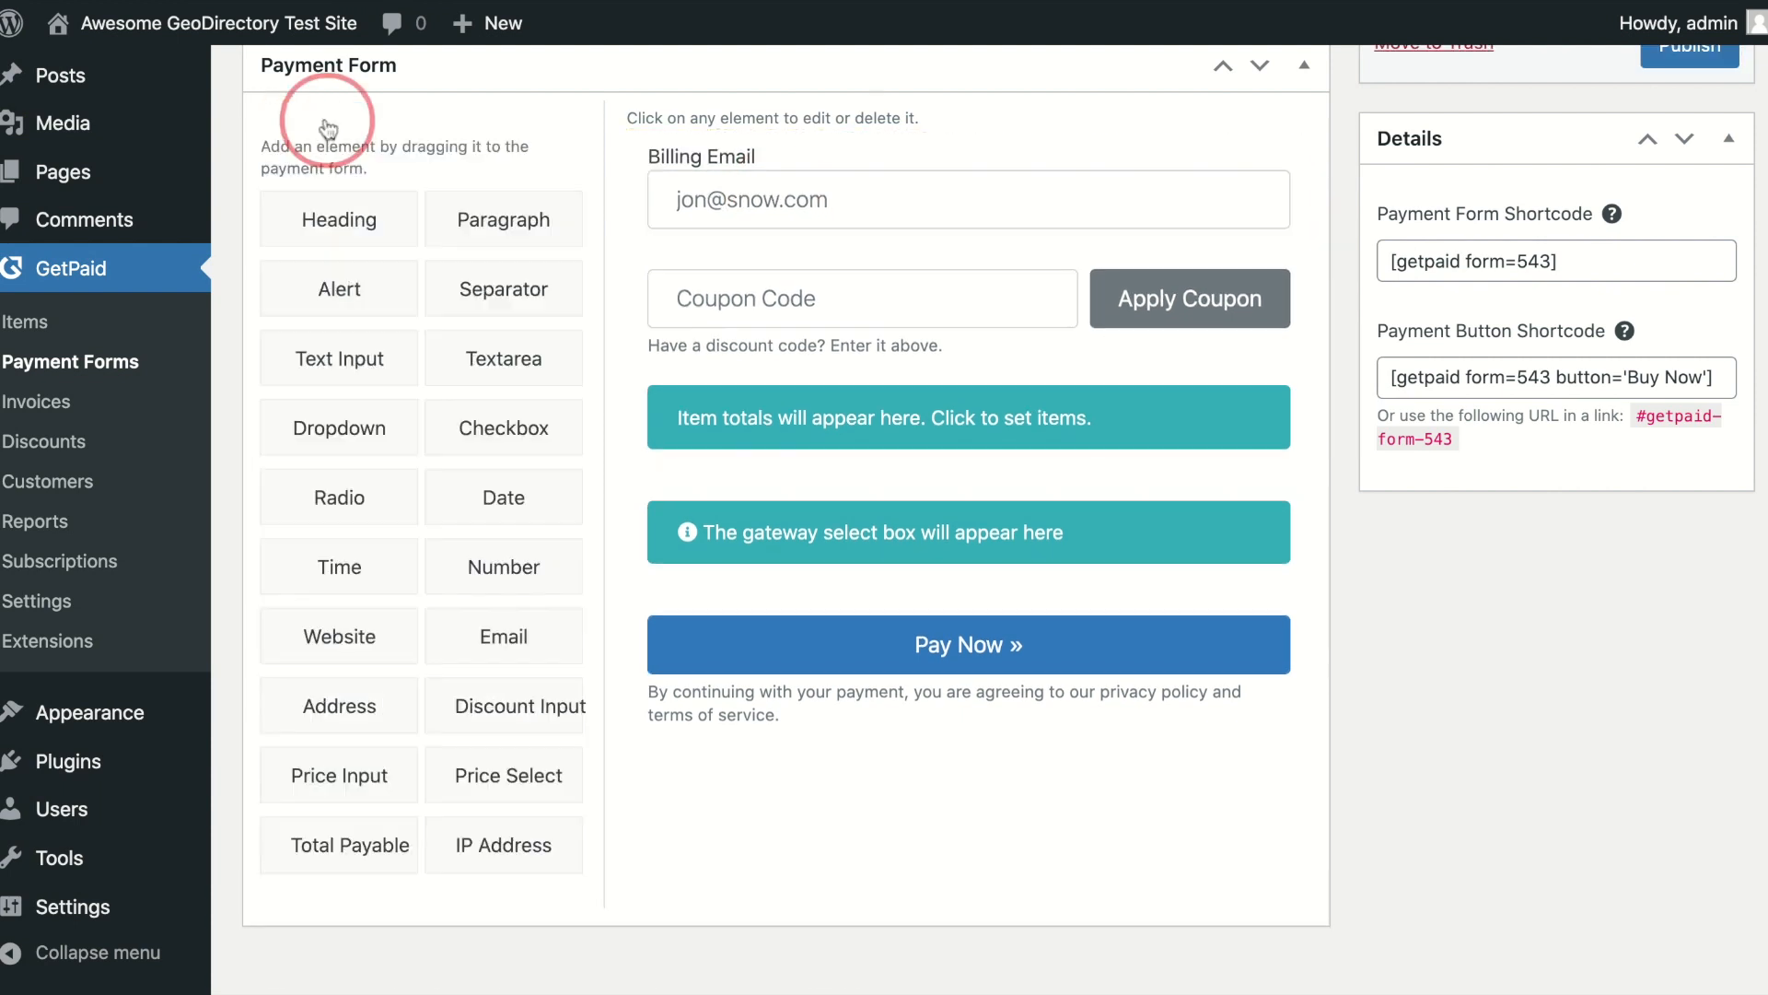
{"action": "mouse_move", "coordinate": [503, 566]}
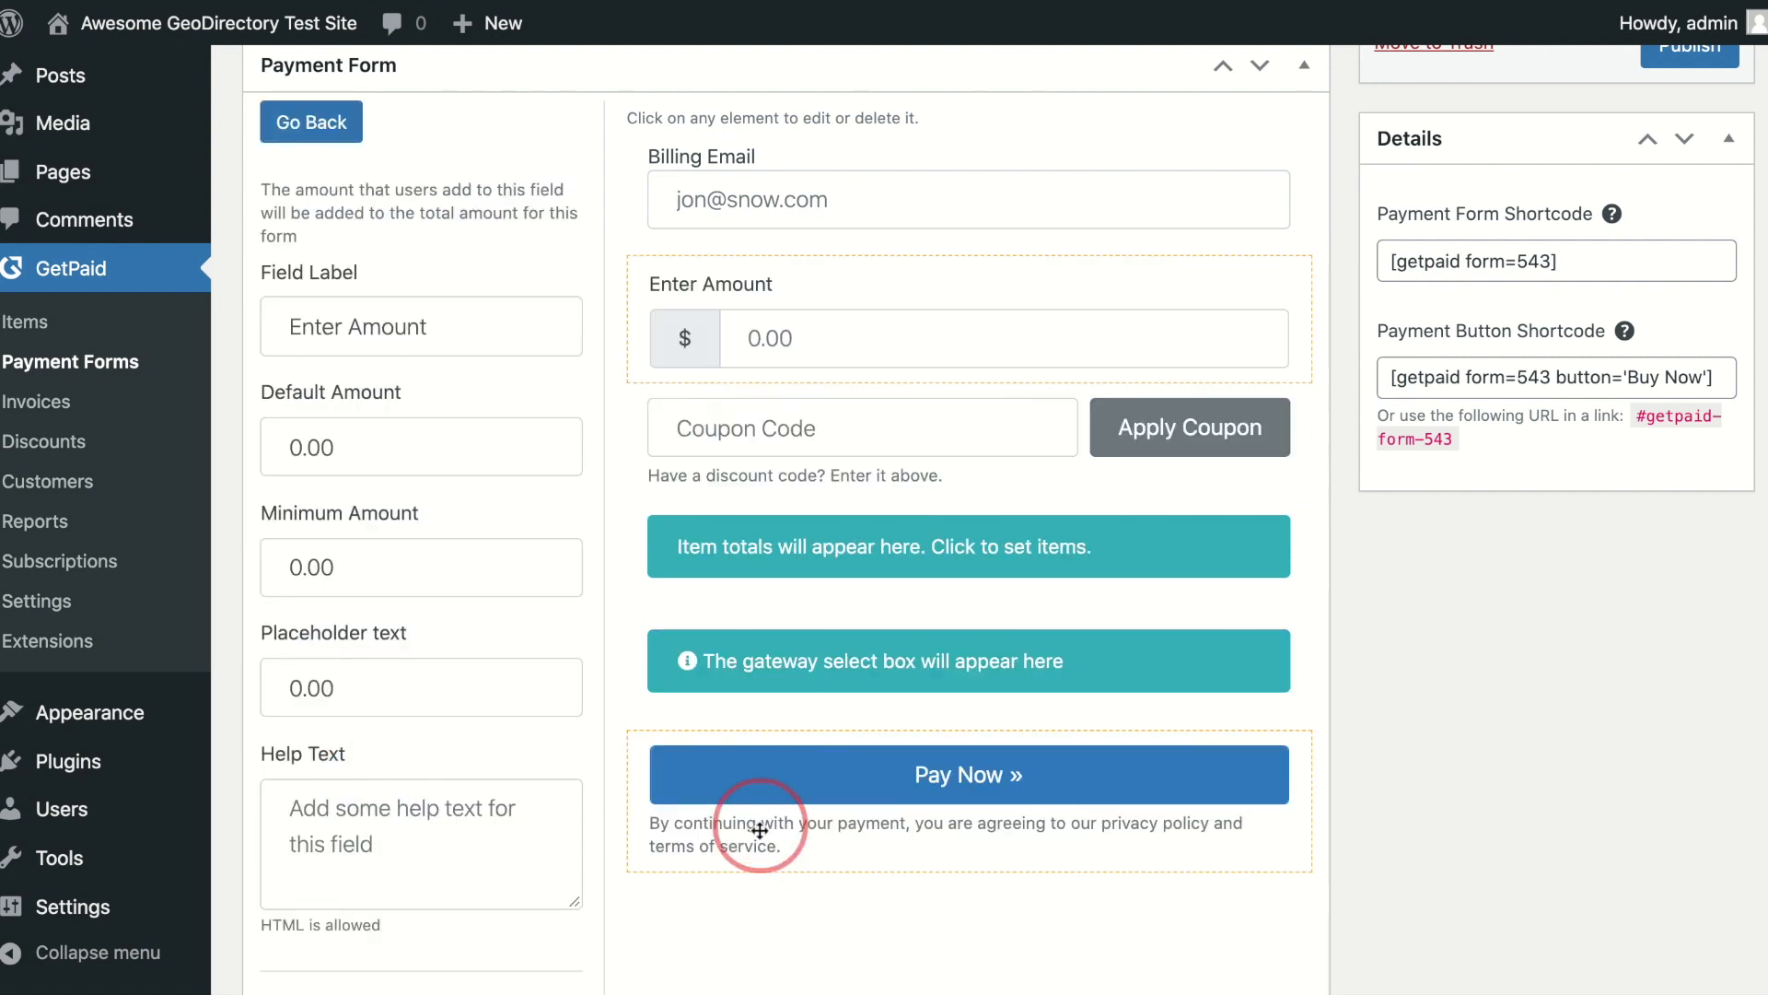
{"action": "left_click", "coordinate": [420, 446]}
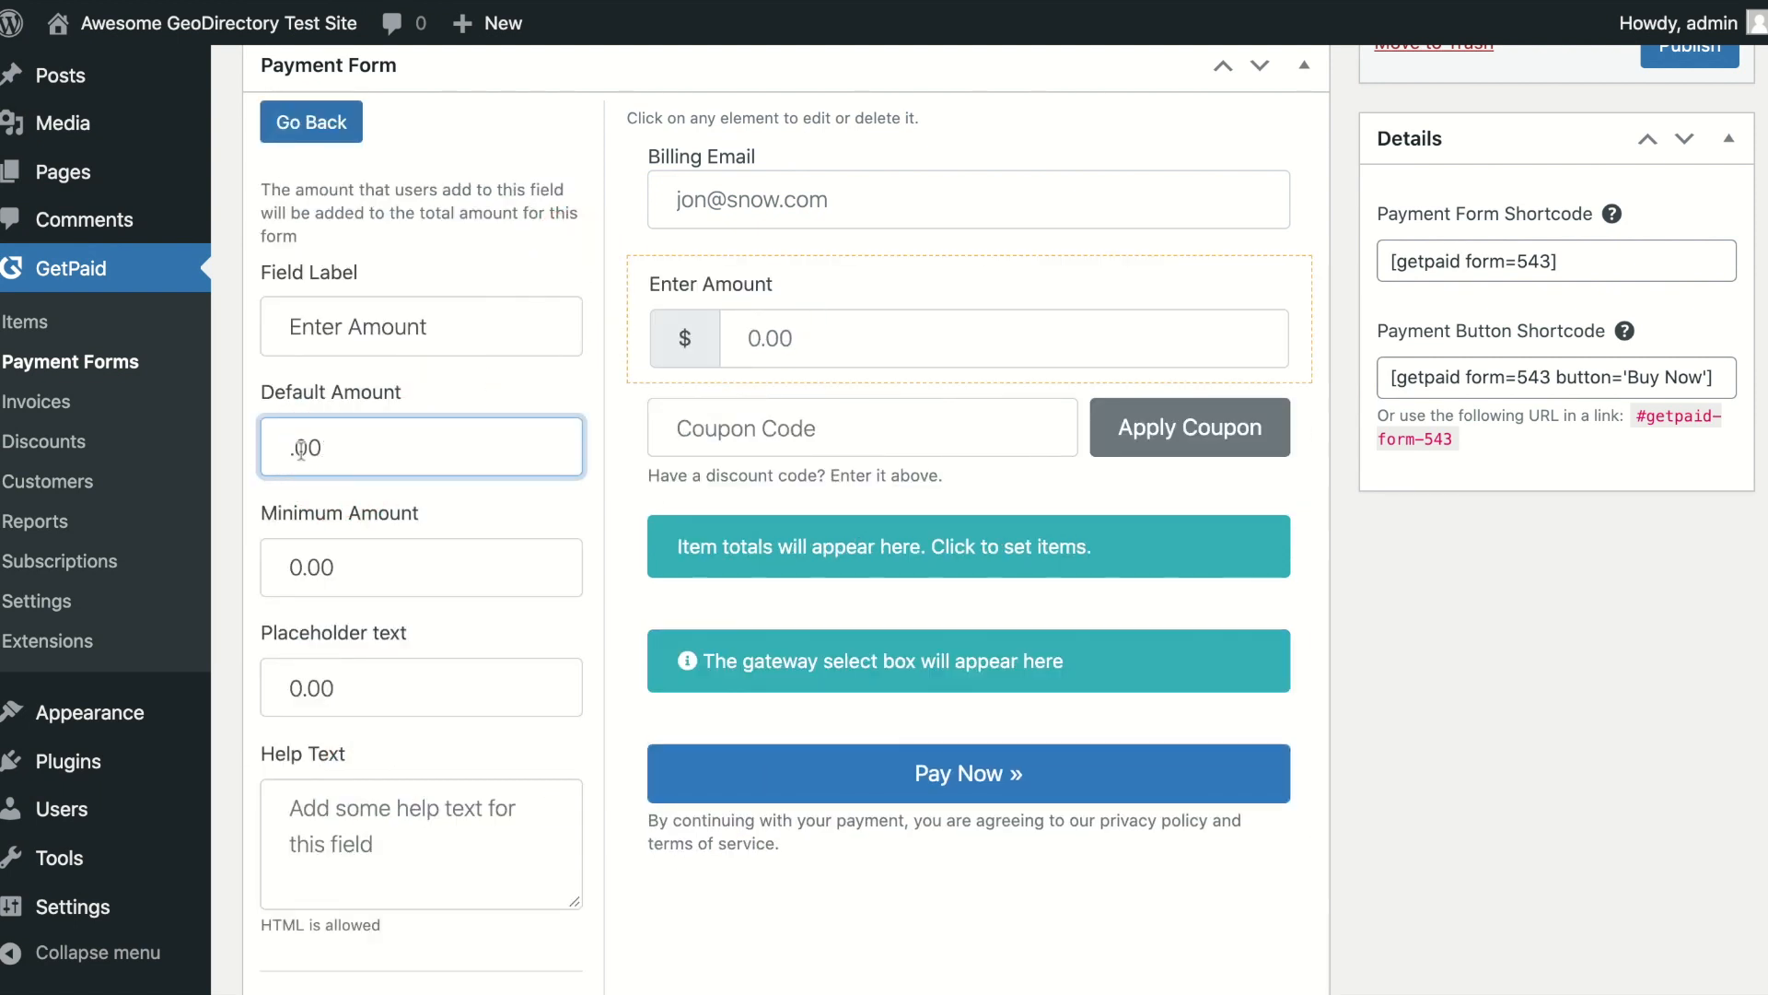
{"action": "type", "text": "100.00"}
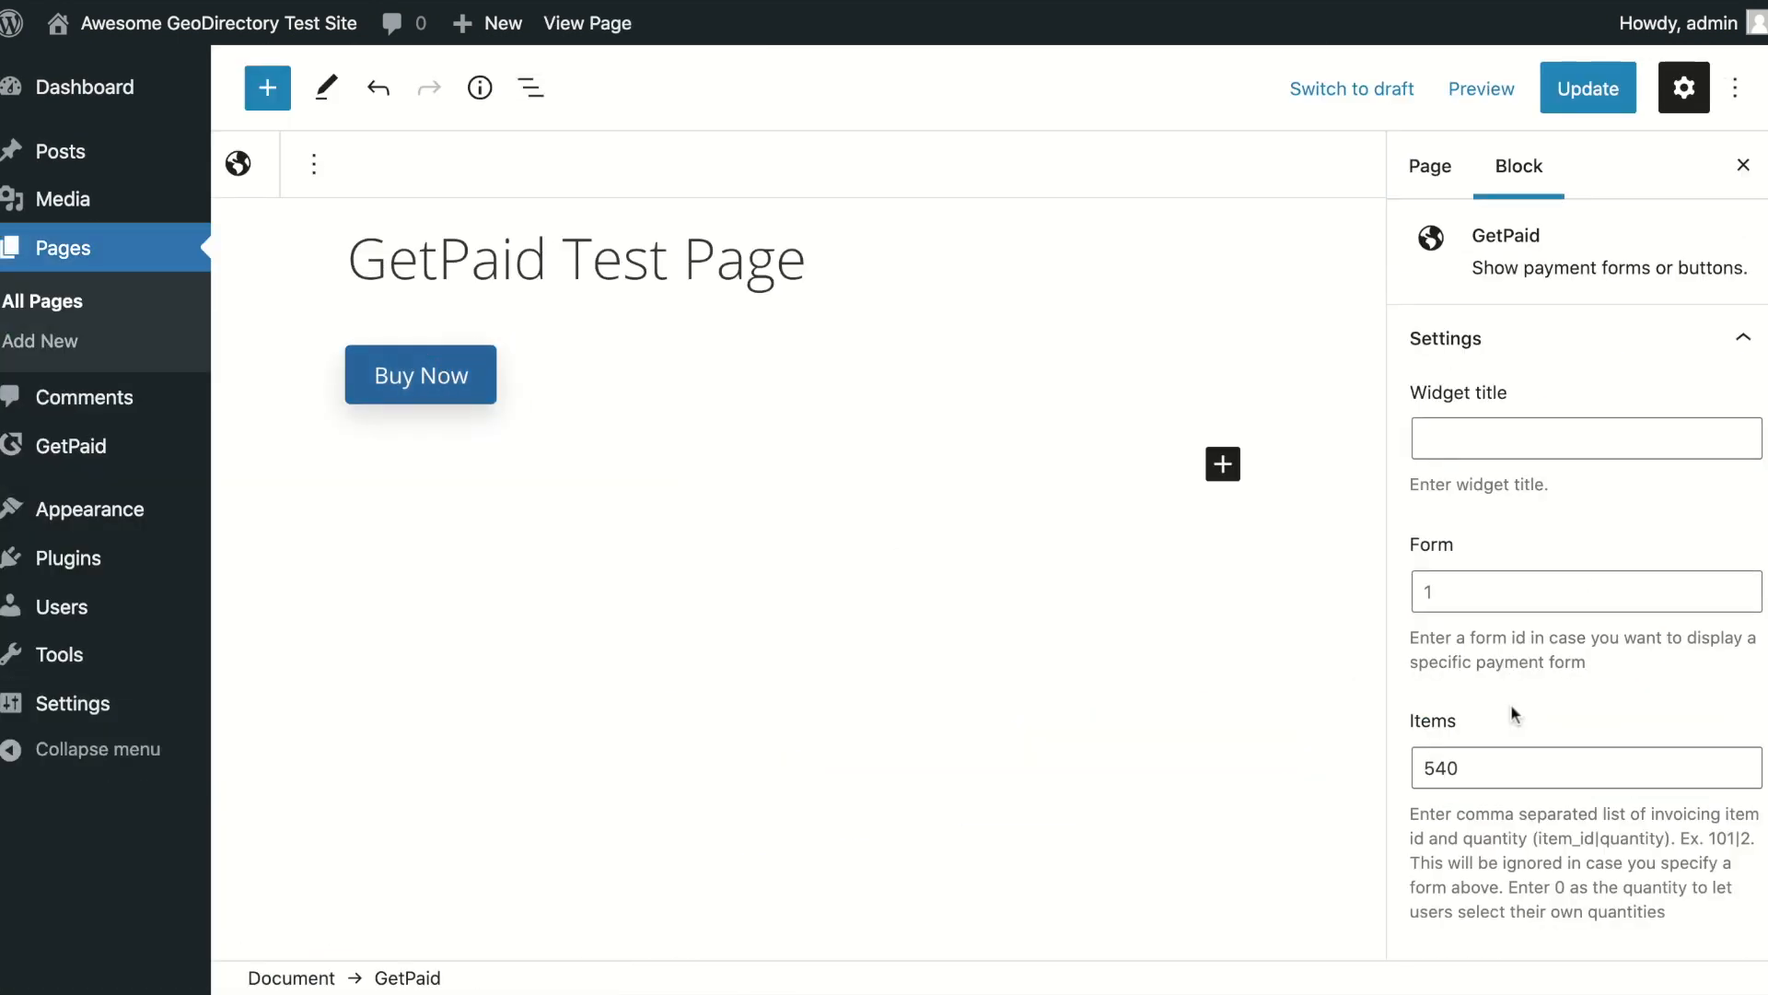
- Point the test page's GetPaid block to payment form 543 and edit the button label
{"action": "left_click", "coordinate": [1584, 766]}
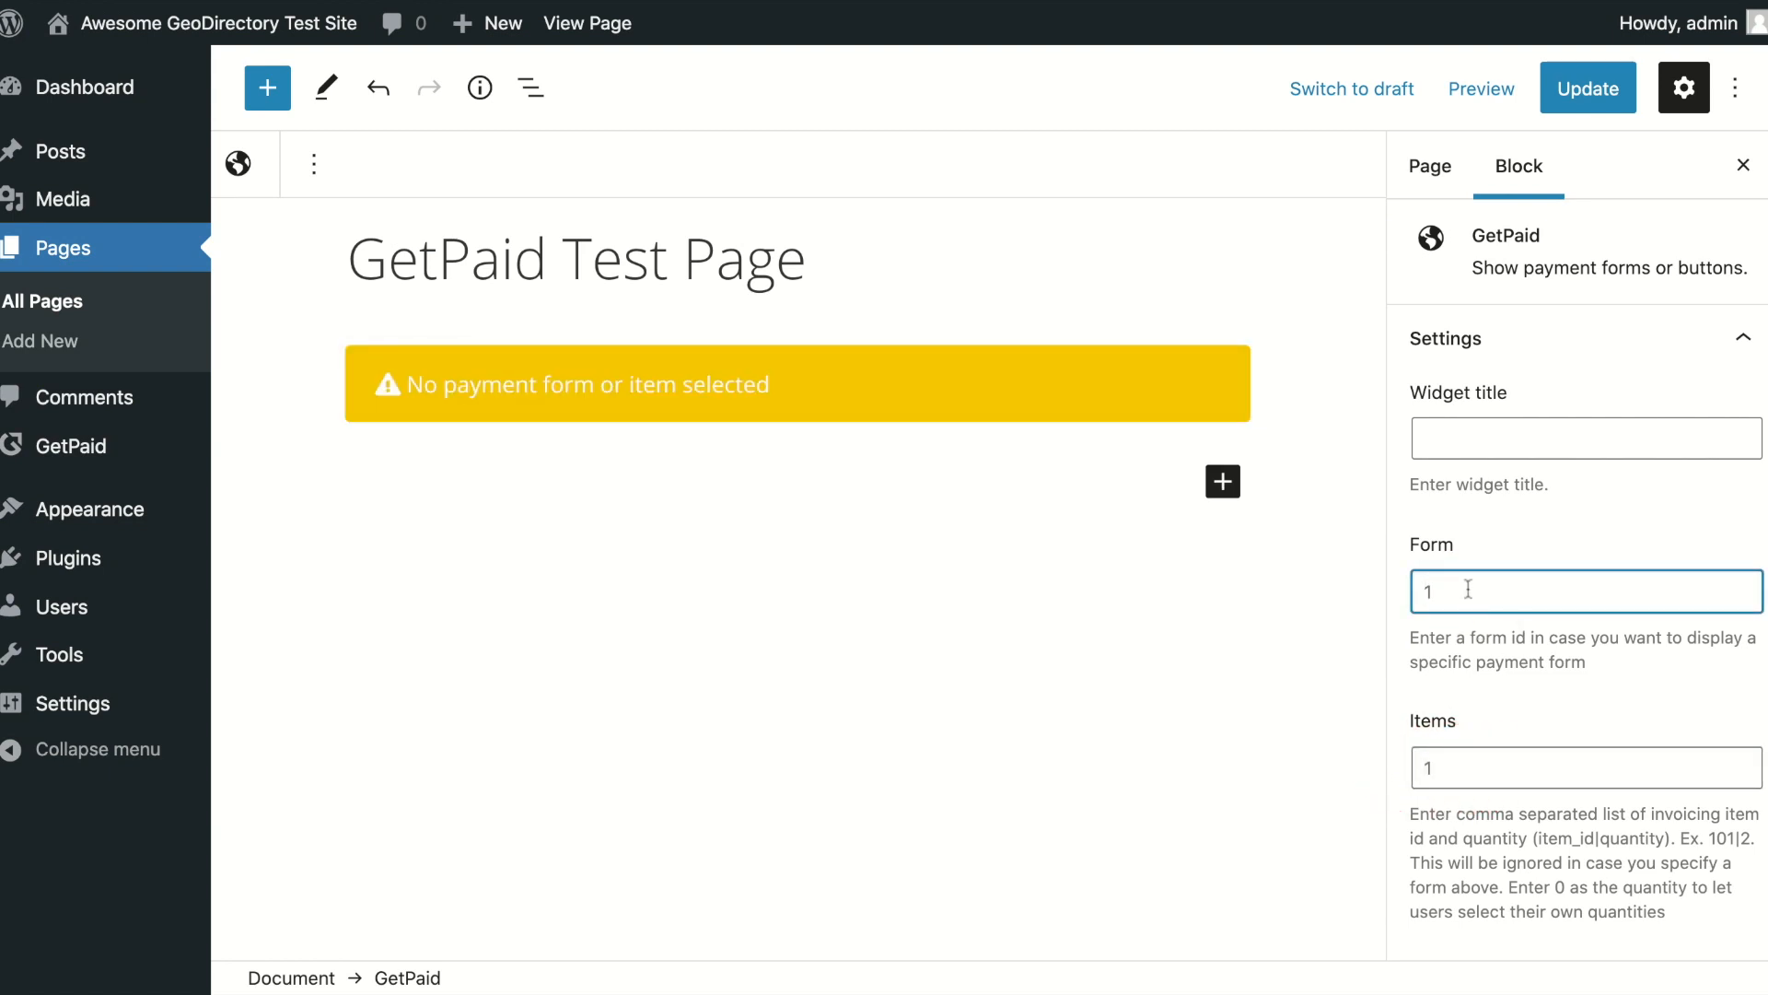
{"action": "type", "text": "5"}
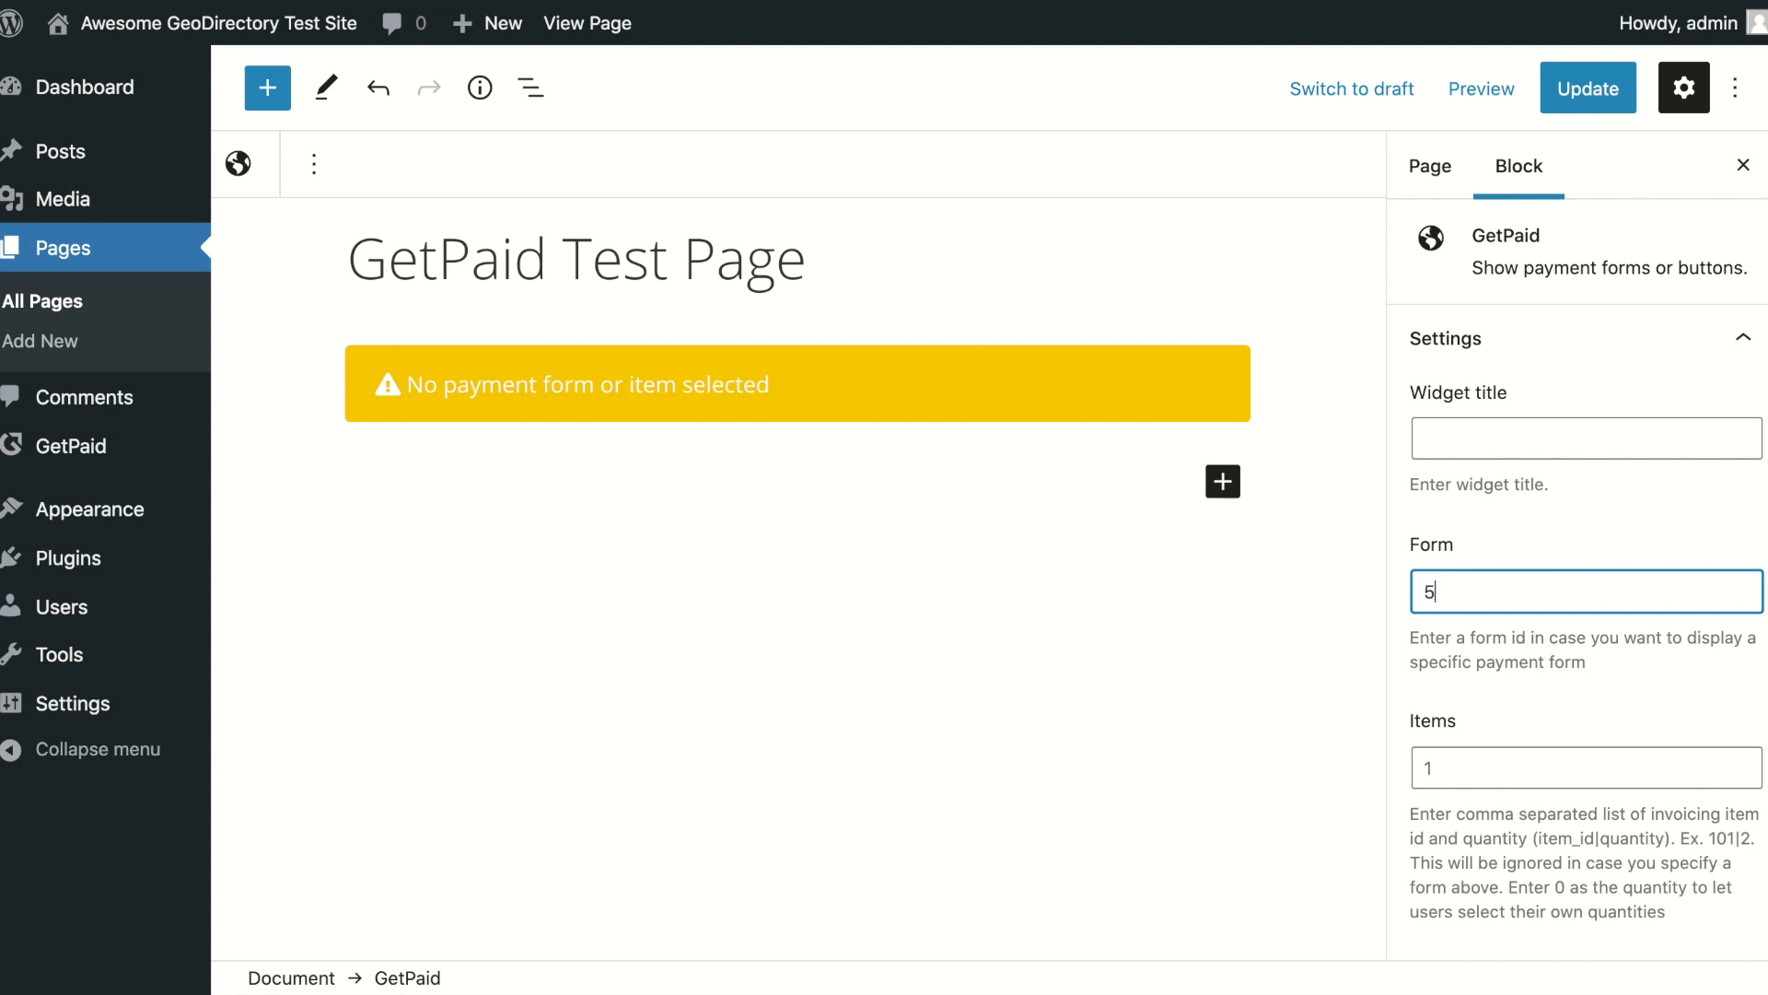
{"action": "type", "text": "43"}
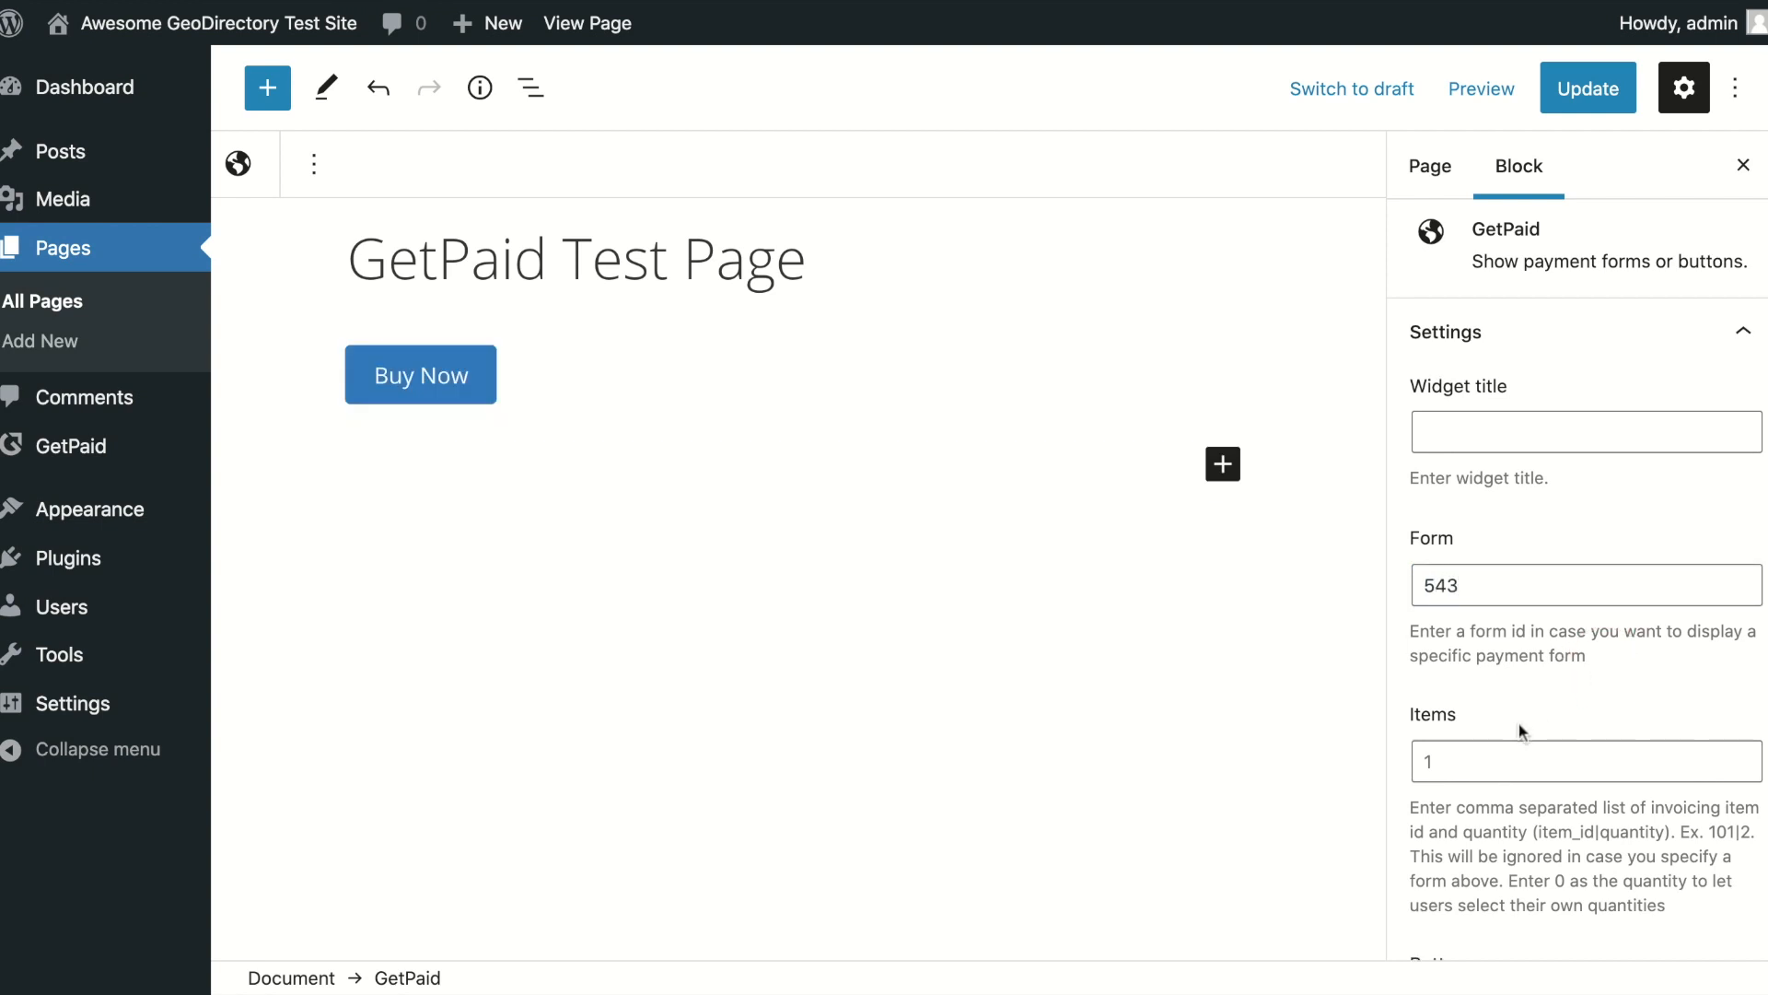
{"action": "scroll", "scroll_direction": "down", "scroll_amount": 3}
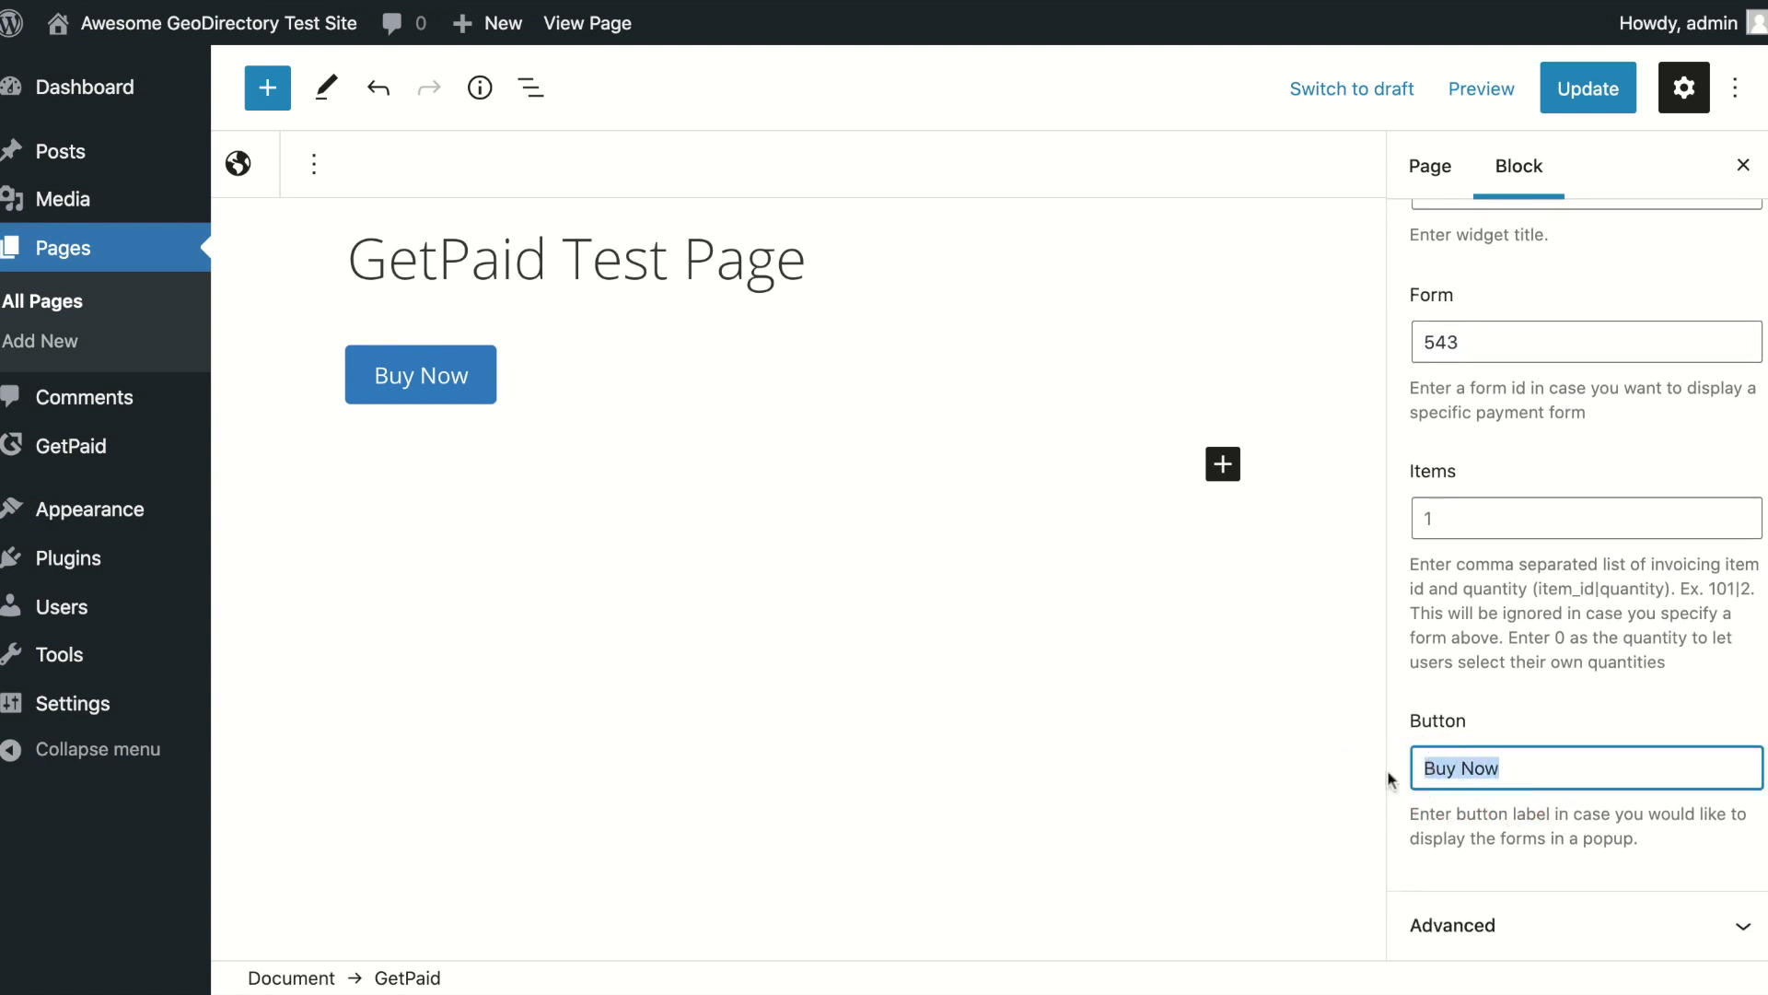
{"action": "type", "text": "Dona"}
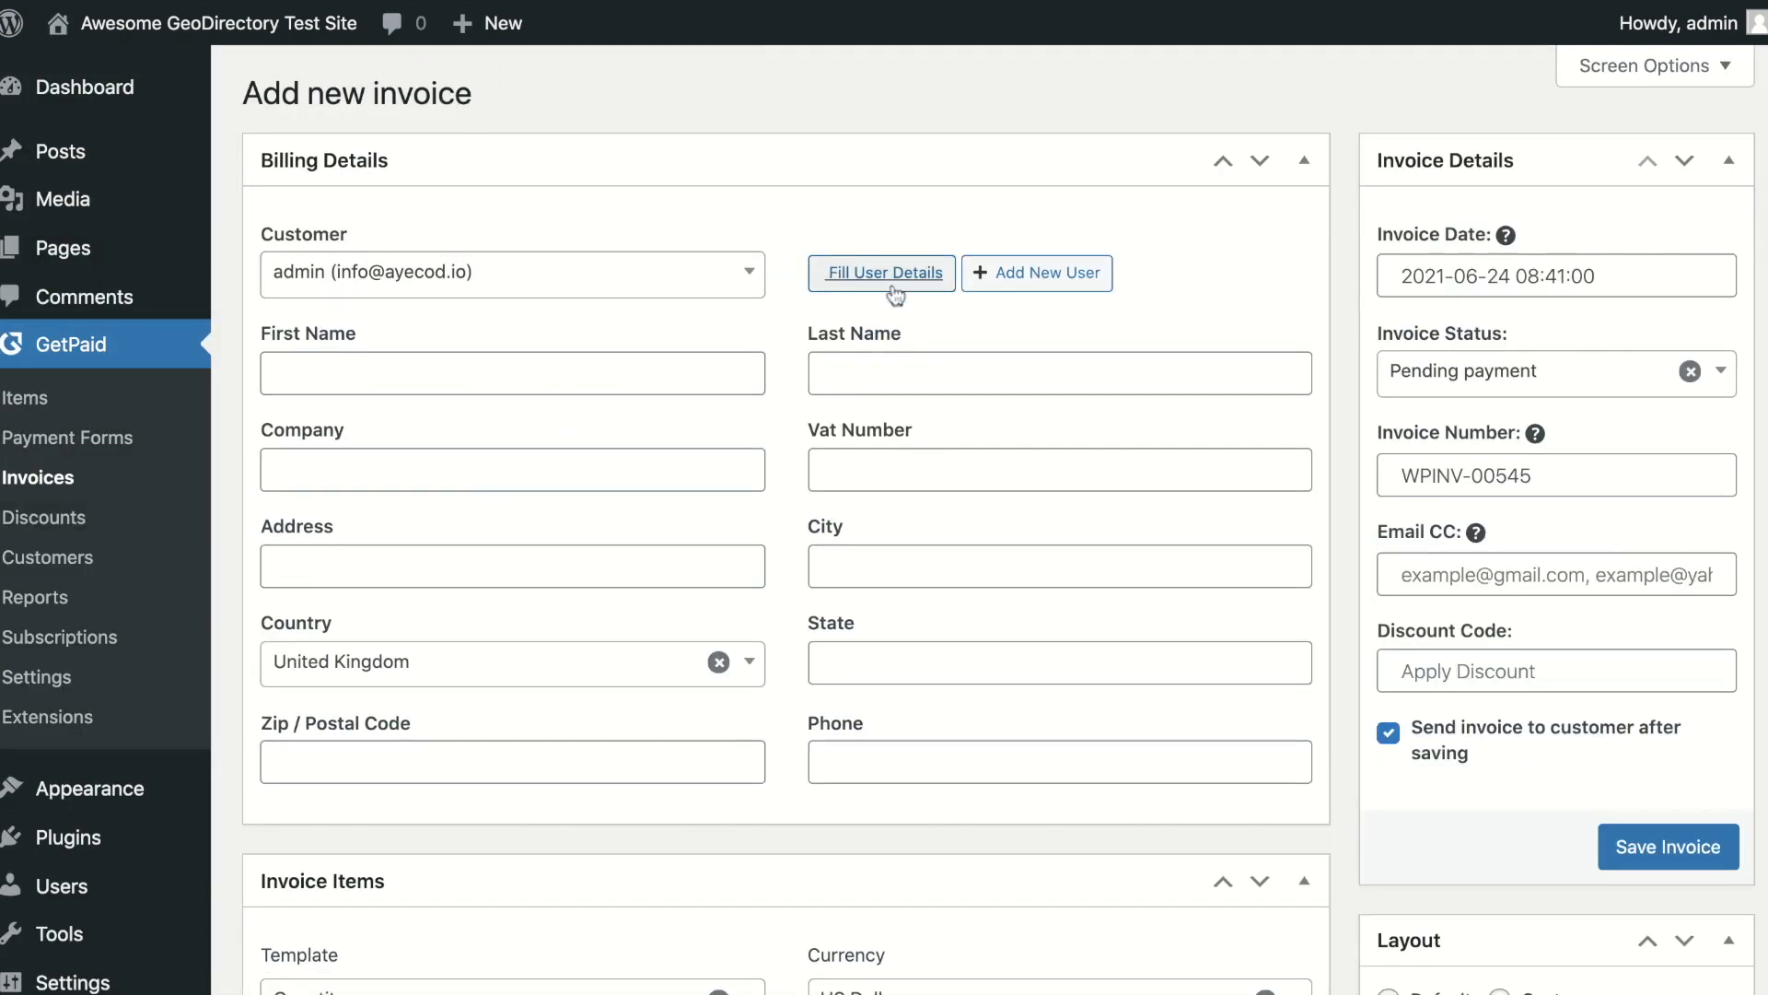
- Add the existing Web Design item to the invoice and name the customer Test User
{"action": "left_click", "coordinate": [374, 612]}
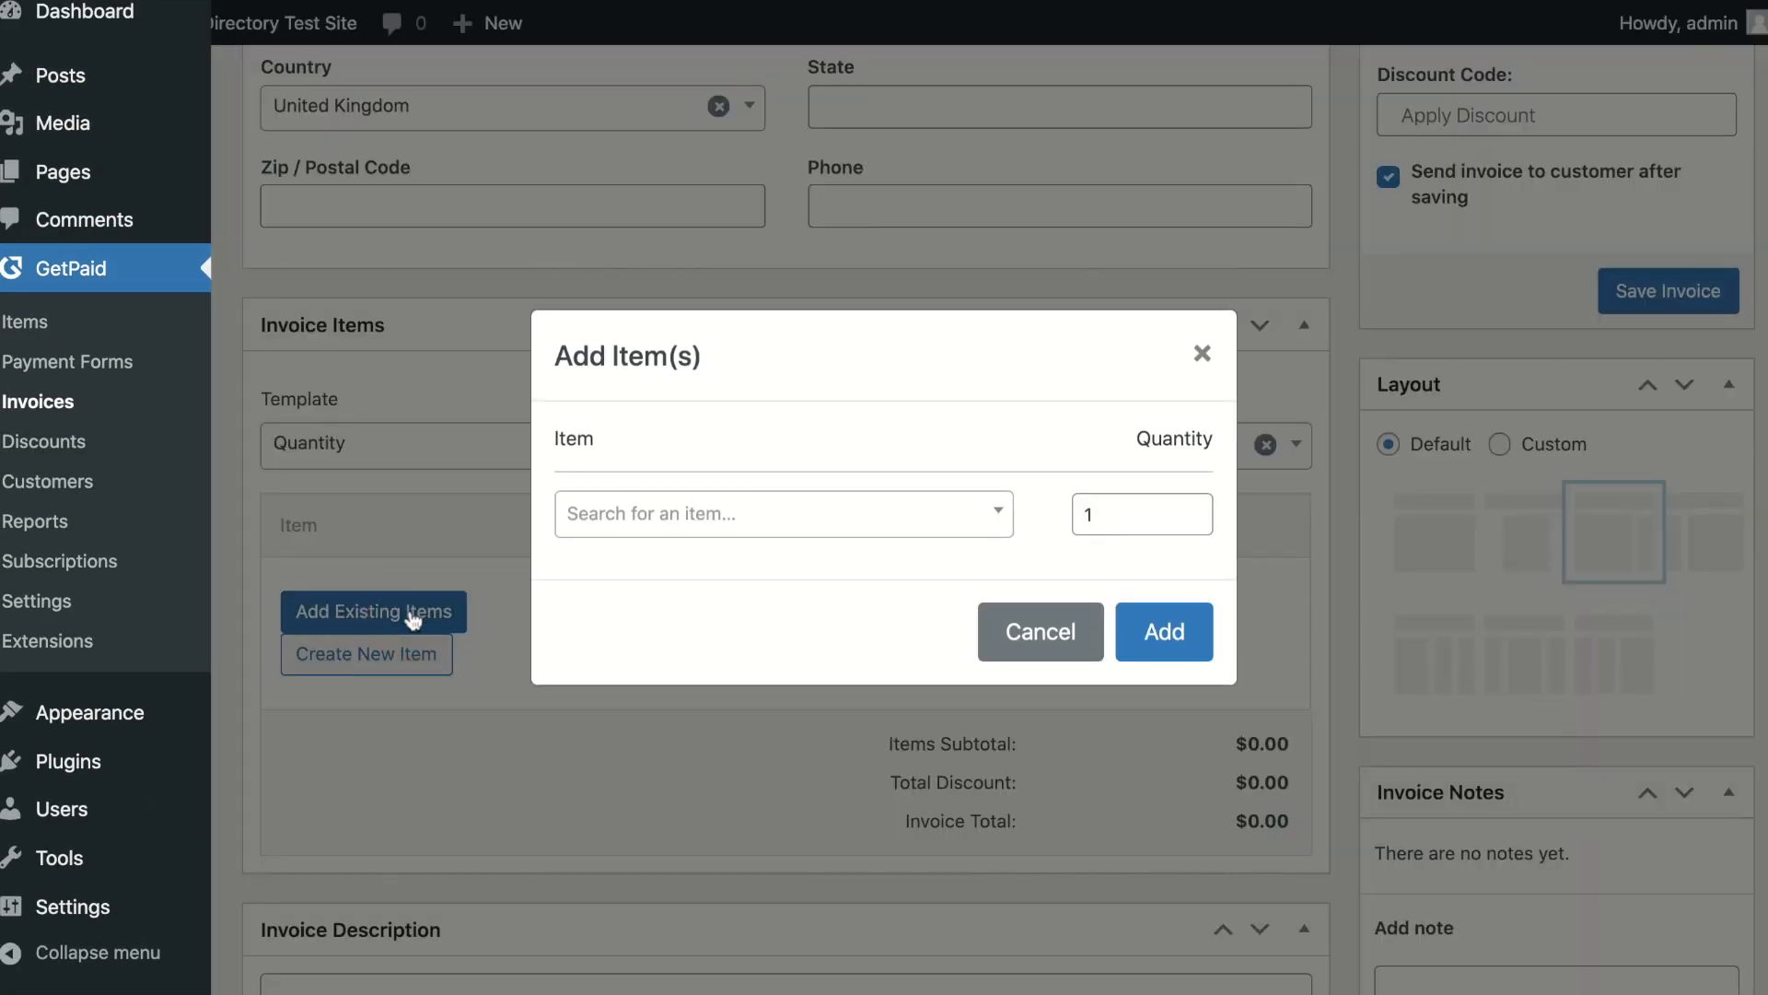
{"action": "type", "text": "web"}
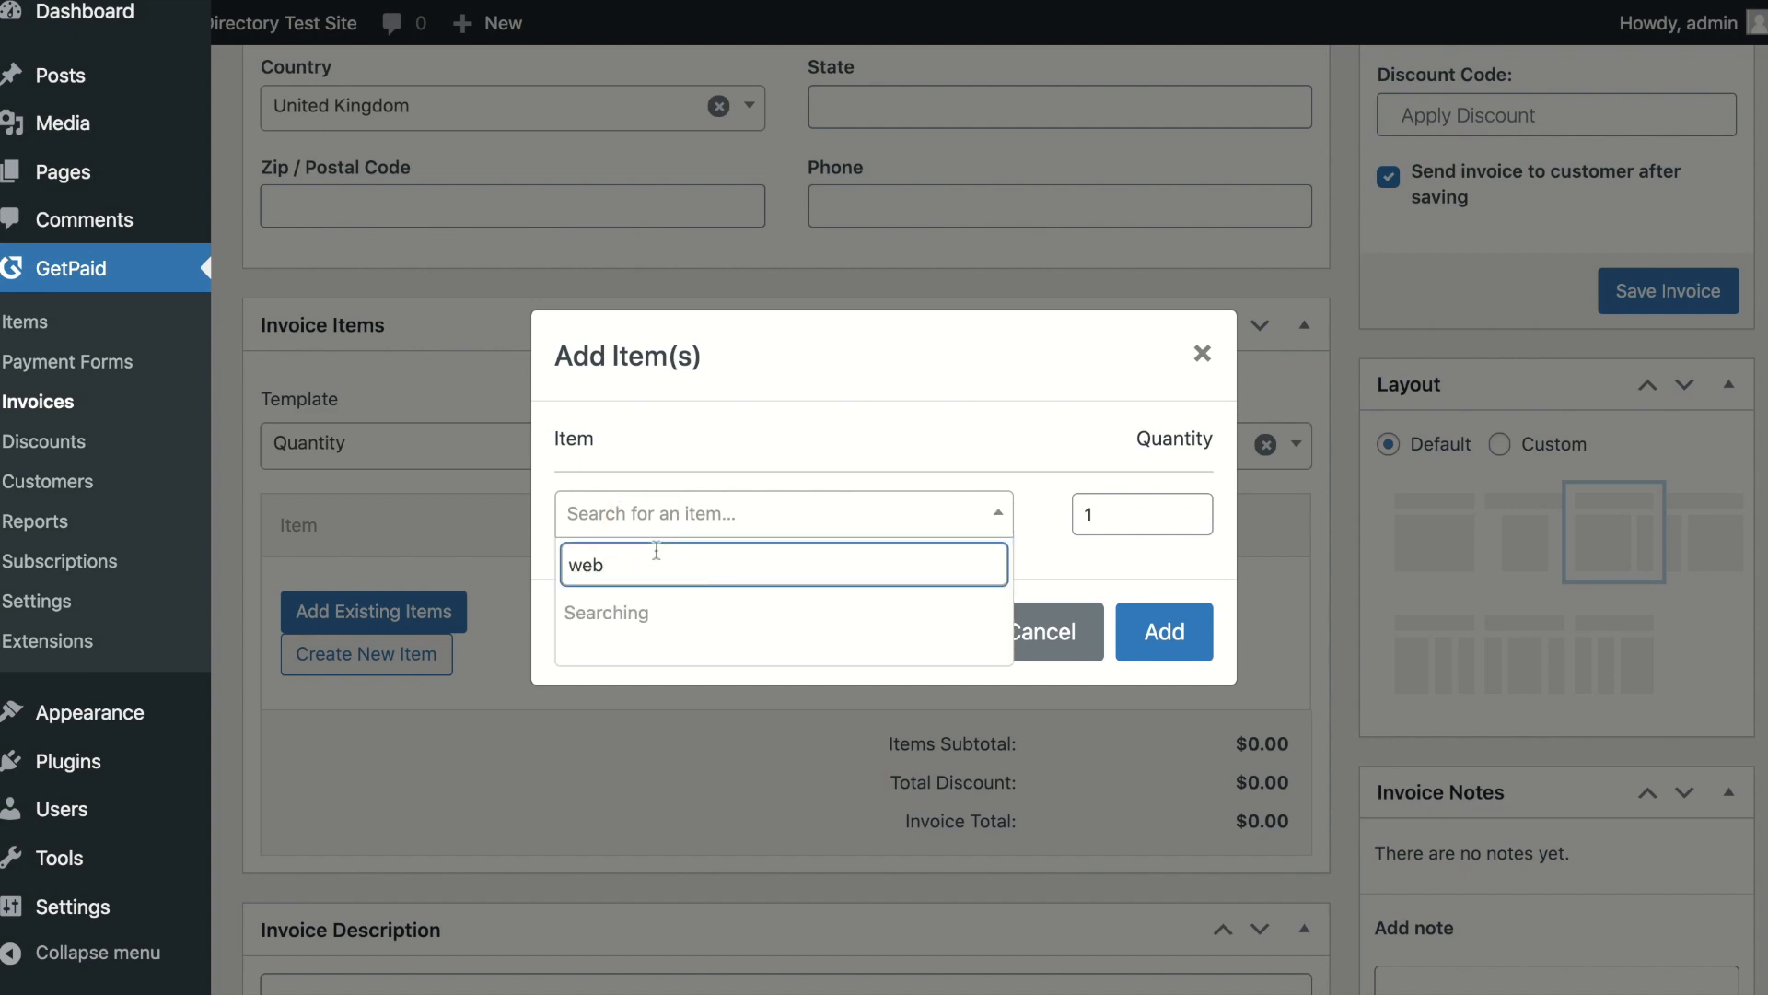
{"action": "left_click", "coordinate": [1162, 632]}
{"action": "type", "text": "Test"}
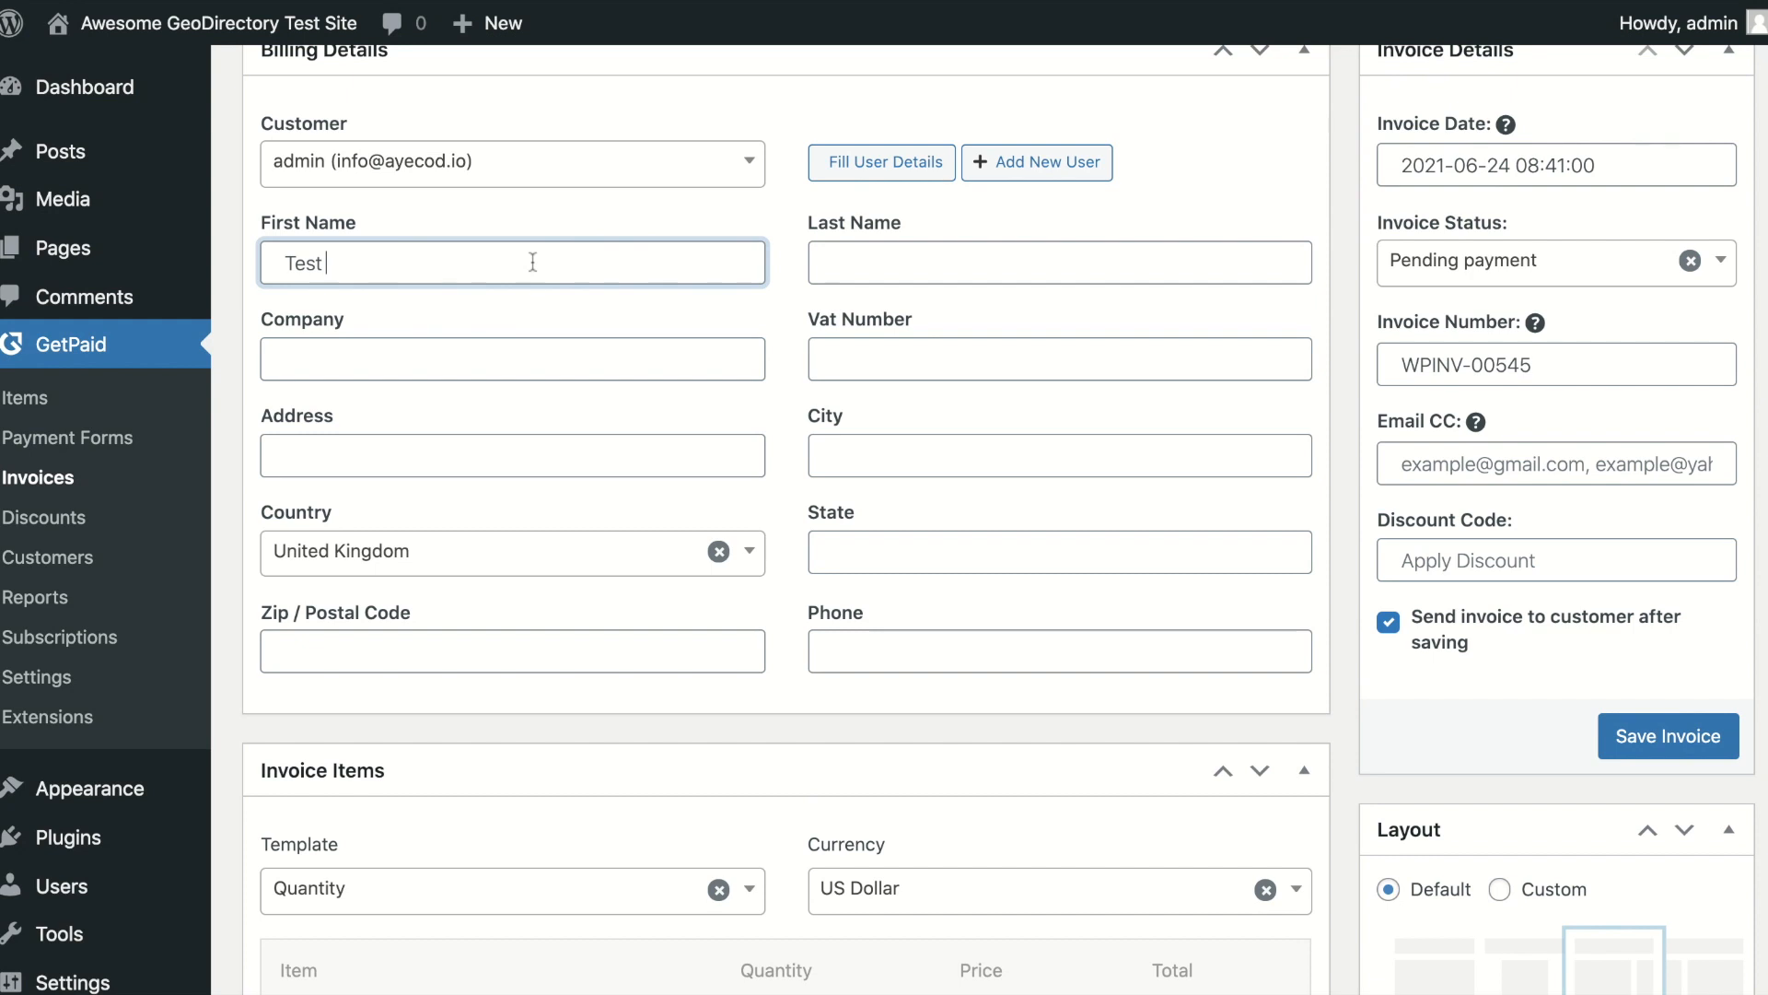
{"action": "type", "text": "User"}
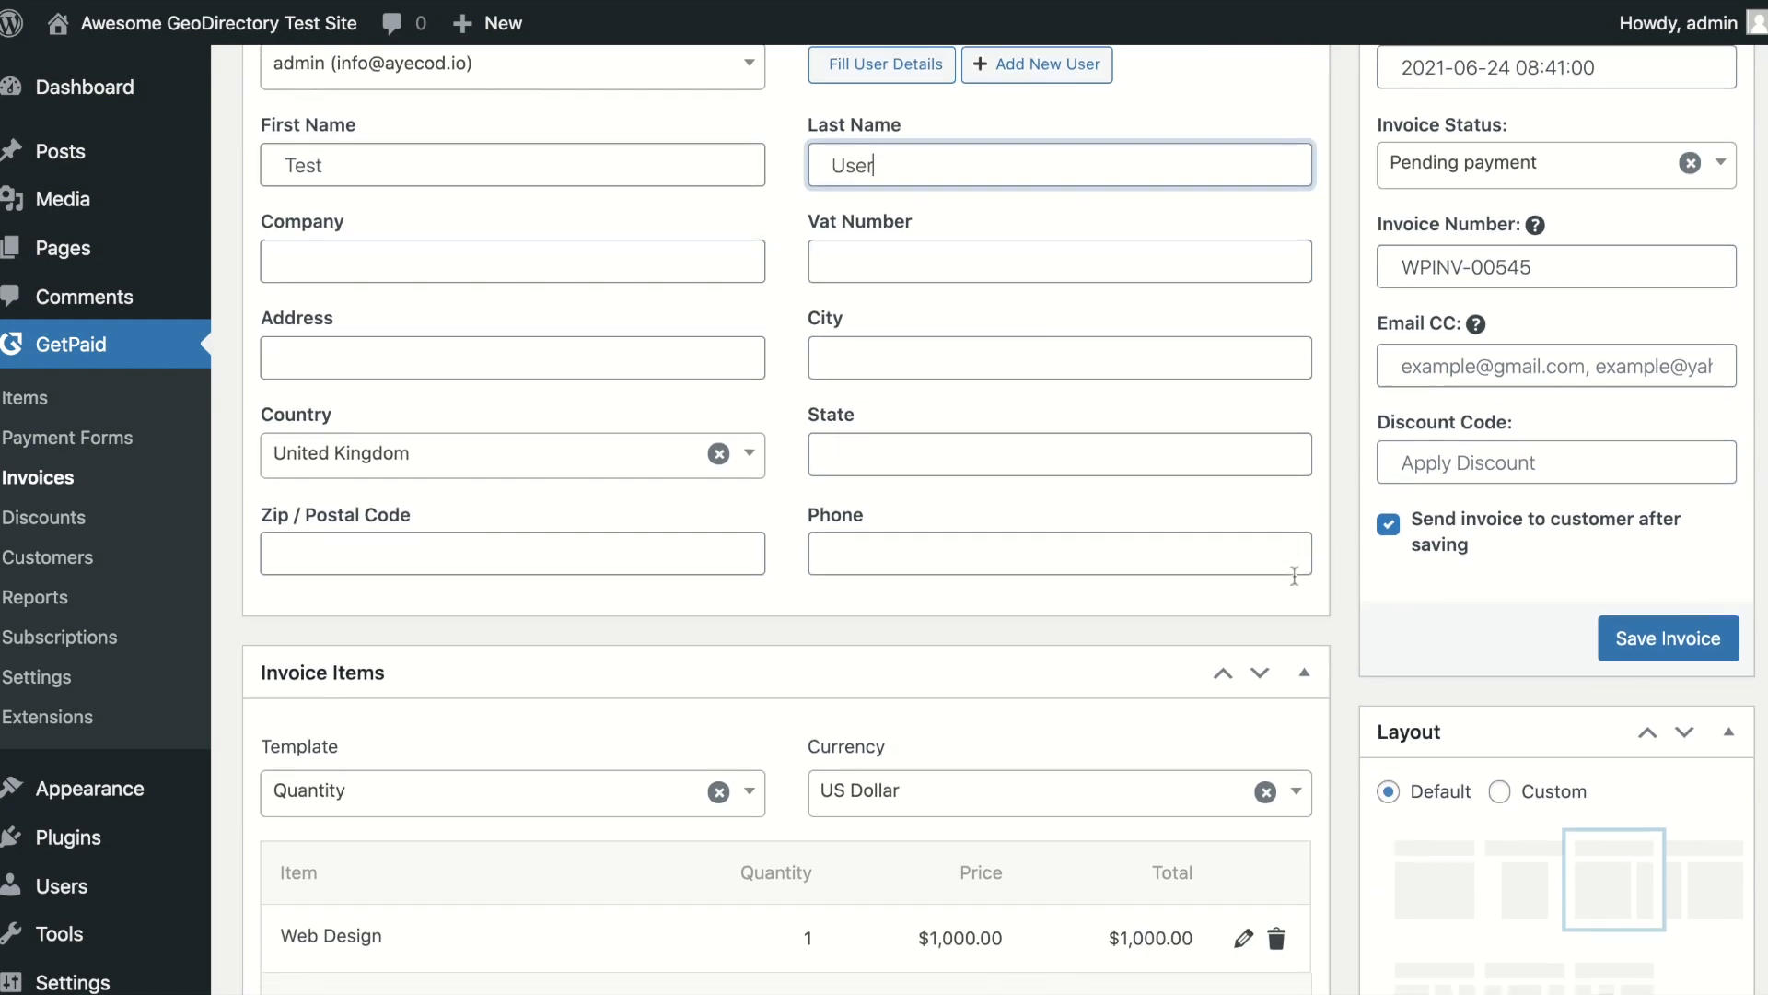
{"action": "scroll", "scroll_direction": "down", "scroll_amount": 3}
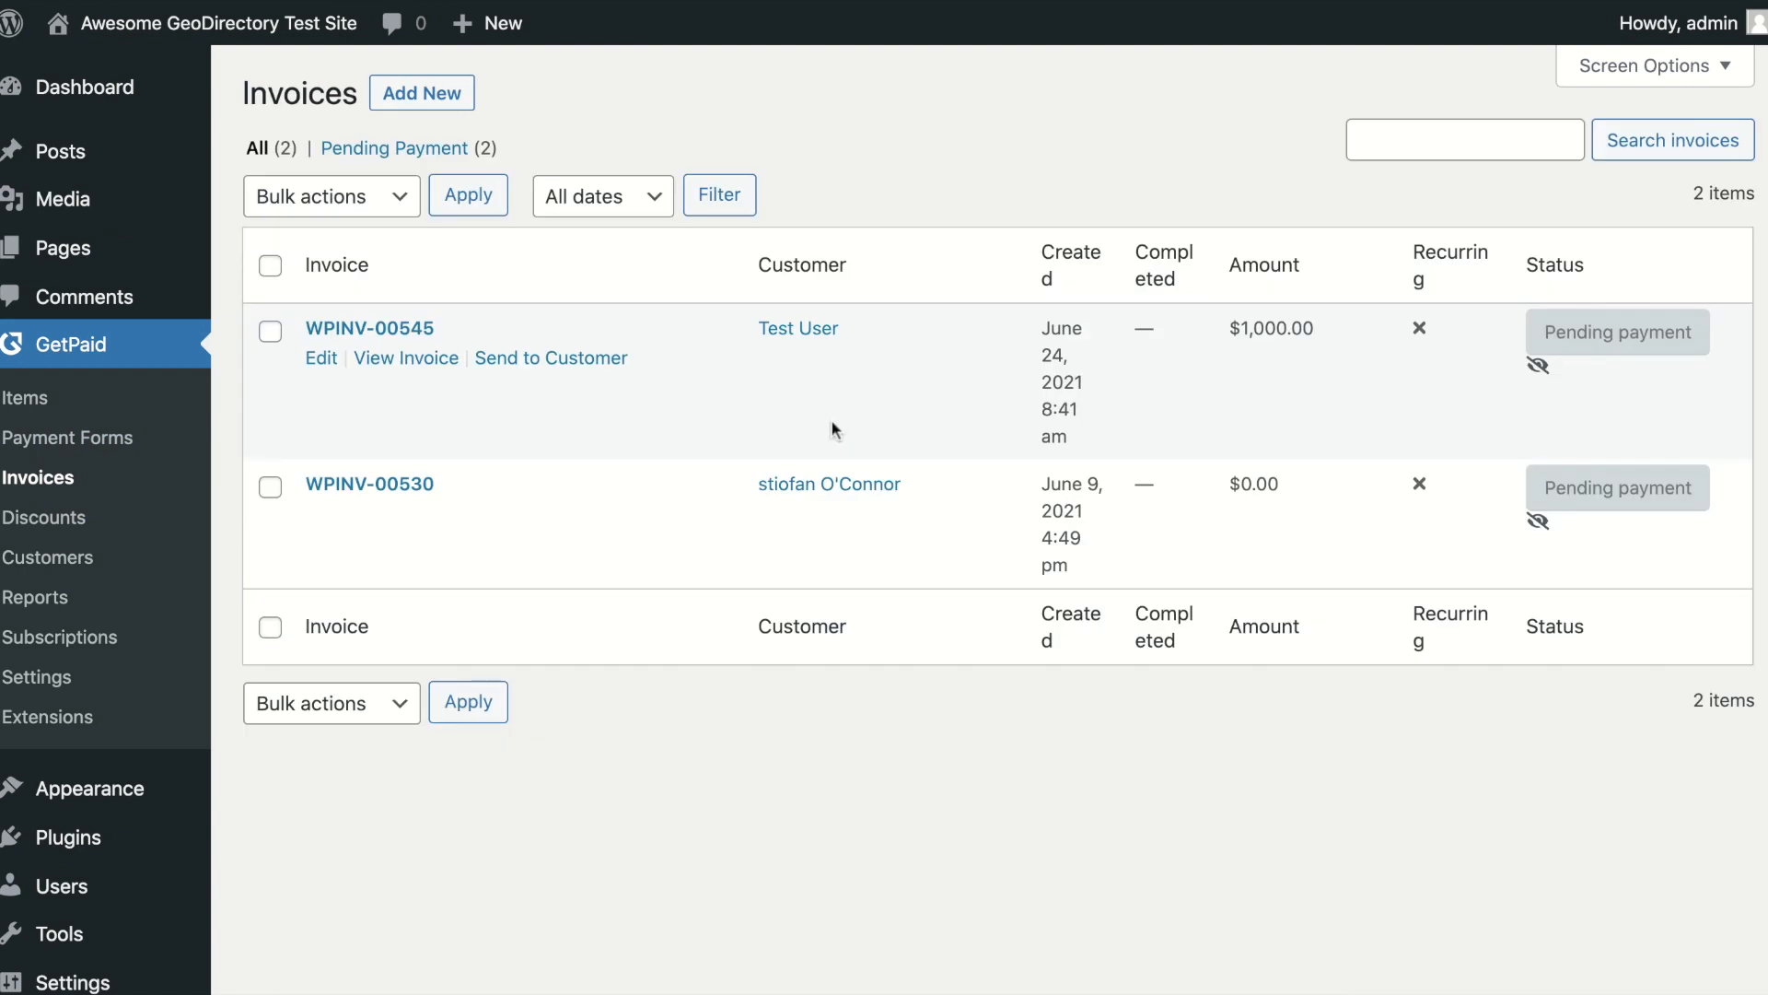
{"action": "mouse_move", "coordinate": [405, 357]}
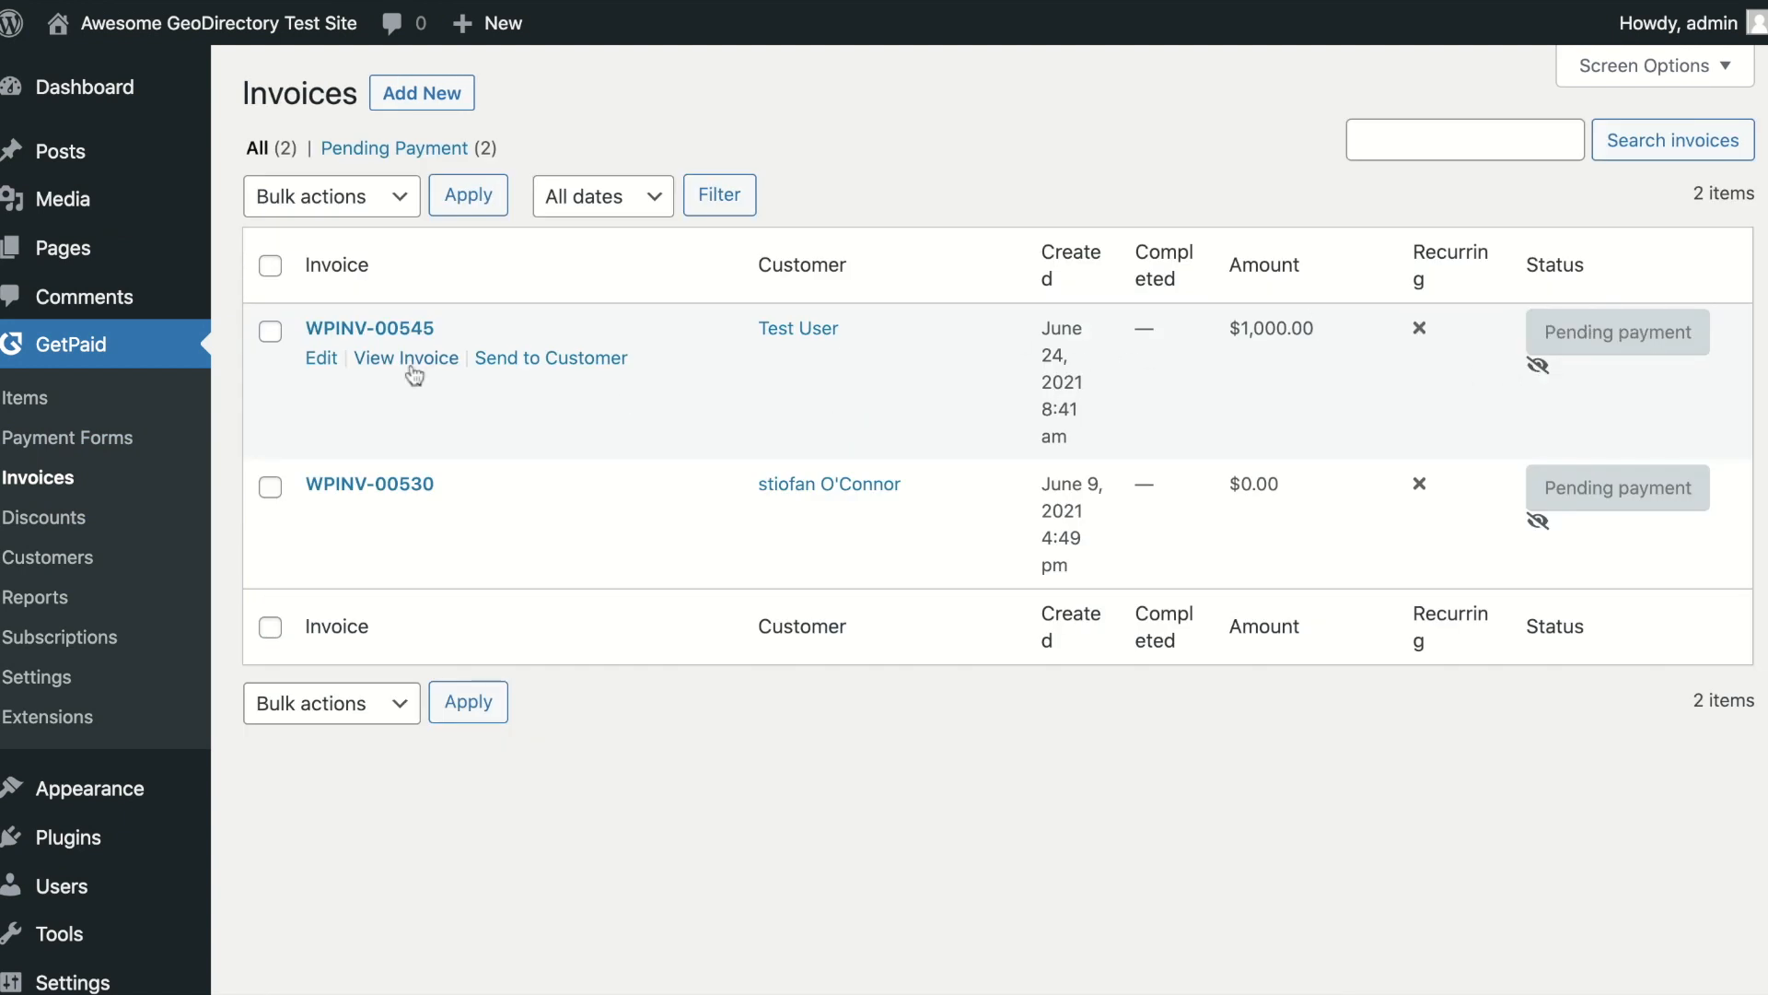